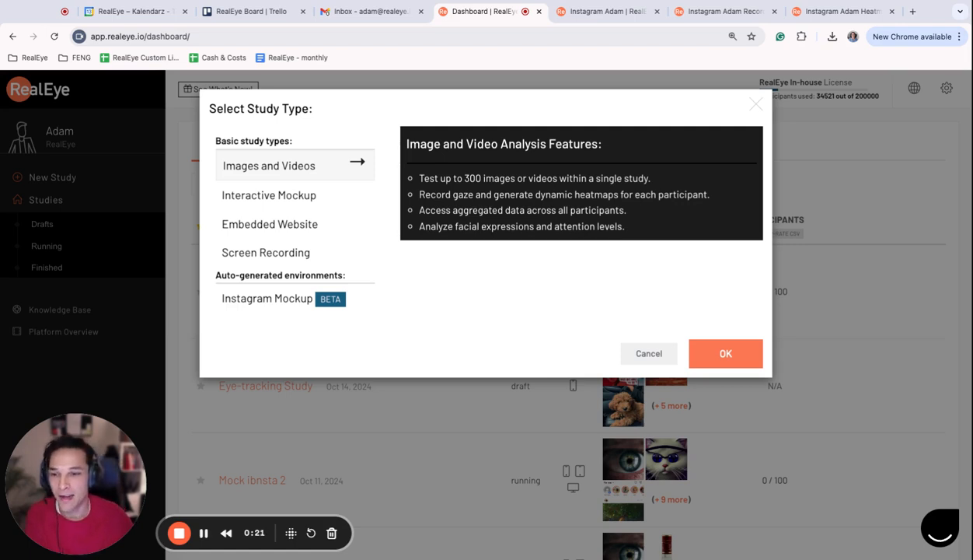
{"action": "mouse_move", "coordinate": [244, 240]}
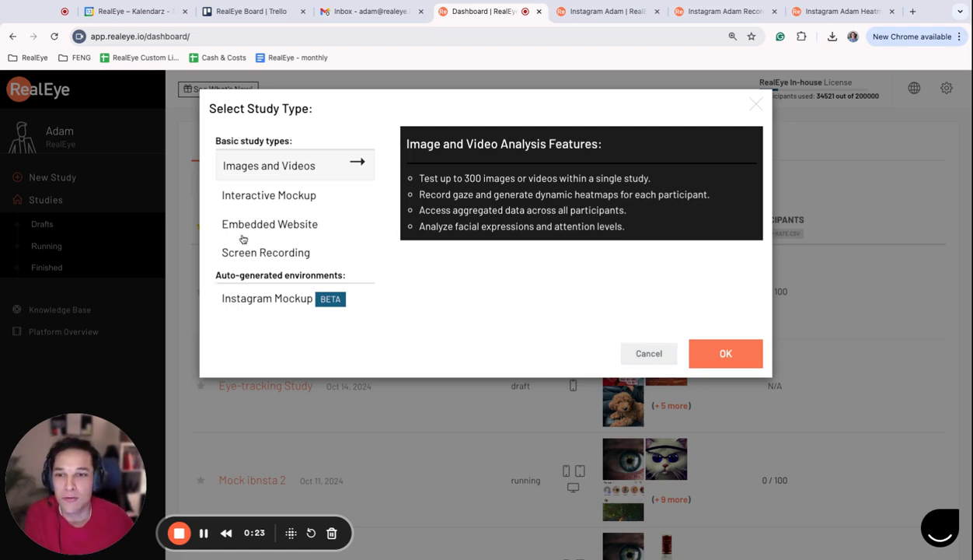
{"action": "mouse_move", "coordinate": [315, 212]}
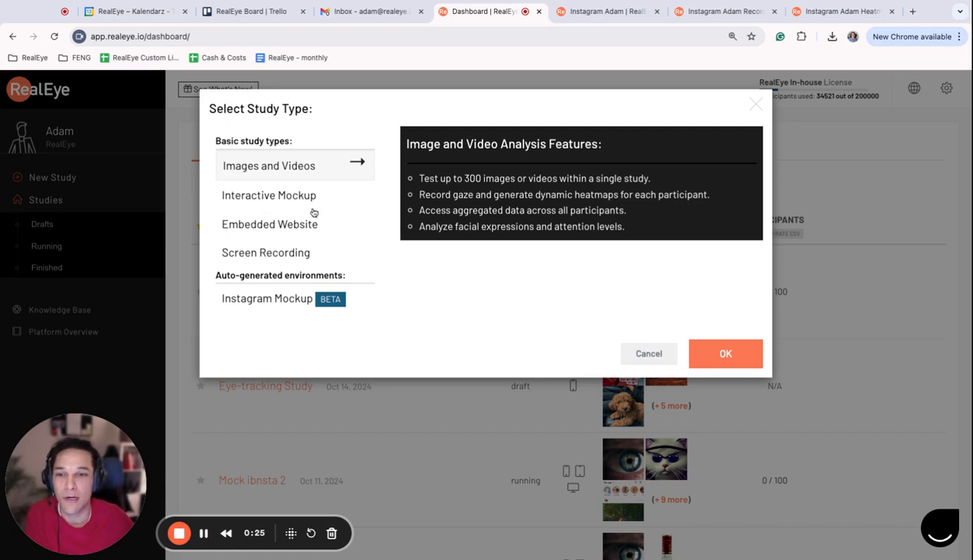
{"action": "mouse_move", "coordinate": [241, 302]}
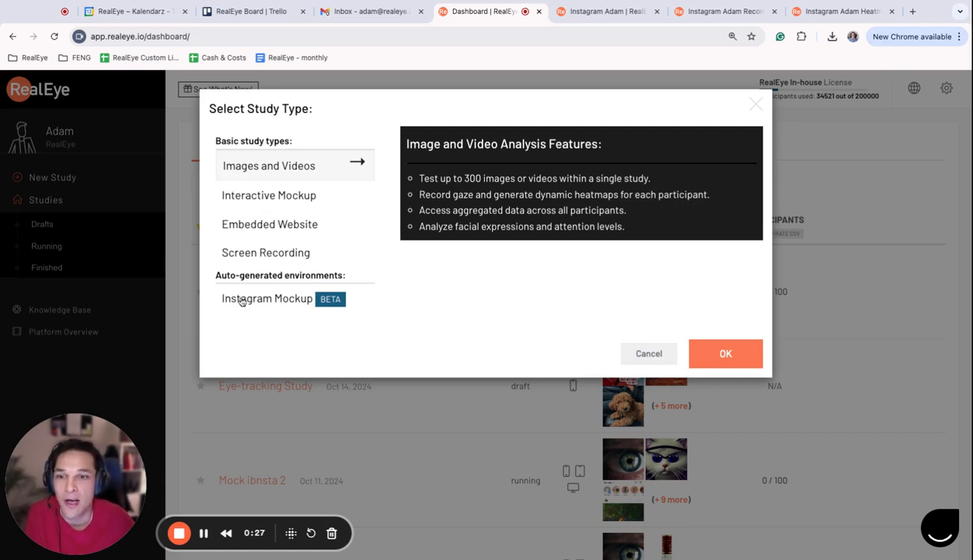
Choose Instagram Mockup from the auto-generated environments and confirm it as the study type.
{"action": "left_click", "coordinate": [268, 297]}
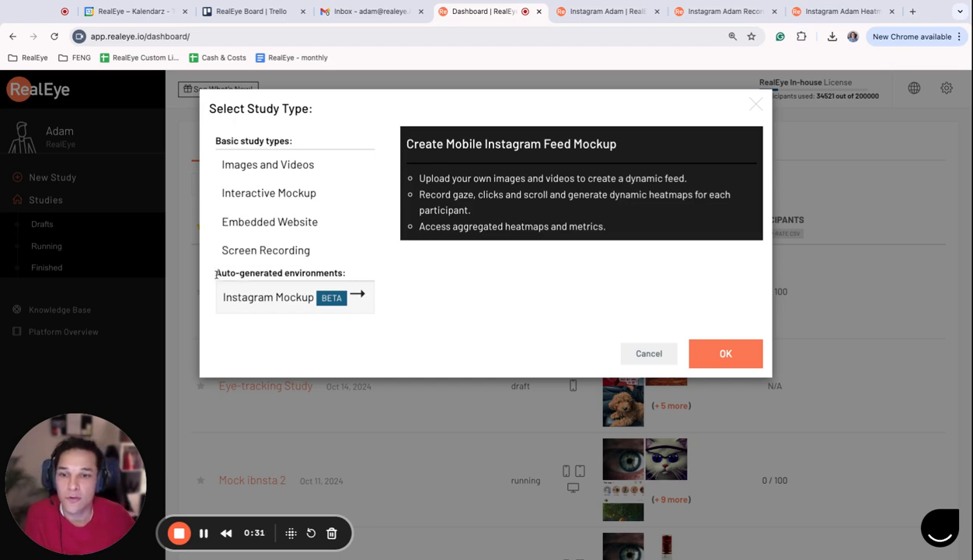
{"action": "mouse_move", "coordinate": [279, 314]}
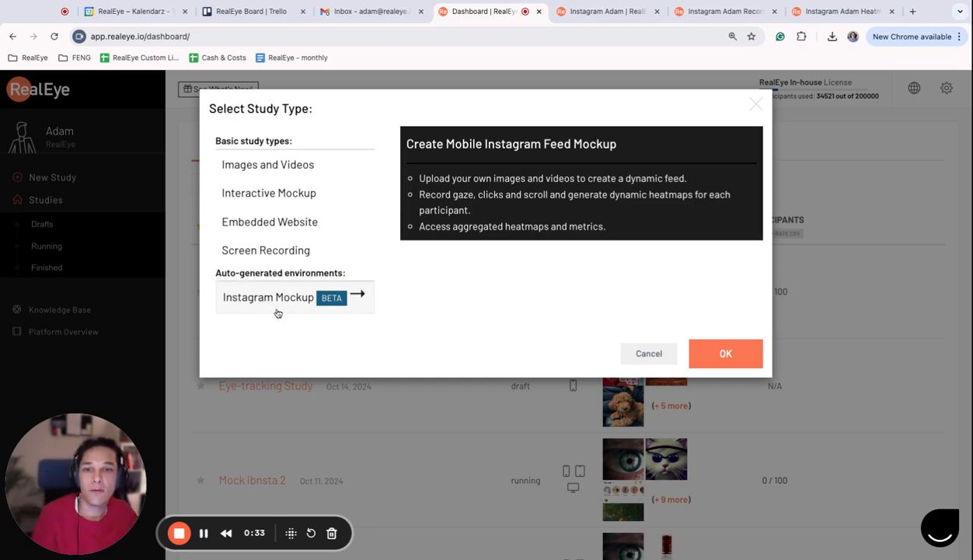
{"action": "left_click", "coordinate": [725, 353]}
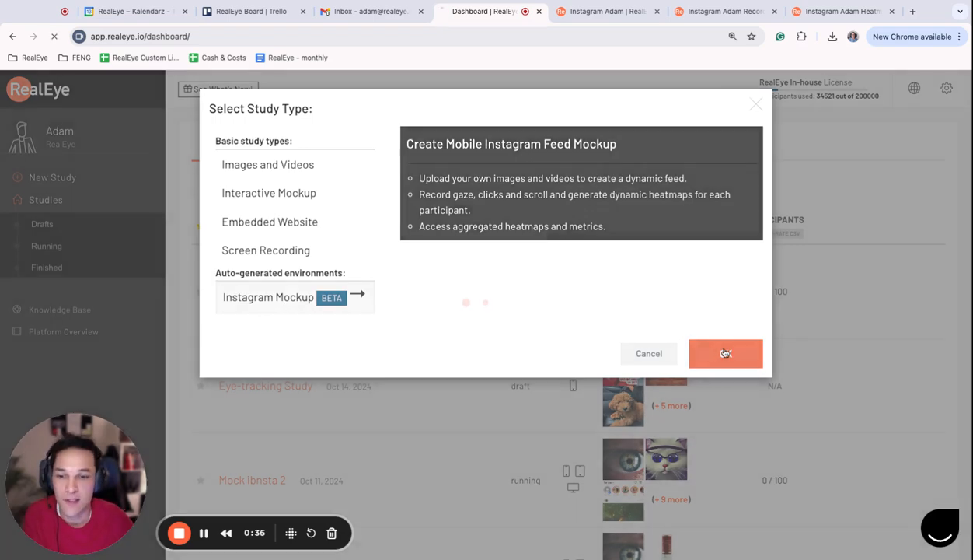
Allow Smartphone (vertically) instead of Desktop and set a 1-minute time limit.
{"action": "left_click", "coordinate": [725, 353]}
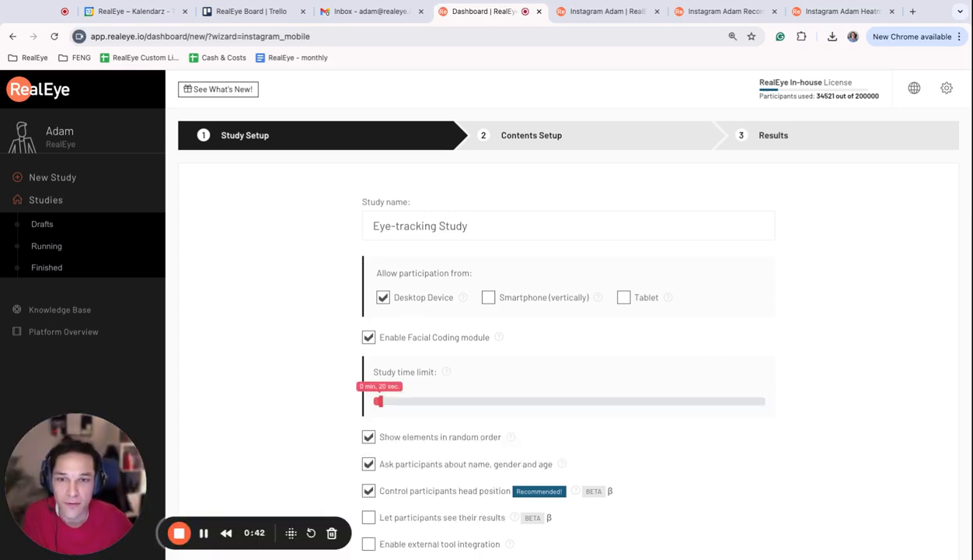
{"action": "left_click", "coordinate": [488, 297]}
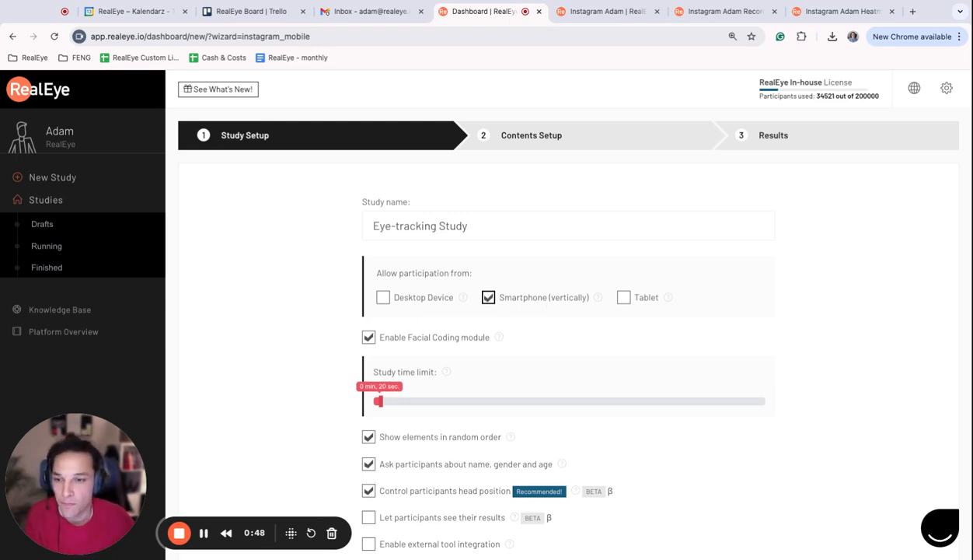
{"action": "scroll", "scroll_direction": "down", "scroll_amount": 3}
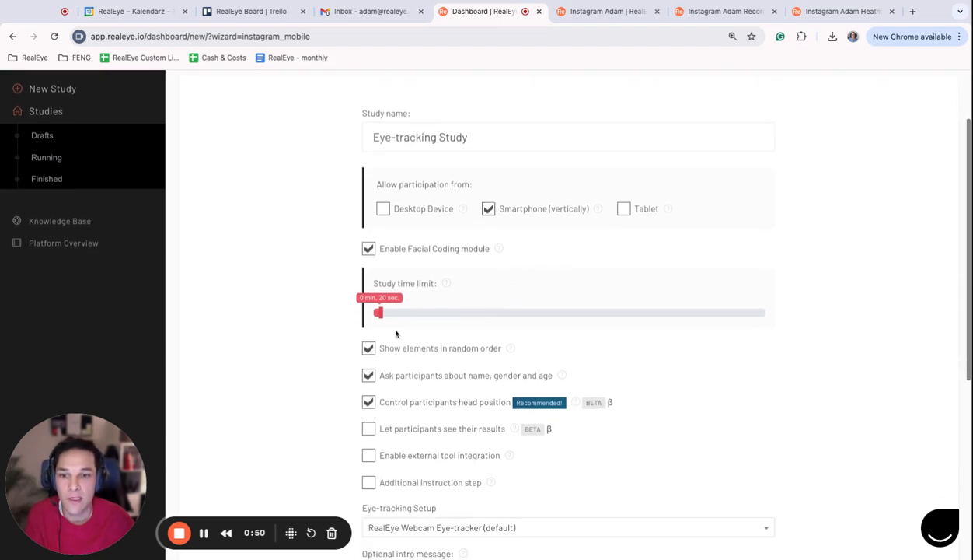
{"action": "left_click_drag", "start_coordinate": [378, 312], "coordinate": [385, 312]}
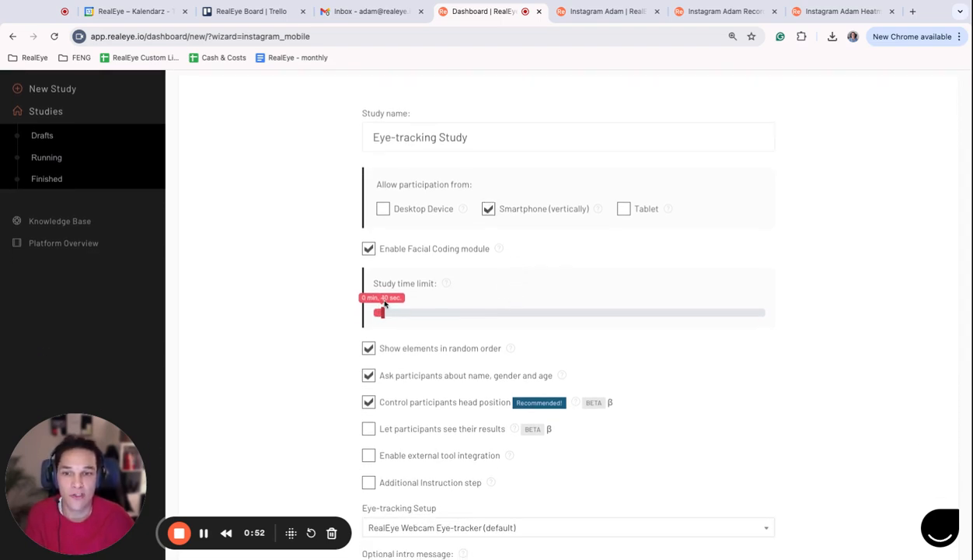
{"action": "left_click_drag", "start_coordinate": [378, 311], "coordinate": [381, 311]}
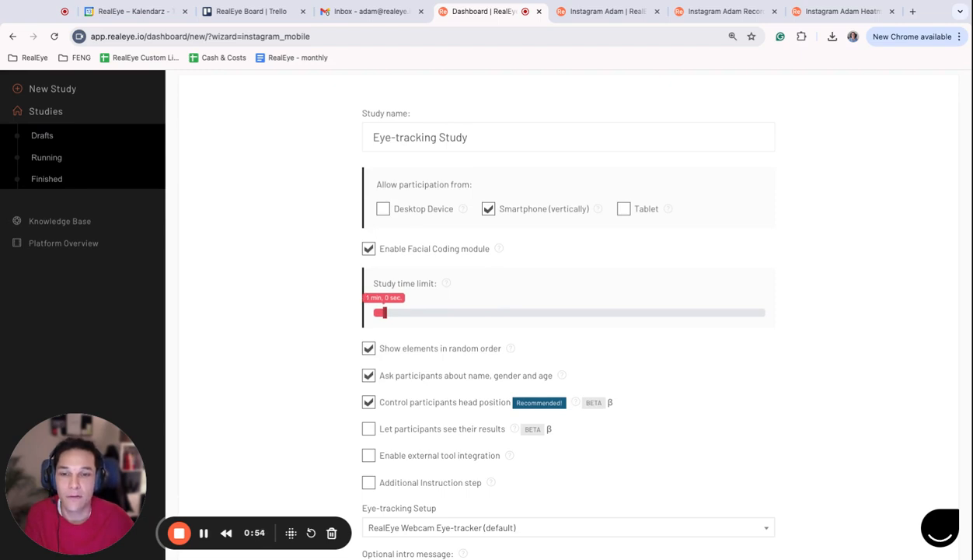
{"action": "mouse_move", "coordinate": [300, 340]}
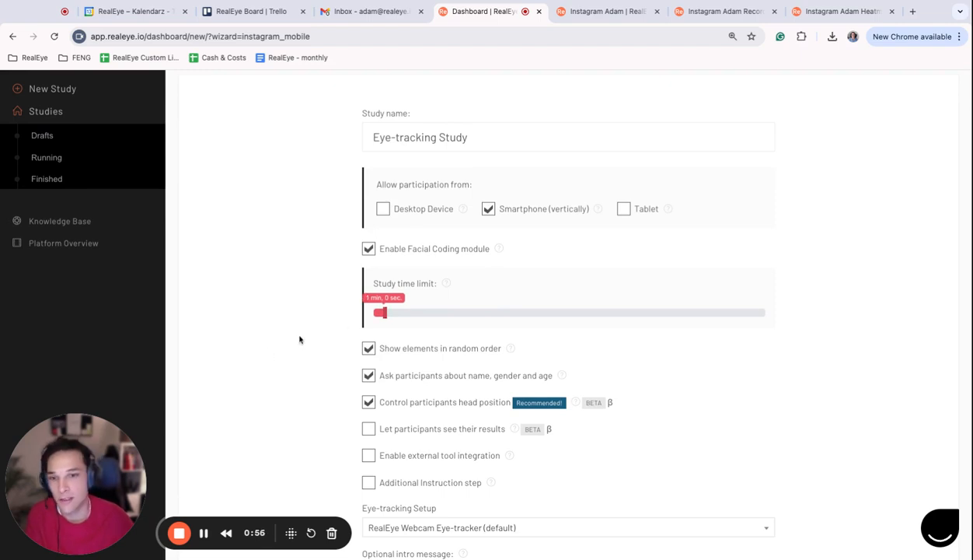
{"action": "scroll", "scroll_direction": "down", "scroll_amount": 3}
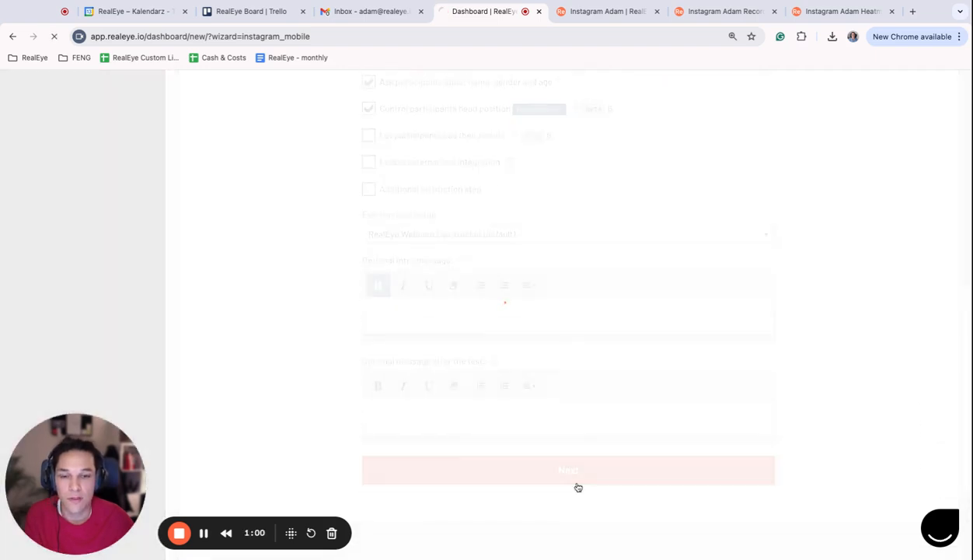
Move to content setup and upload img1–img8, movie1.mov and movie2.mov.
{"action": "left_click", "coordinate": [568, 470]}
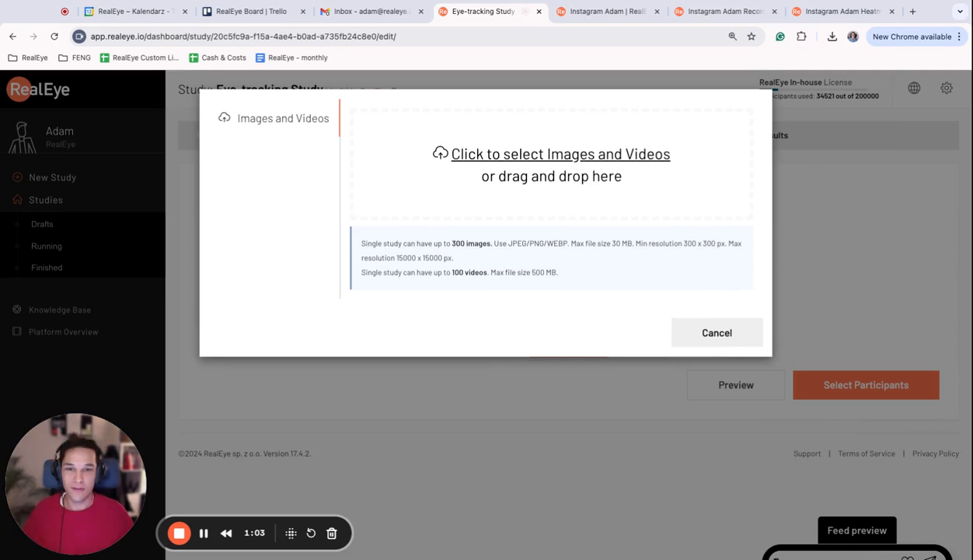
{"action": "mouse_move", "coordinate": [608, 210]}
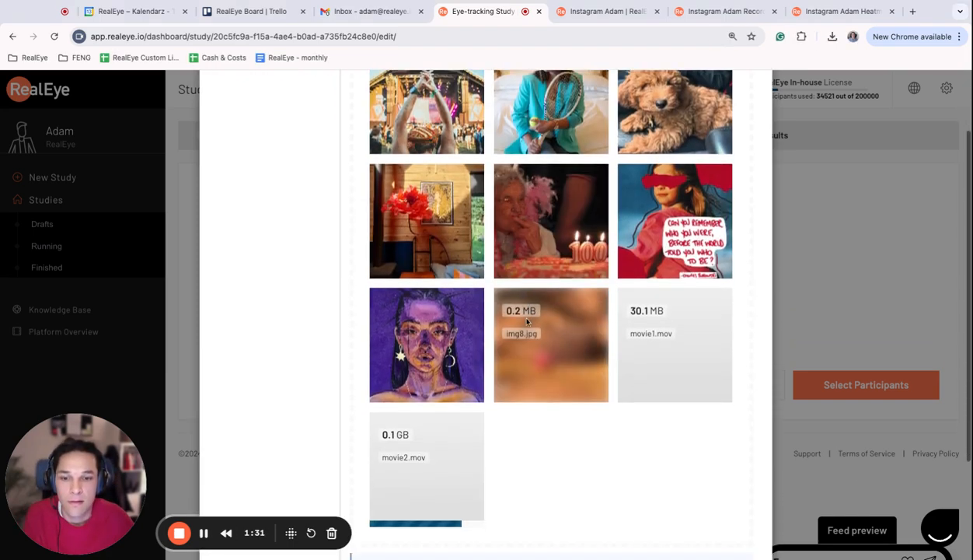
{"action": "scroll", "scroll_direction": "down", "scroll_amount": 3}
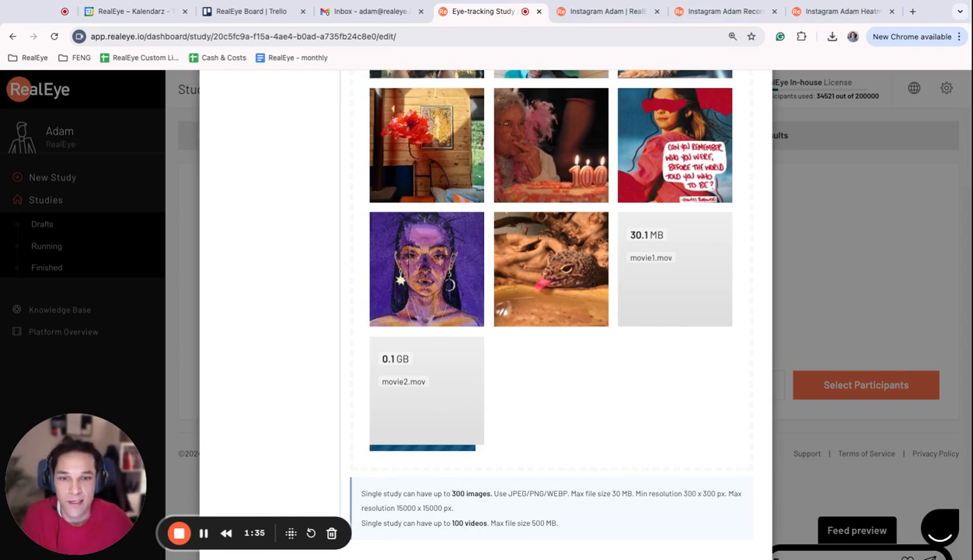
{"action": "mouse_move", "coordinate": [563, 389]}
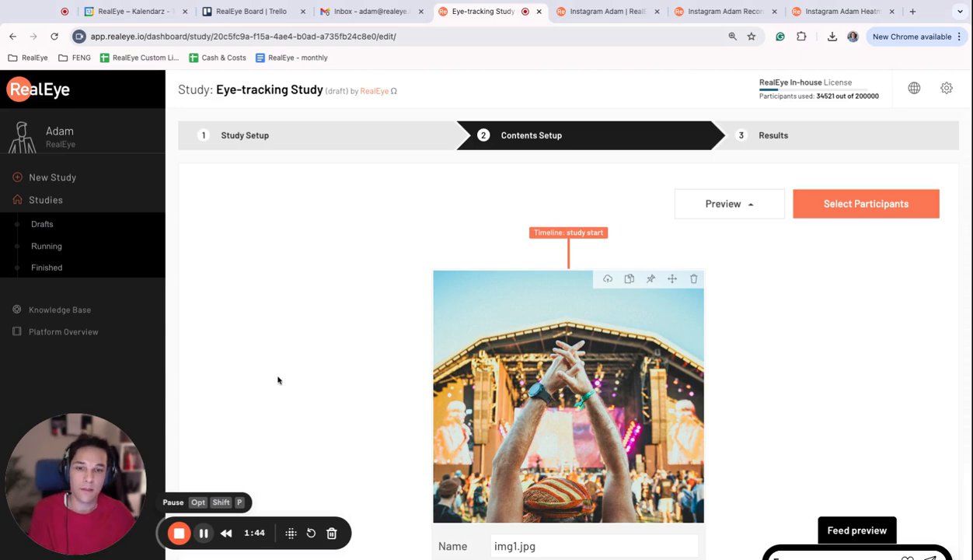
{"action": "mouse_move", "coordinate": [724, 320]}
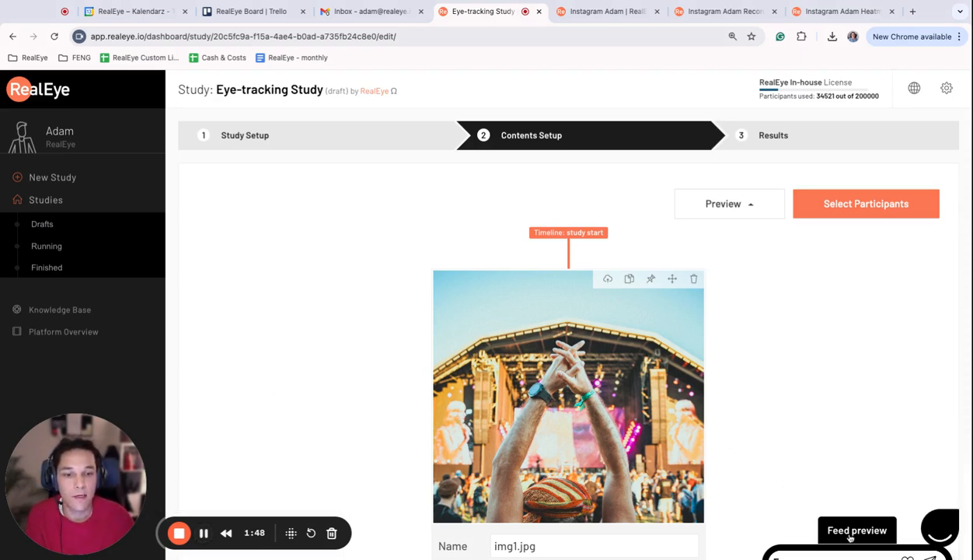
Open the Feed preview and drag movie2.mov to the top of the timeline.
{"action": "left_click", "coordinate": [857, 530]}
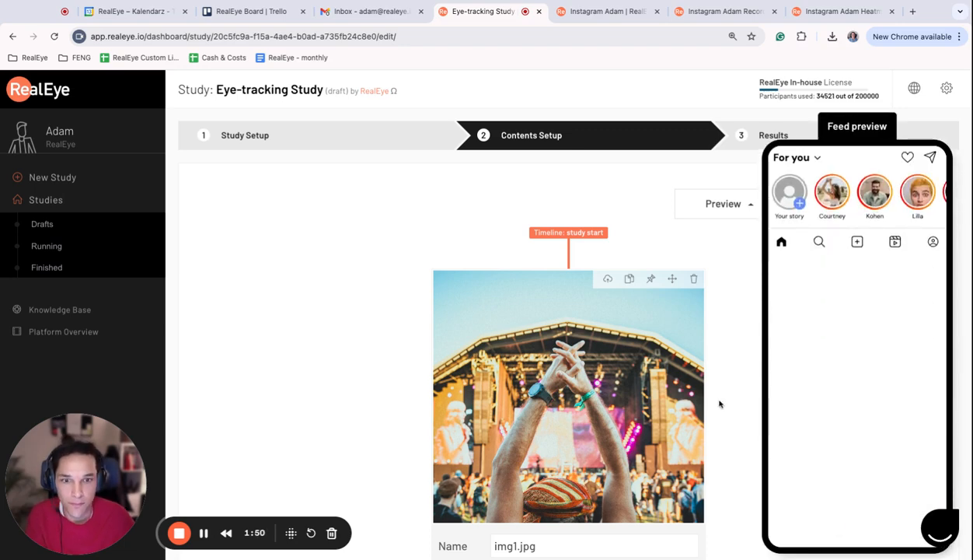
{"action": "scroll", "scroll_direction": "down", "scroll_amount": 3}
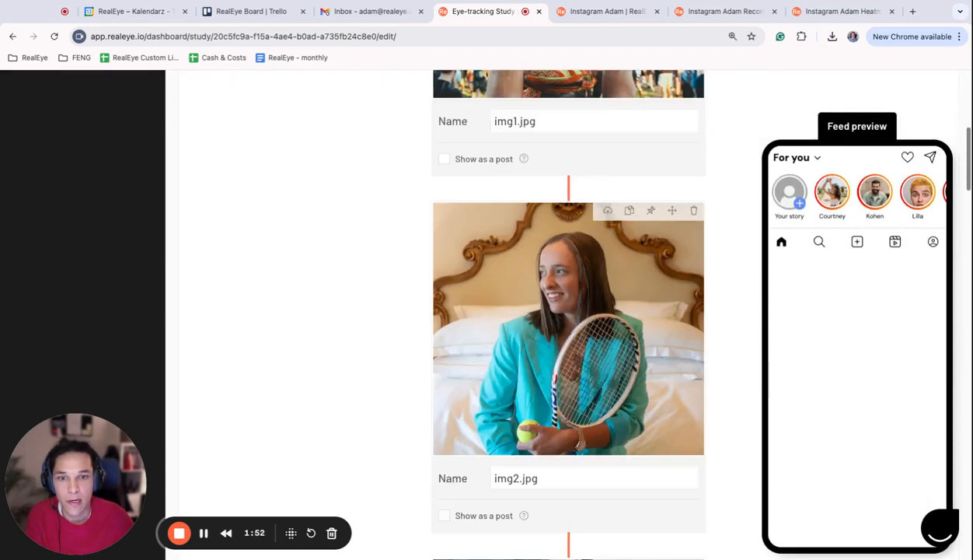
{"action": "scroll", "scroll_direction": "down", "scroll_amount": 3}
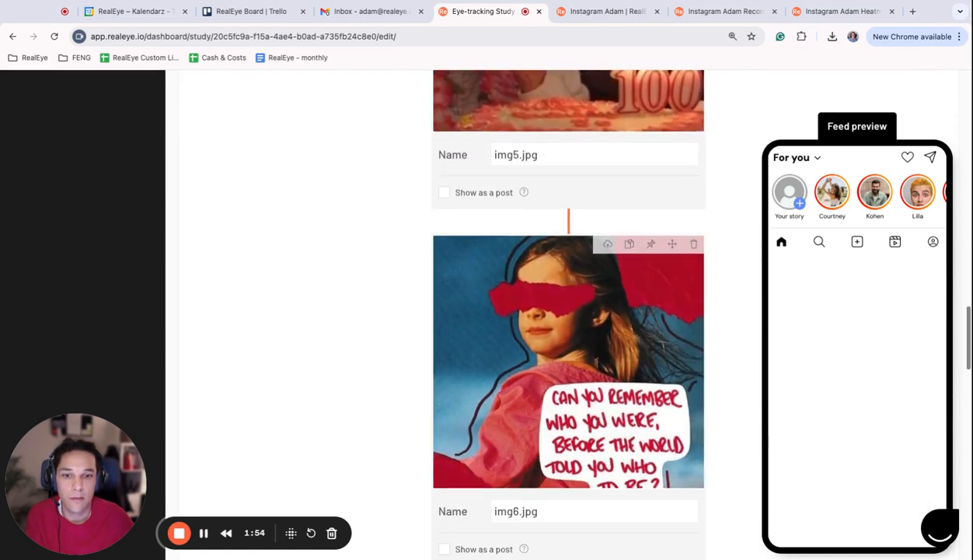
{"action": "scroll", "scroll_direction": "down", "scroll_amount": 3}
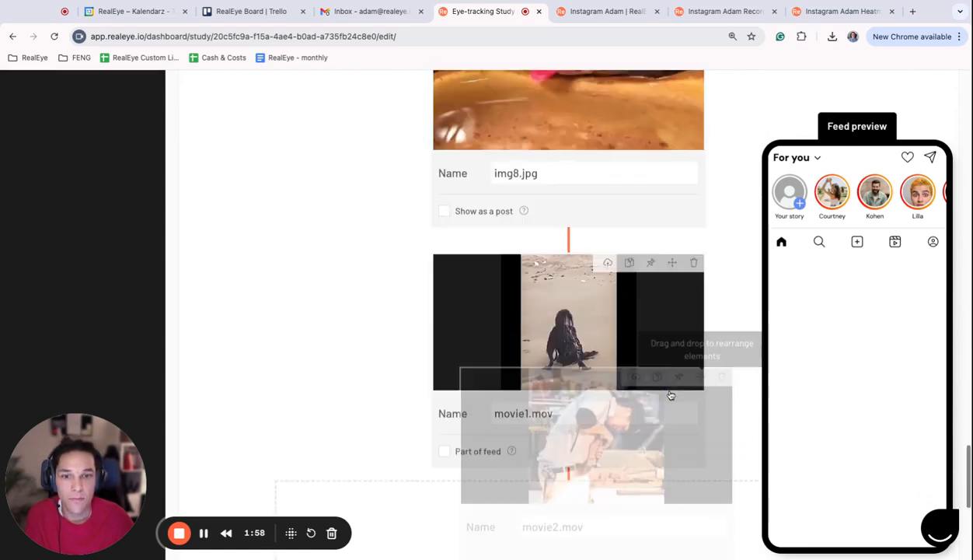
{"action": "scroll", "scroll_direction": "up", "scroll_amount": 3}
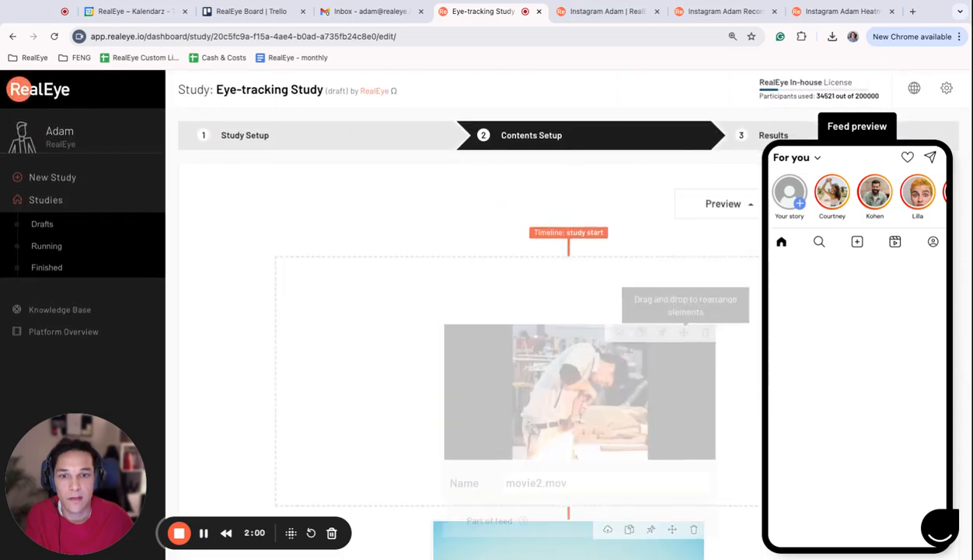
{"action": "scroll", "scroll_direction": "down", "scroll_amount": 3}
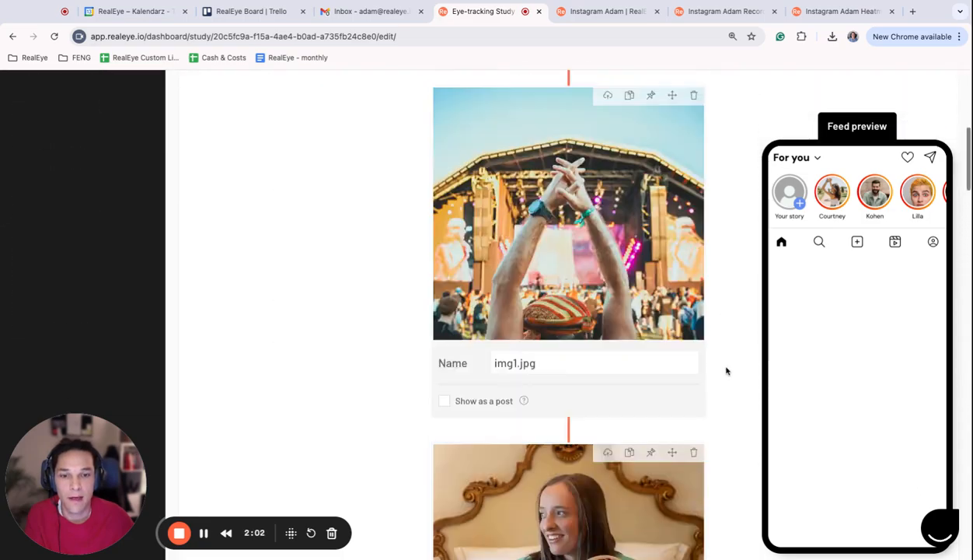
{"action": "scroll", "scroll_direction": "up", "scroll_amount": 3}
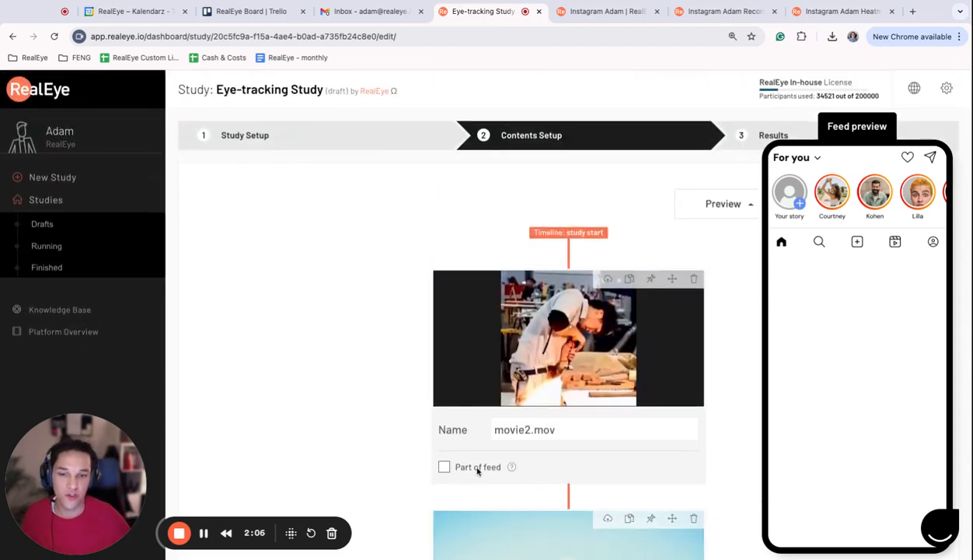
Make movie2.mov a verified 'VideosProfile' post with a 'Sponsored' subtitle.
{"action": "left_click", "coordinate": [444, 467]}
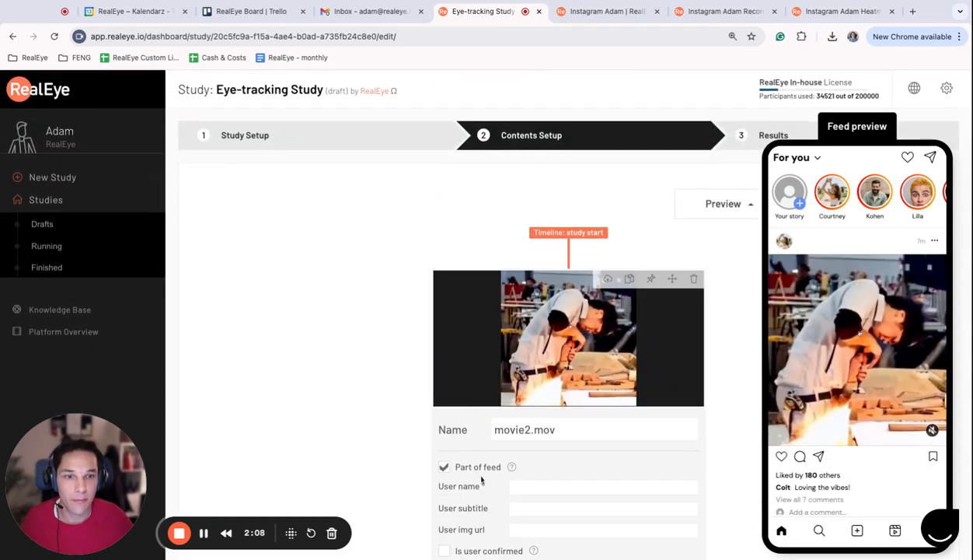
{"action": "scroll", "scroll_direction": "down", "scroll_amount": 3}
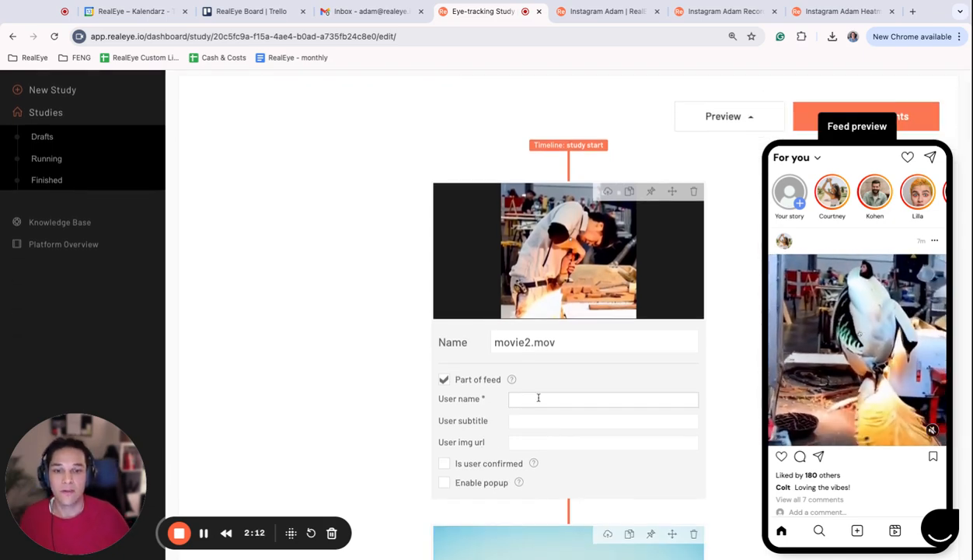
{"action": "left_click", "coordinate": [444, 379]}
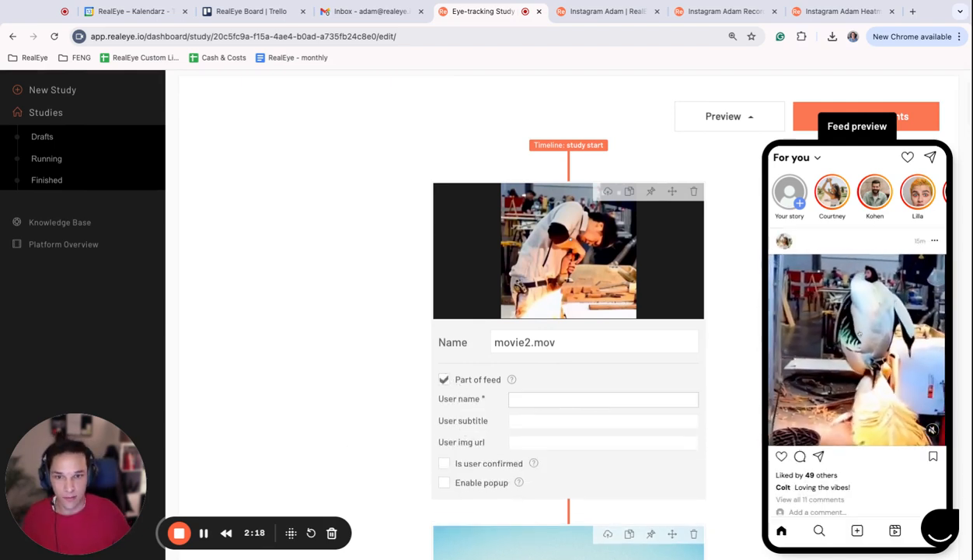
{"action": "type", "text": "Video"}
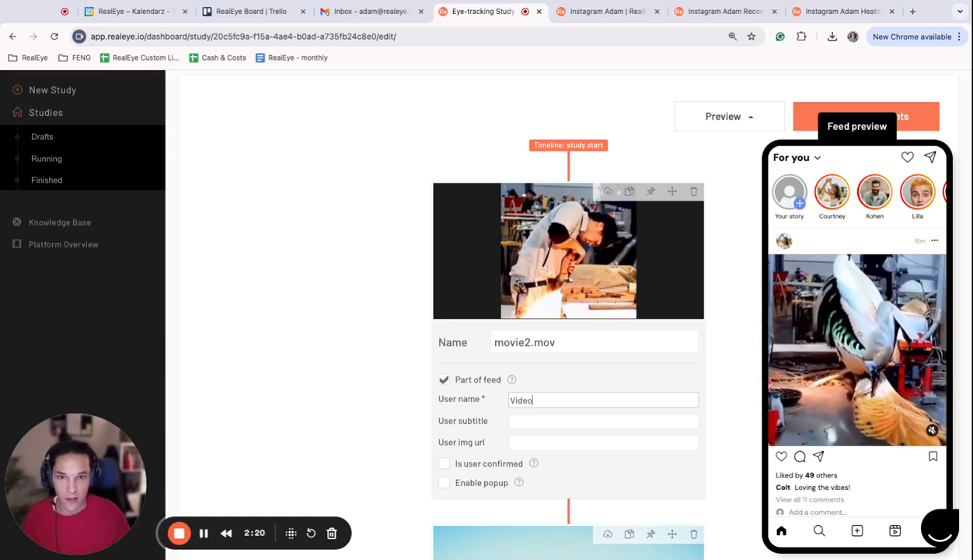
{"action": "type", "text": "s"}
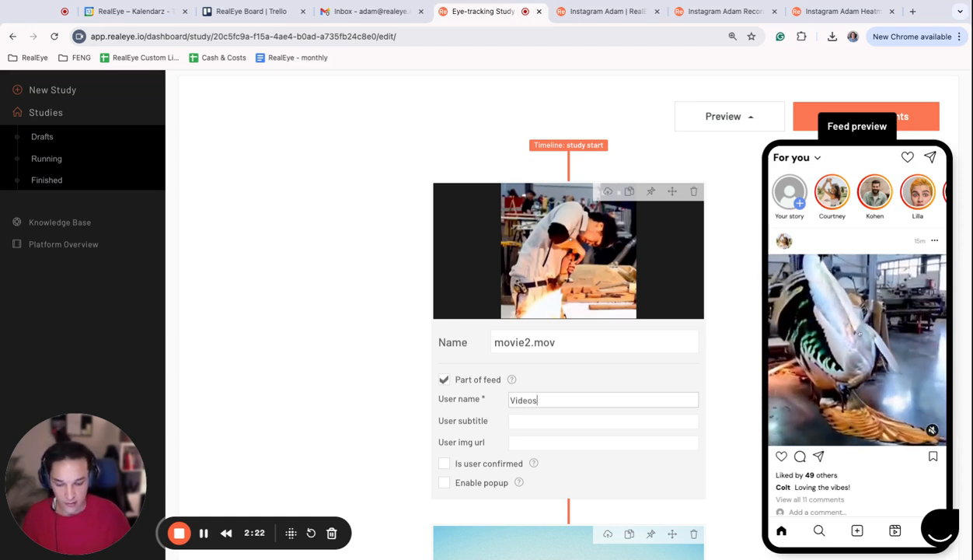
{"action": "type", "text": "Profile"}
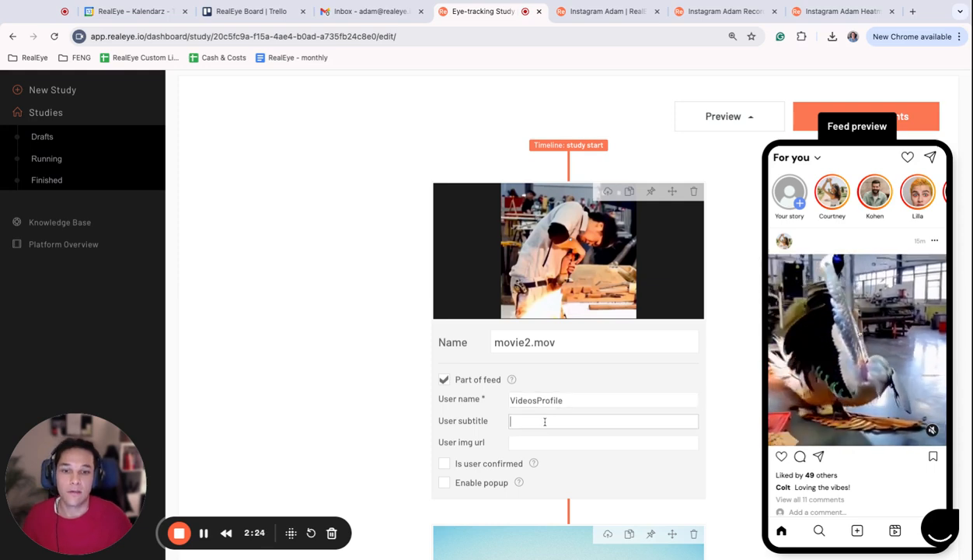
{"action": "type", "text": "Sponsored"}
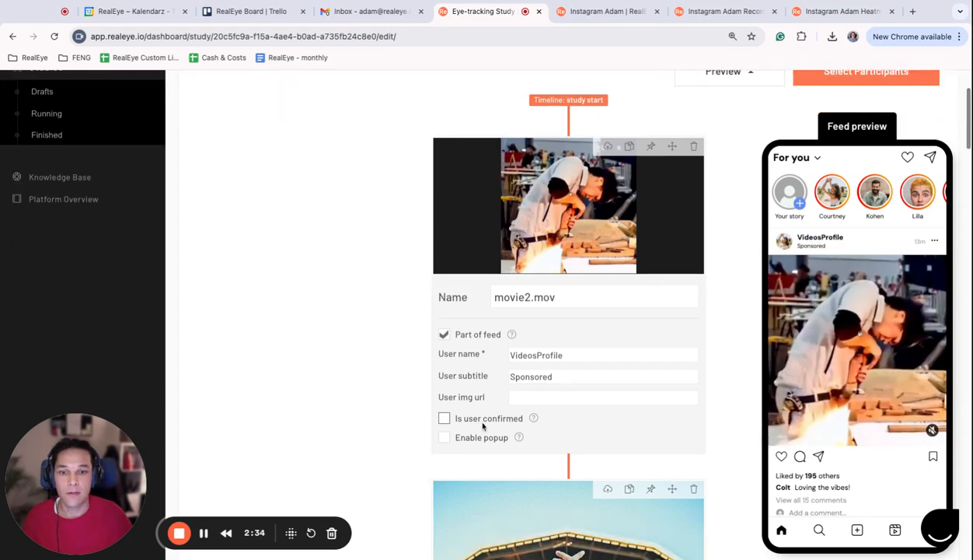
{"action": "left_click", "coordinate": [444, 418]}
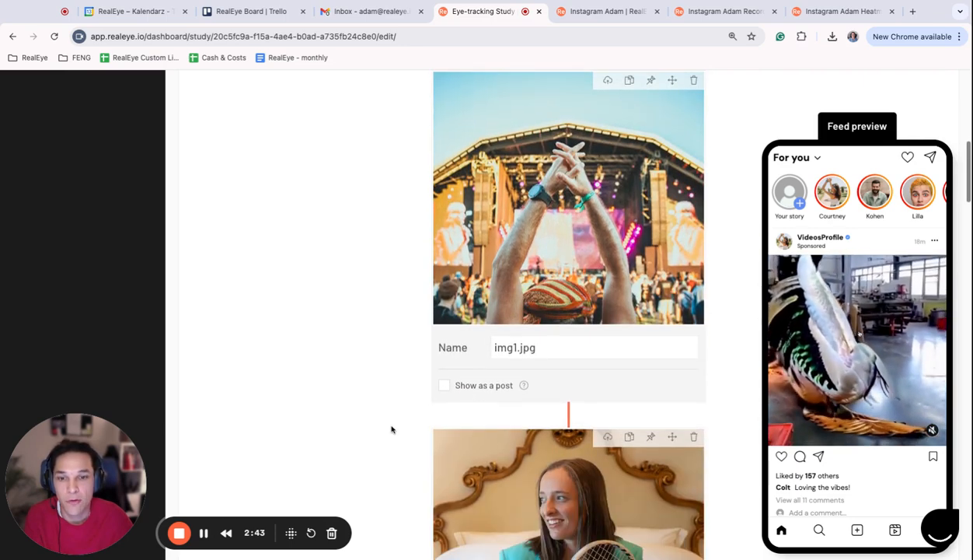
Show img1 and img2 as posts from 'audioriver' and 'iga.swiatek'.
{"action": "left_click", "coordinate": [444, 385]}
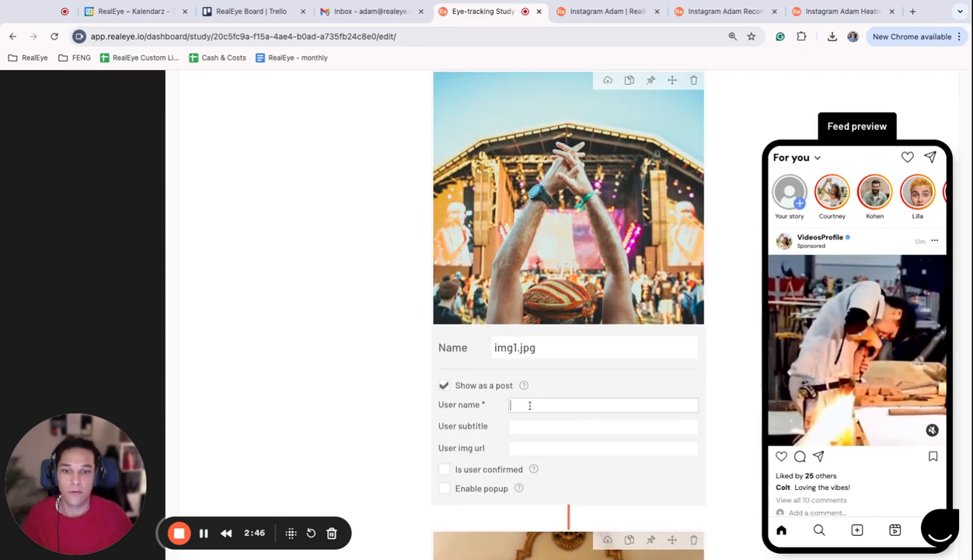
{"action": "type", "text": "audioriver"}
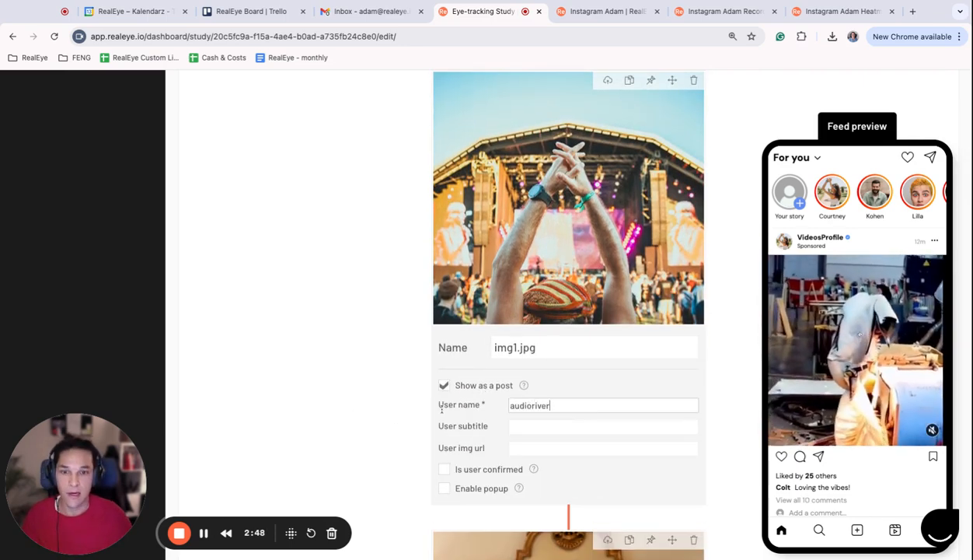
{"action": "scroll", "scroll_direction": "down", "scroll_amount": 3}
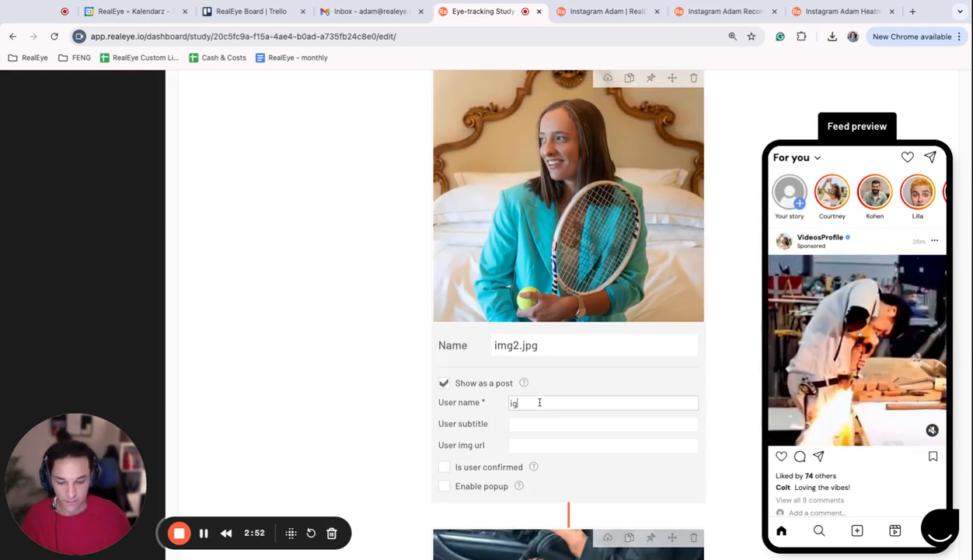
{"action": "type", "text": "iga.swiatek"}
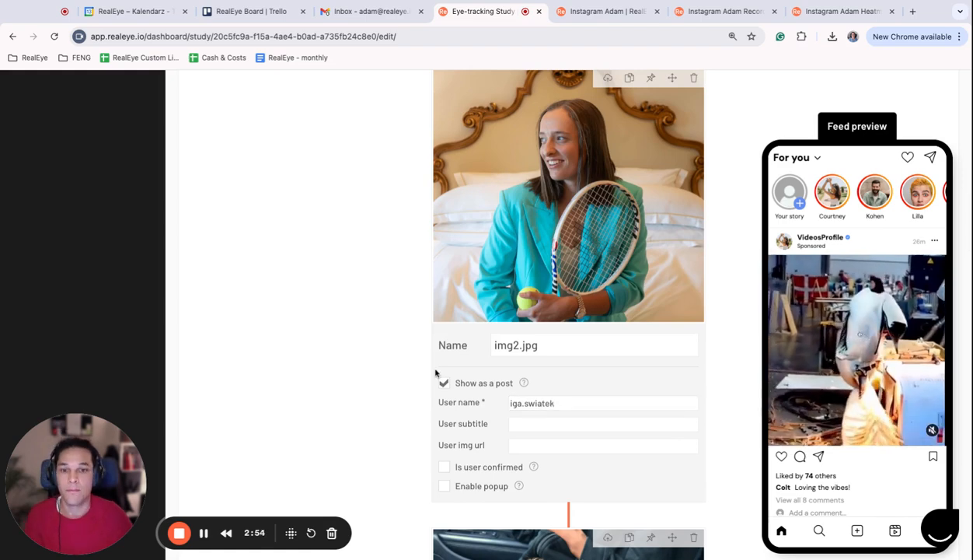
Make img3 a post from 'golden.doodle' and scroll to the timeline's end.
{"action": "scroll", "scroll_direction": "down", "scroll_amount": 3}
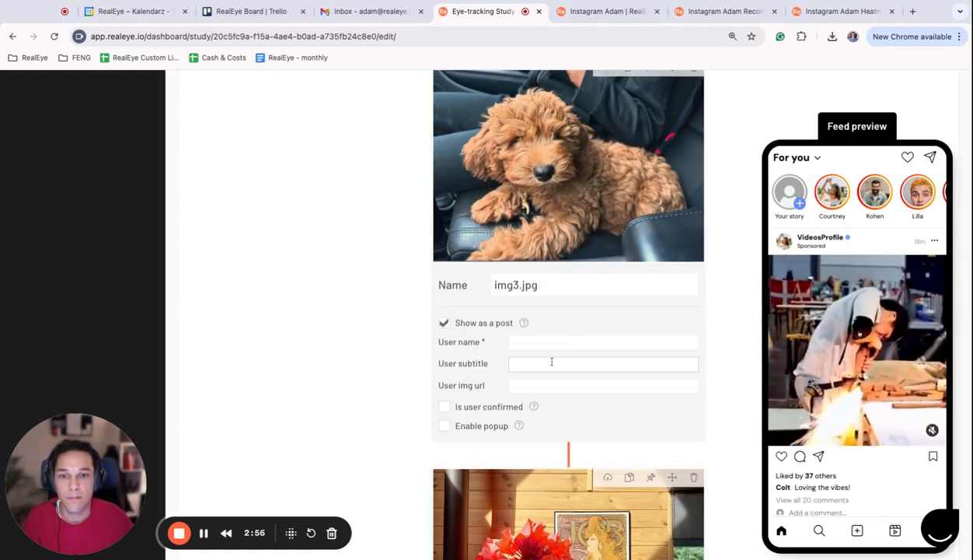
{"action": "type", "text": "go"}
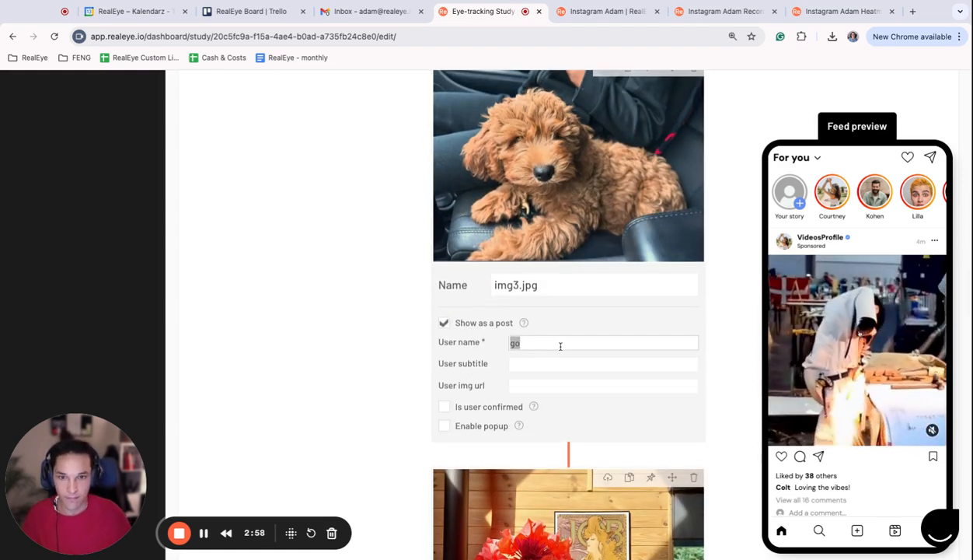
{"action": "type", "text": "ld"}
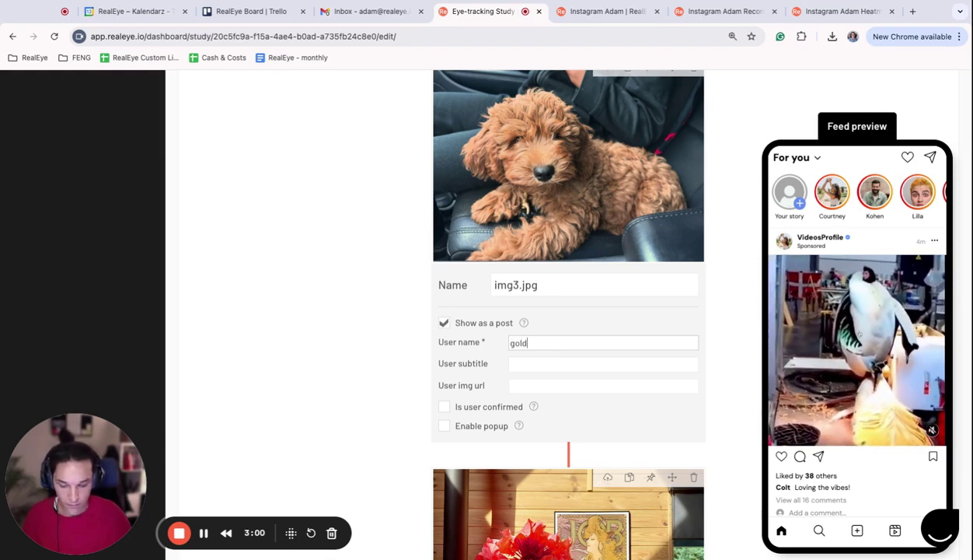
{"action": "type", "text": "en"}
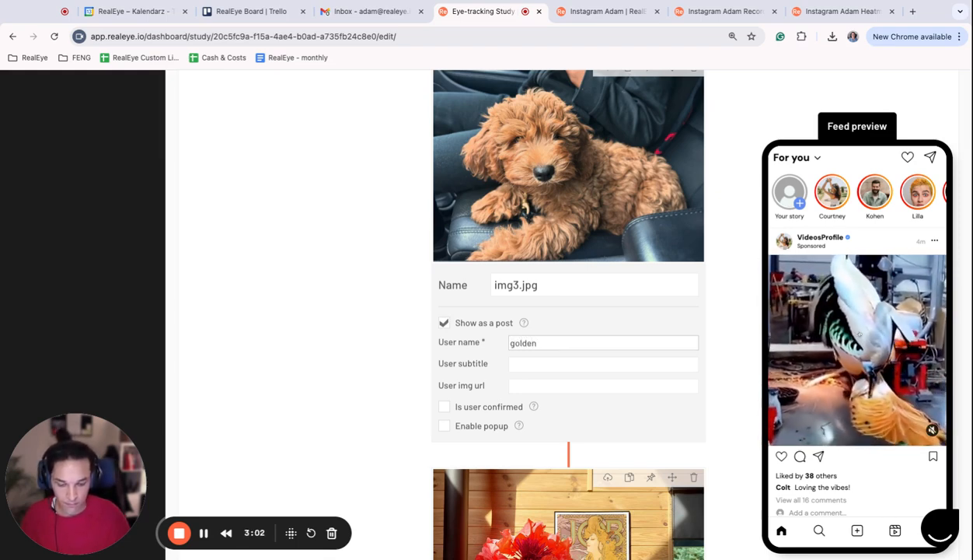
{"action": "type", "text": ".doodle"}
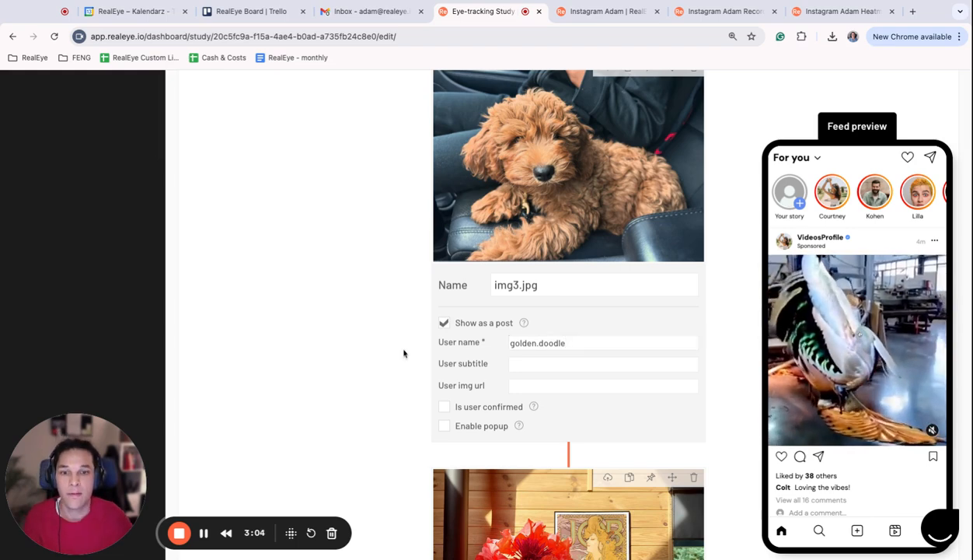
{"action": "scroll", "scroll_direction": "down", "scroll_amount": 3}
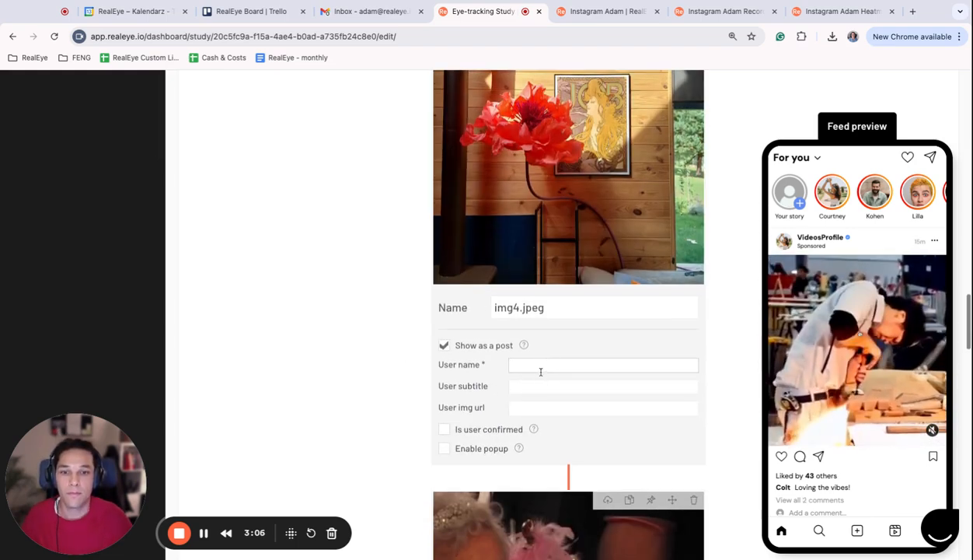
{"action": "scroll", "scroll_direction": "down", "scroll_amount": 3}
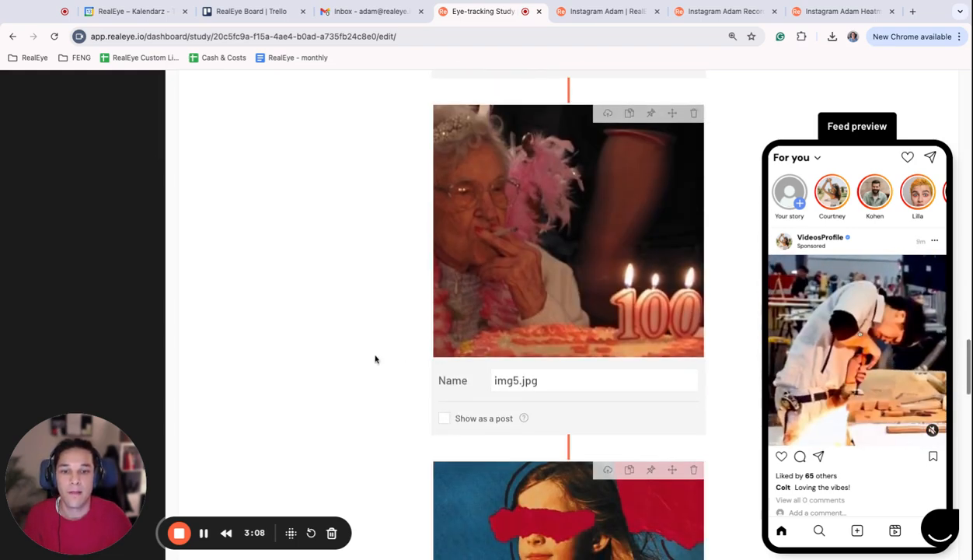
{"action": "scroll", "scroll_direction": "down", "scroll_amount": 3}
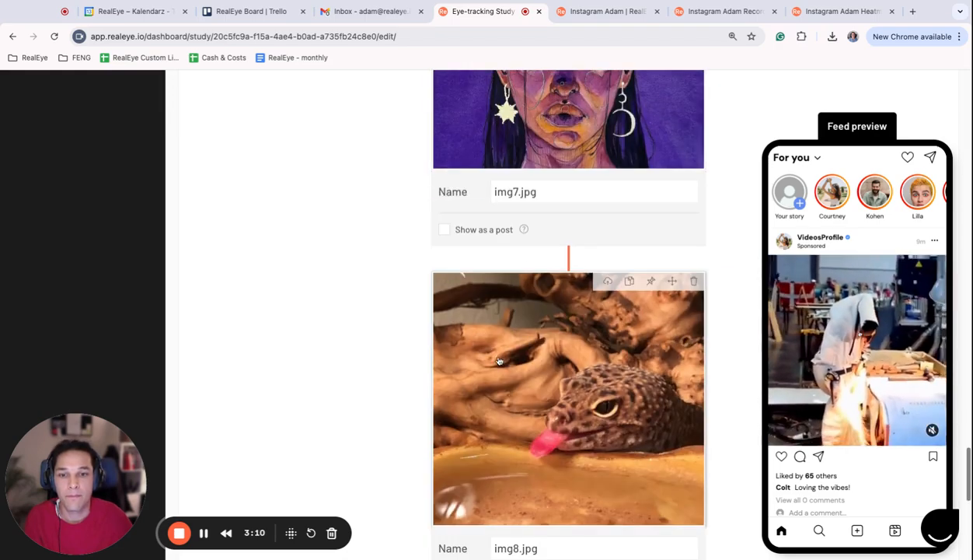
{"action": "scroll", "scroll_direction": "down", "scroll_amount": 3}
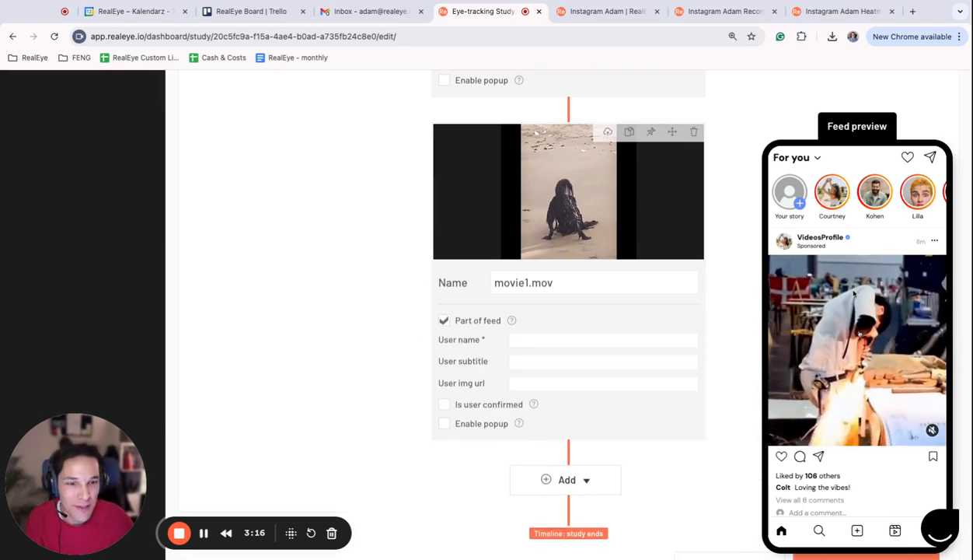
{"action": "scroll", "scroll_direction": "down", "scroll_amount": 3}
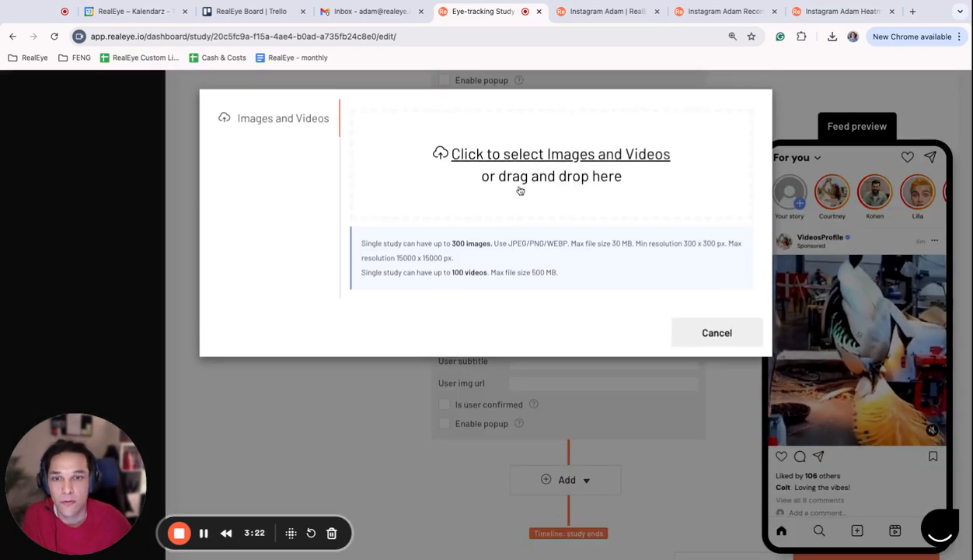
{"action": "mouse_move", "coordinate": [435, 214]}
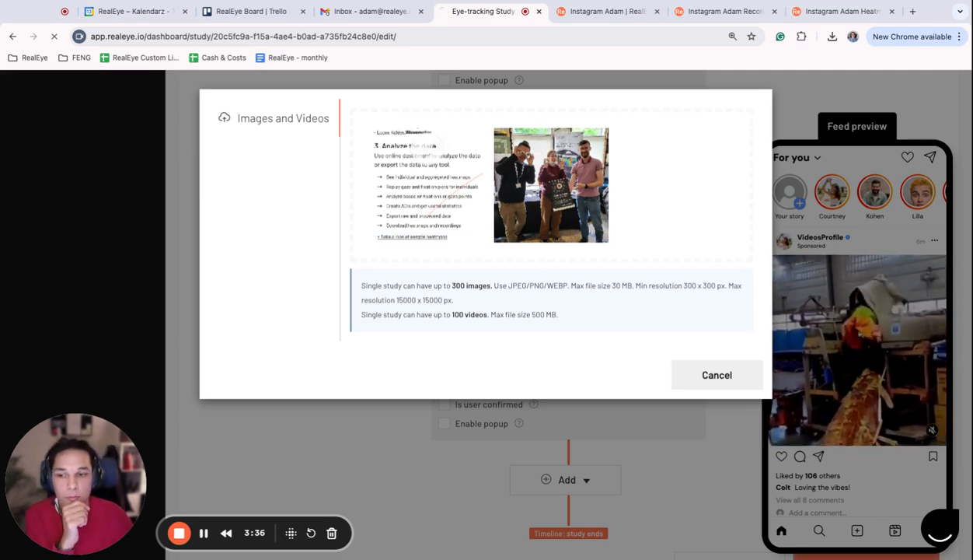
Close the upload dialog once realeyewebsite.png has been added.
{"action": "left_click", "coordinate": [717, 375]}
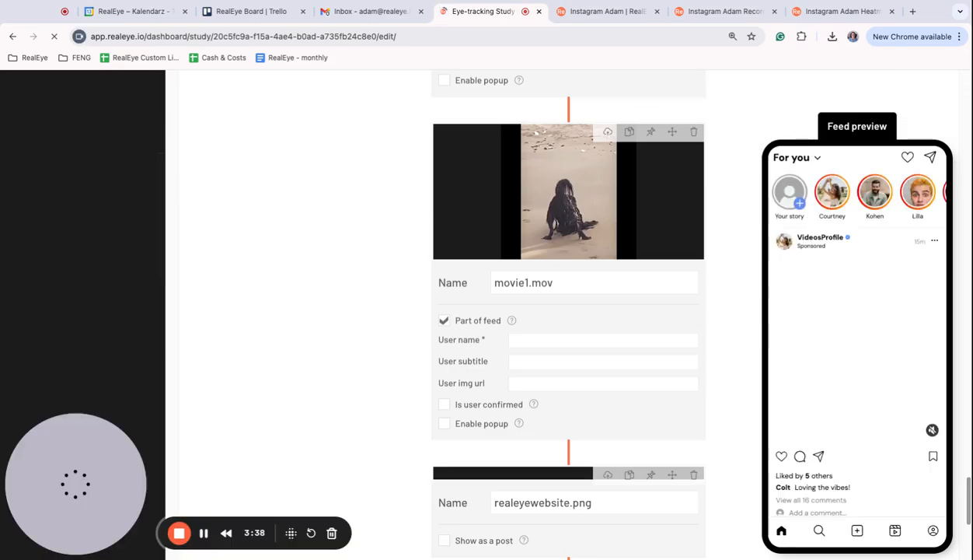
Show advertisement.jpg as a feed post and bring back the phone Feed preview.
{"action": "scroll", "scroll_direction": "down", "scroll_amount": 3}
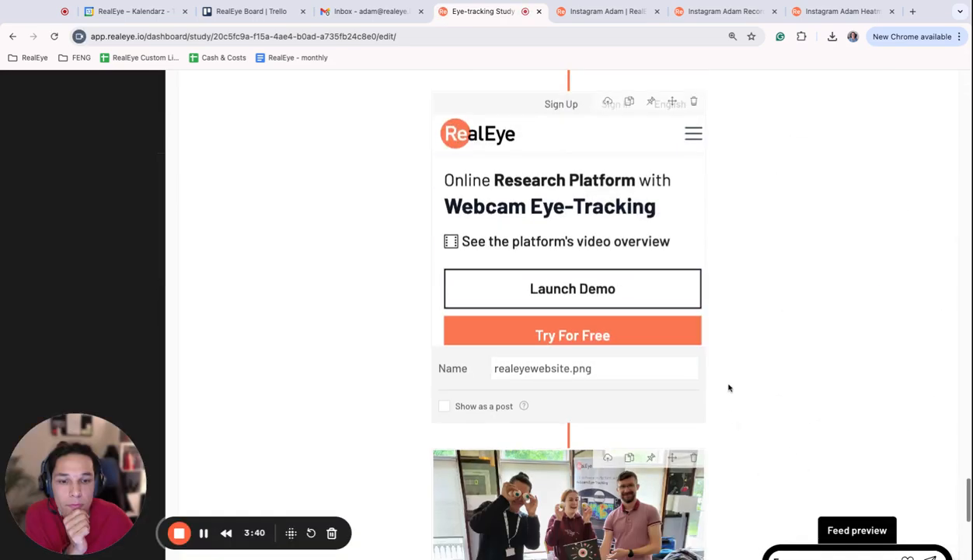
{"action": "scroll", "scroll_direction": "down", "scroll_amount": 3}
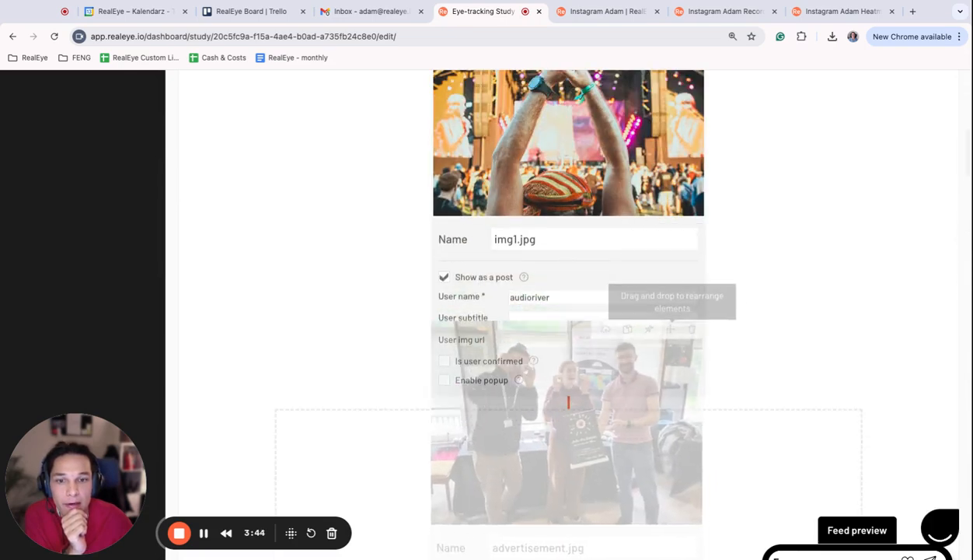
{"action": "scroll", "scroll_direction": "down", "scroll_amount": 3}
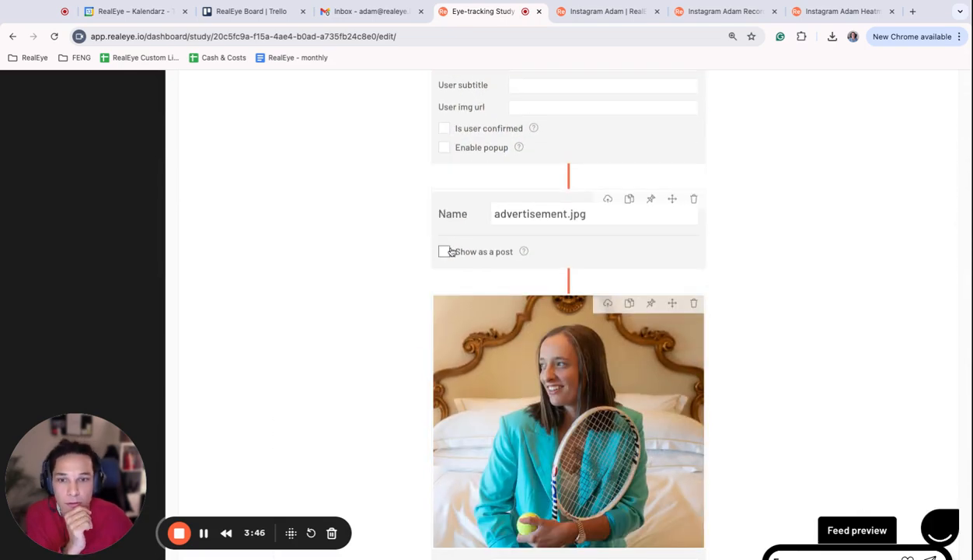
{"action": "left_click", "coordinate": [444, 251]}
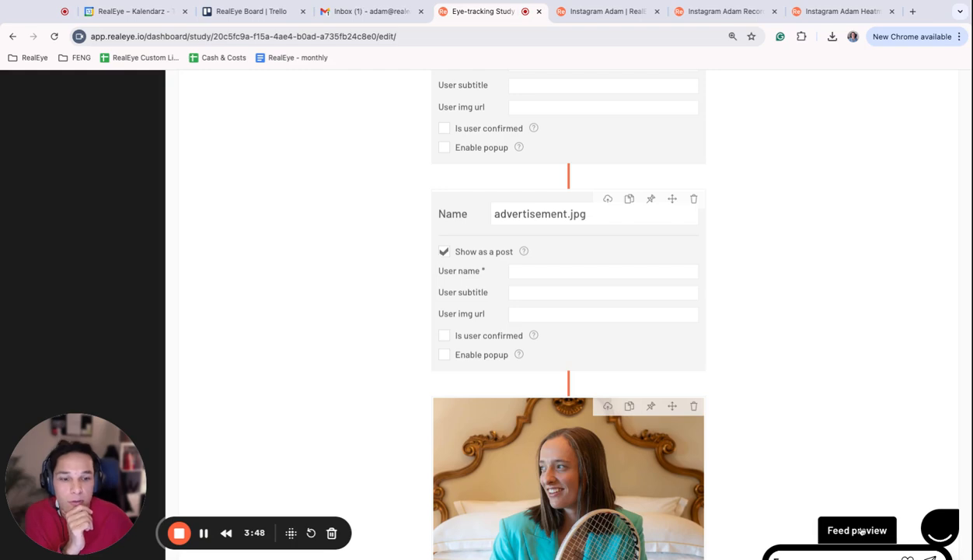
{"action": "left_click", "coordinate": [857, 529]}
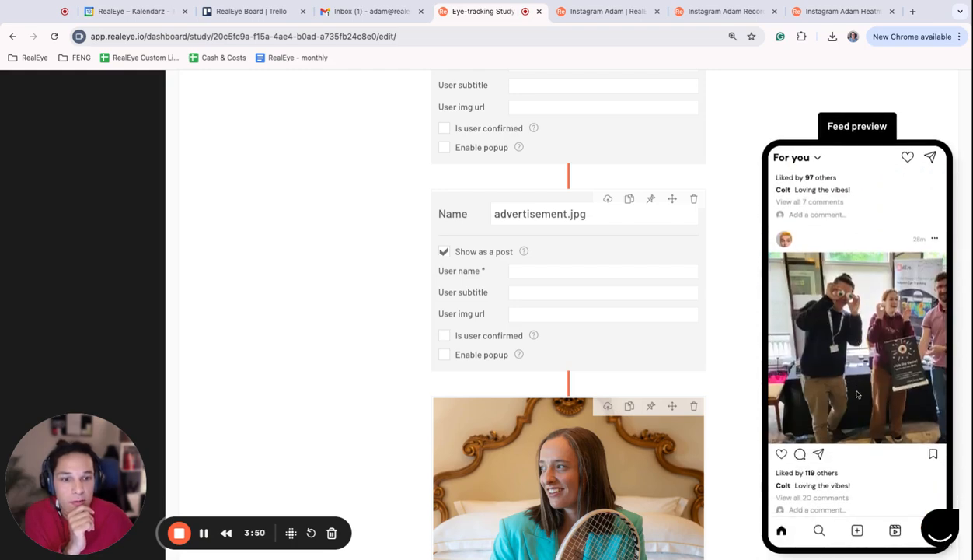
{"action": "mouse_move", "coordinate": [381, 299]}
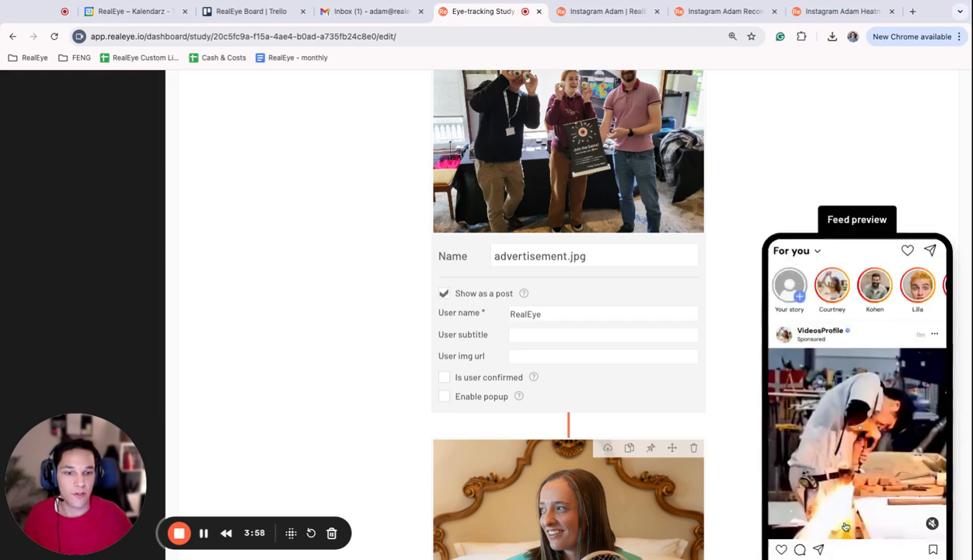
Enter 'Sponsored' as the advertisement.jpg subtitle.
{"action": "scroll", "scroll_direction": "down", "scroll_amount": 3}
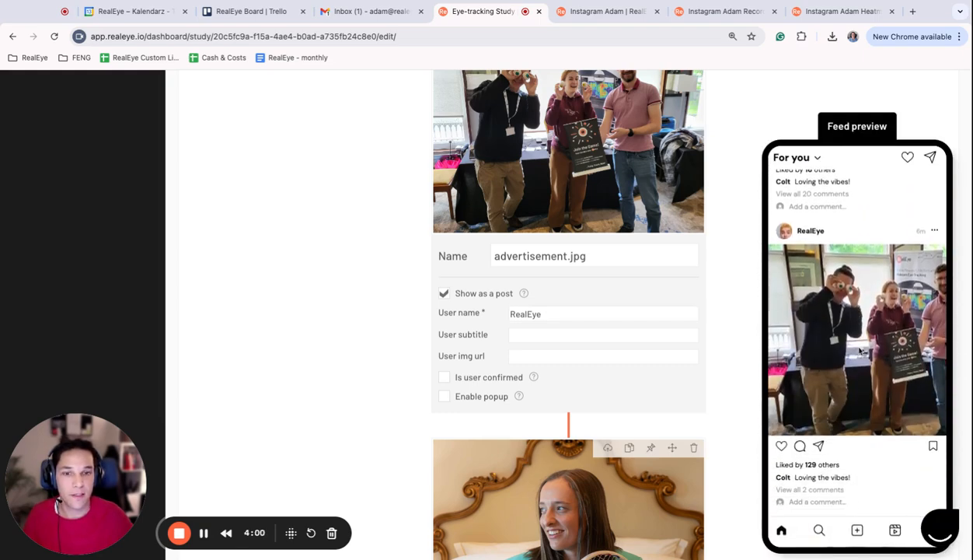
{"action": "left_click", "coordinate": [602, 334]}
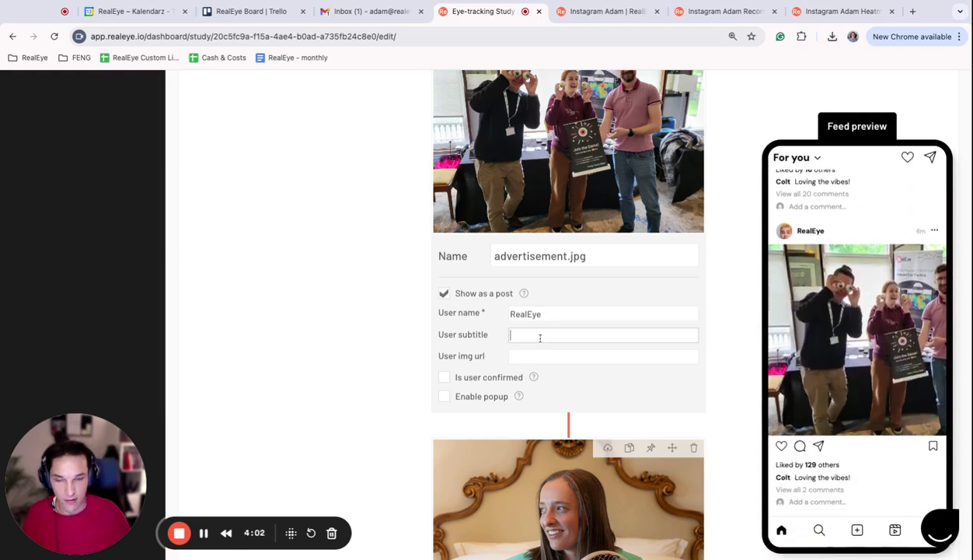
{"action": "type", "text": "Sponsor"}
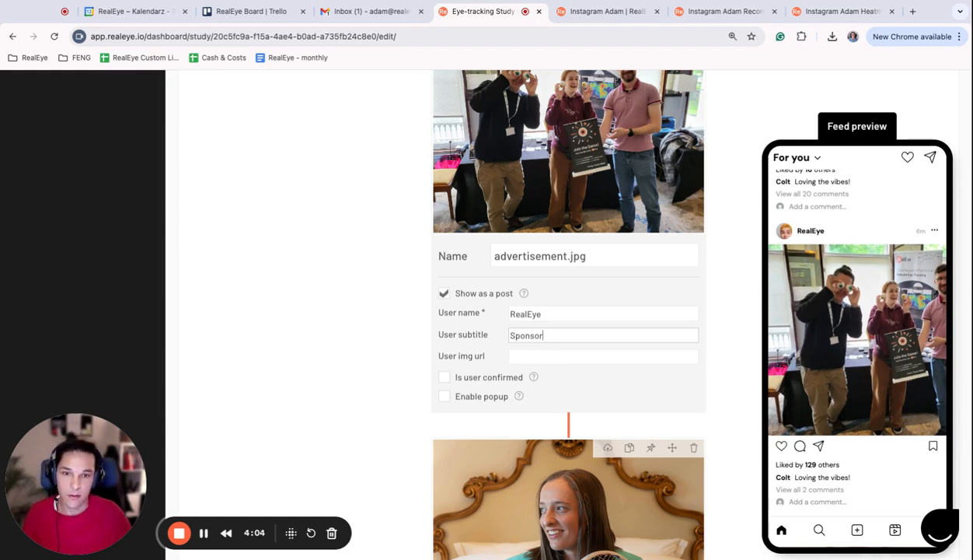
{"action": "type", "text": "ed"}
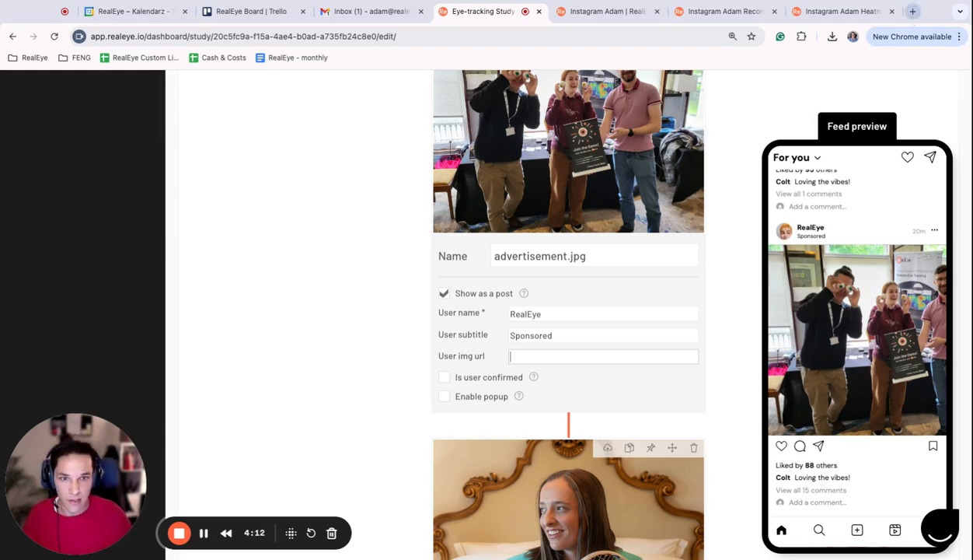
{"action": "left_click", "coordinate": [913, 11]}
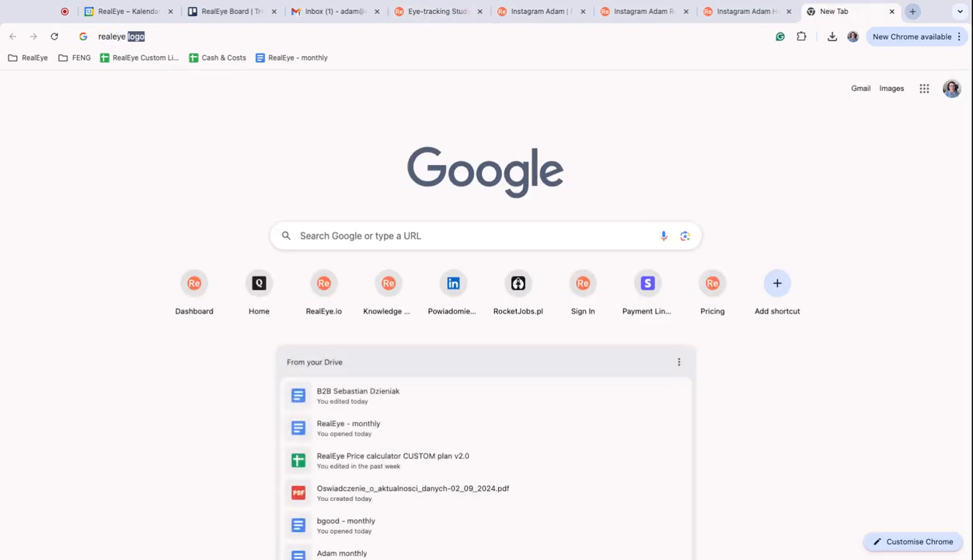
View Google image results for 'realeye logo', then return to the study editor tab.
{"action": "key", "text": "Return"}
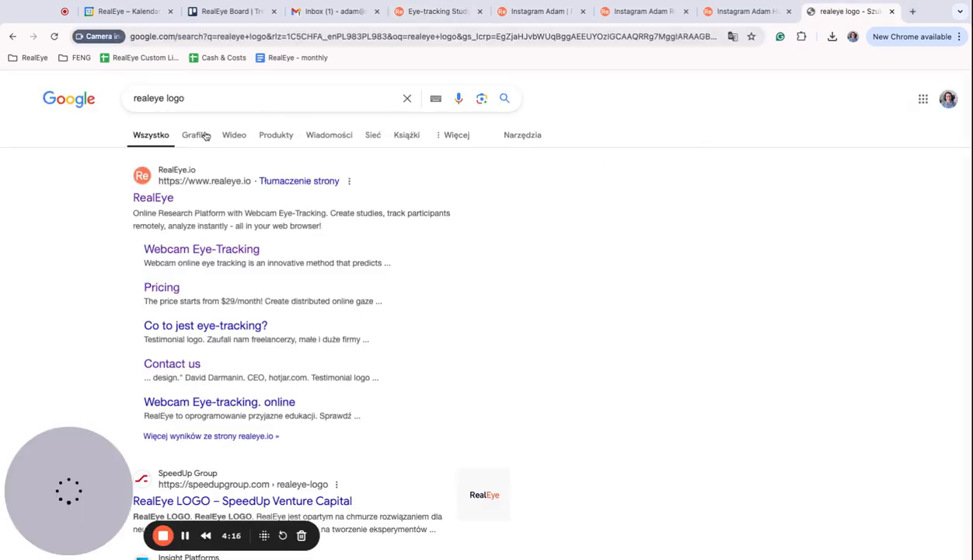
{"action": "left_click", "coordinate": [195, 134]}
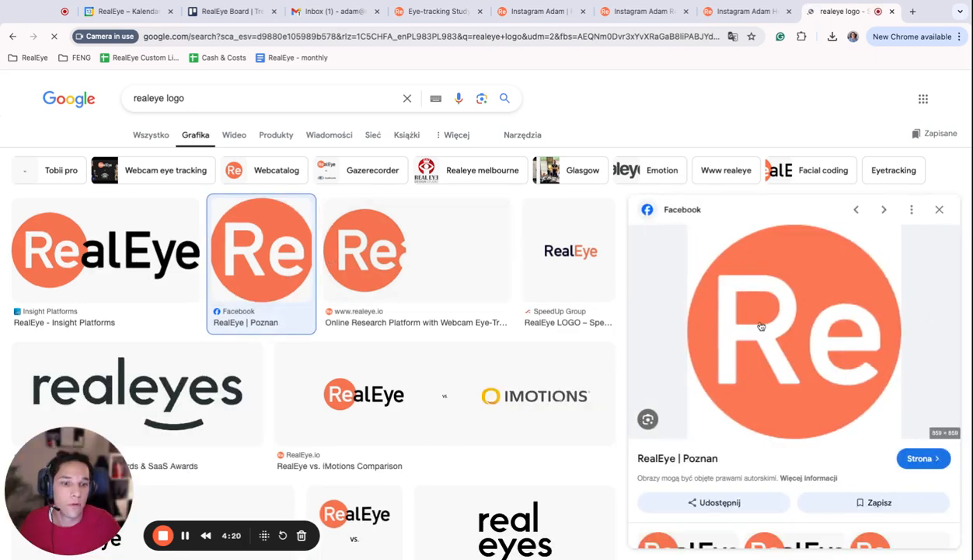
{"action": "left_click", "coordinate": [435, 11]}
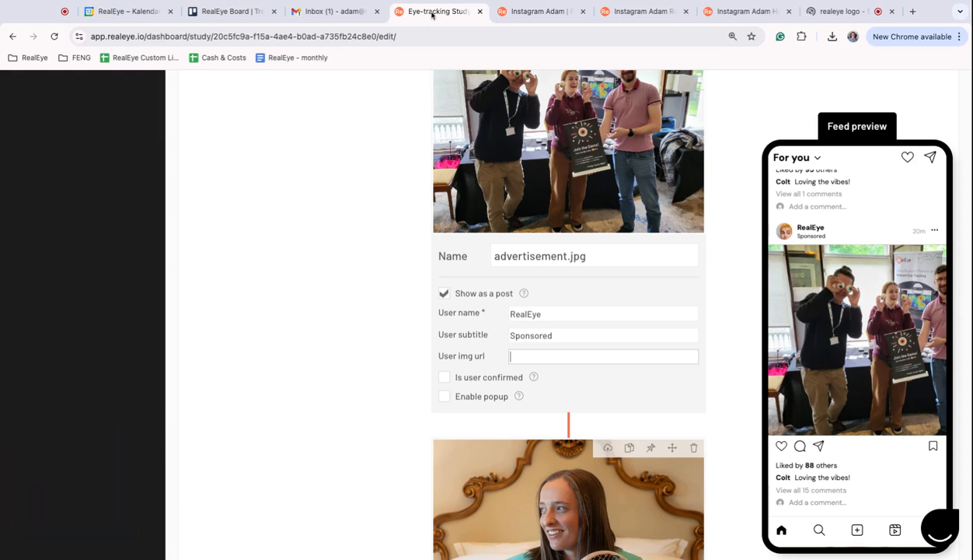
Set the ad post's user image to the logo URL, mark it verified, and enable its popup.
{"action": "type", "text": "https://encrypted-tbn0.gstatic.com/images?q="}
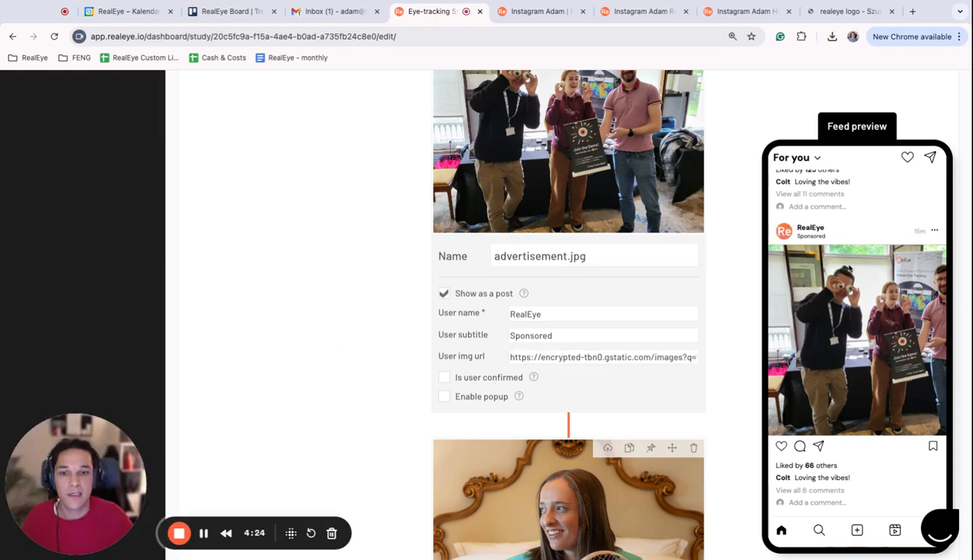
{"action": "mouse_move", "coordinate": [444, 396]}
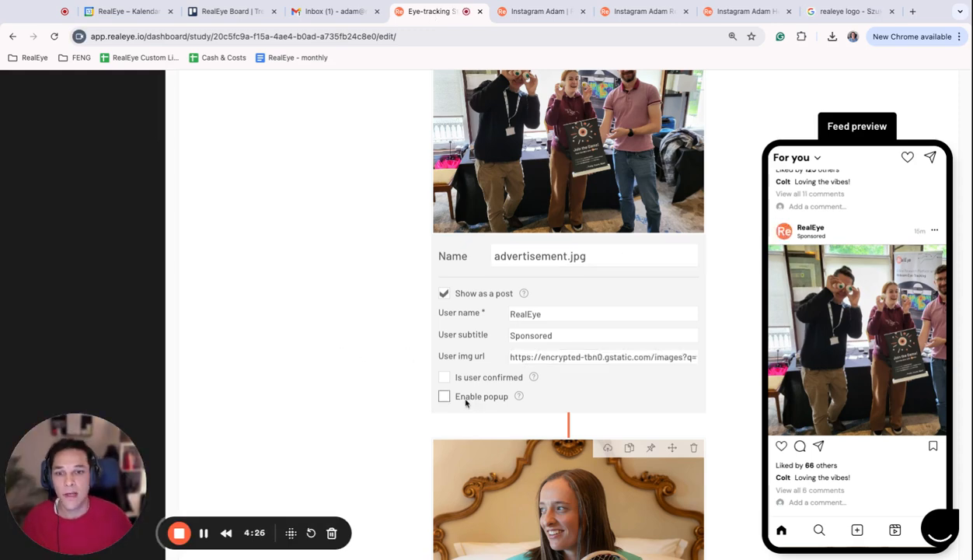
{"action": "left_click", "coordinate": [444, 377]}
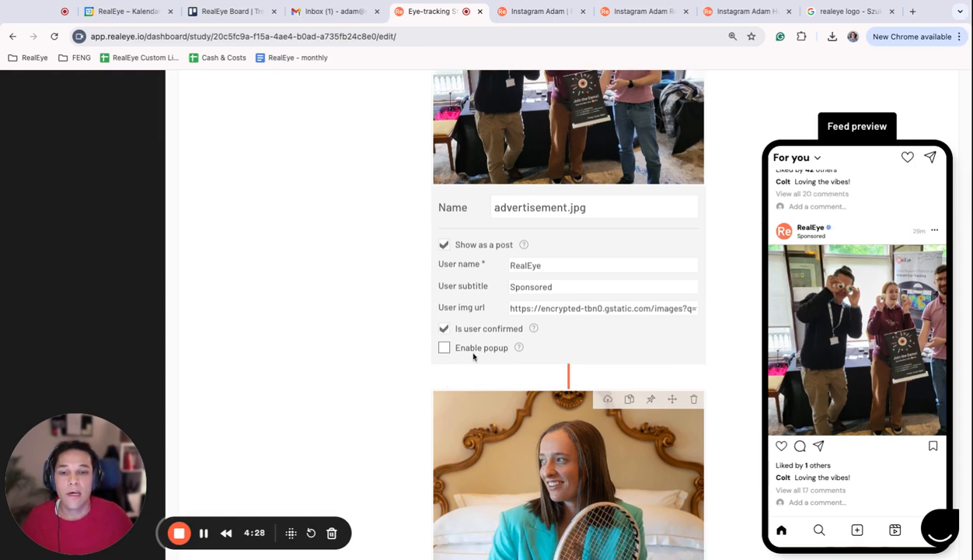
{"action": "left_click", "coordinate": [444, 347]}
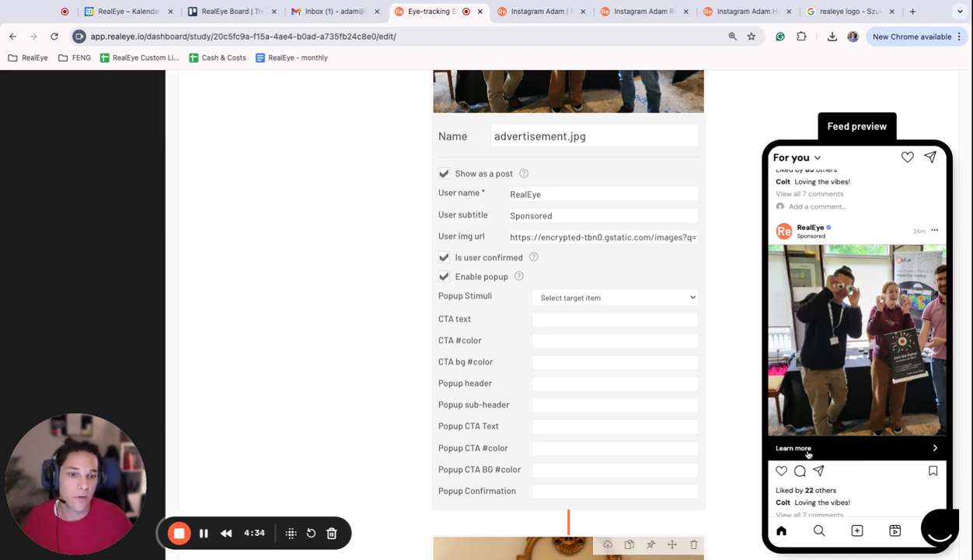
{"action": "mouse_move", "coordinate": [820, 457]}
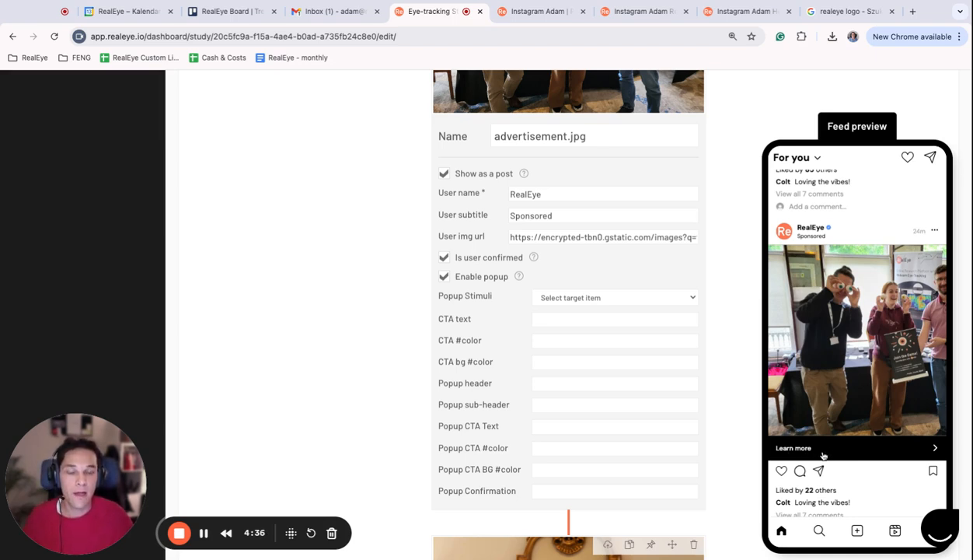
{"action": "mouse_move", "coordinate": [616, 297]}
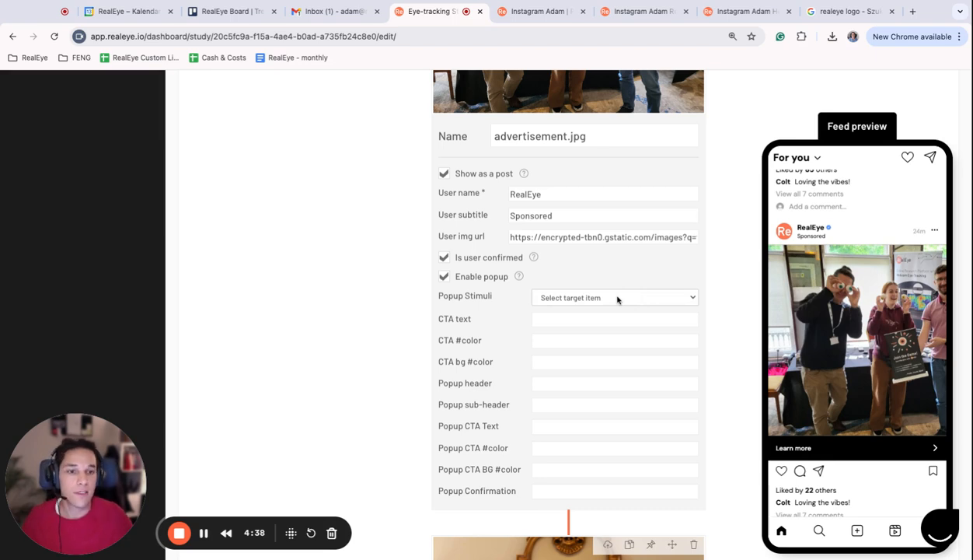
{"action": "mouse_move", "coordinate": [619, 302]}
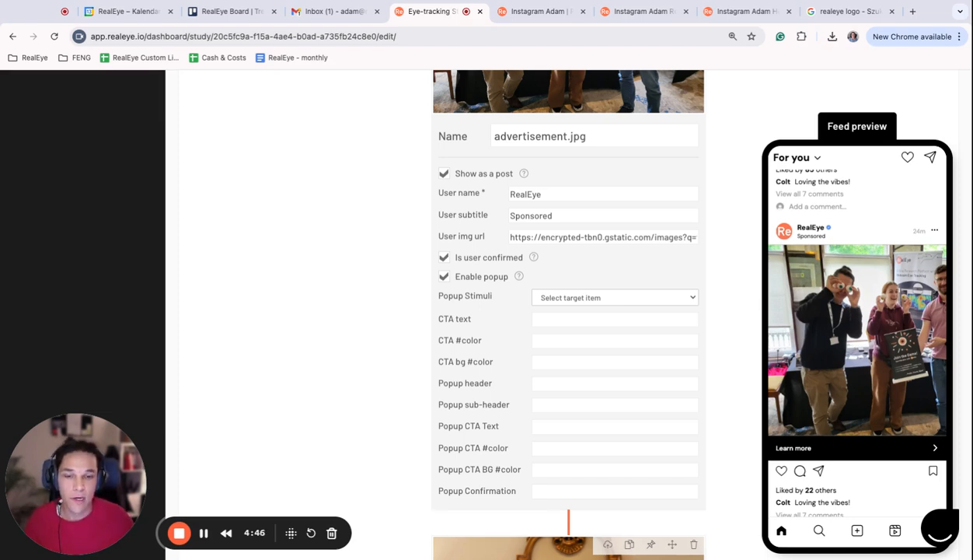
Open a full-size preview of the realeyewebsite.png stimulus.
{"action": "left_click", "coordinate": [614, 297]}
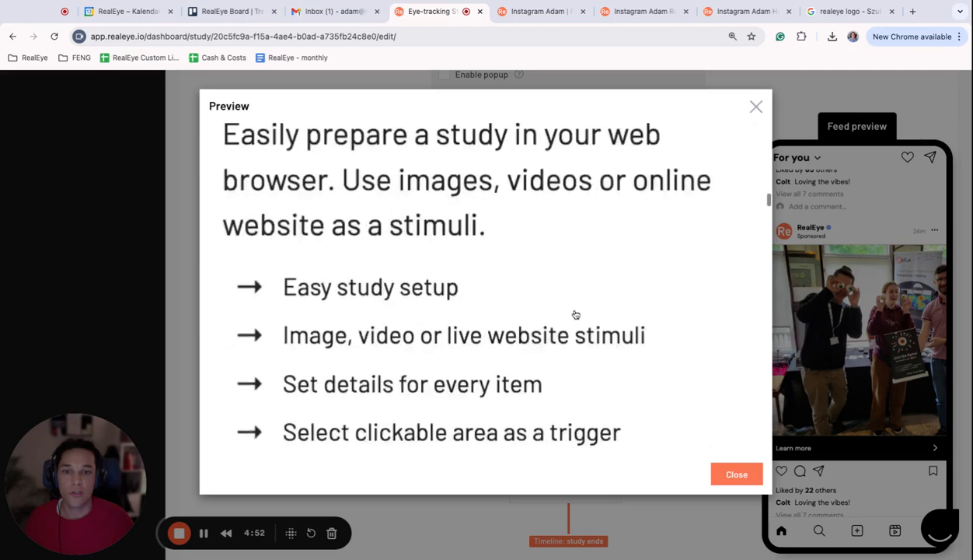
Scroll through the website screenshot preview, then close it.
{"action": "scroll", "scroll_direction": "down", "scroll_amount": 3}
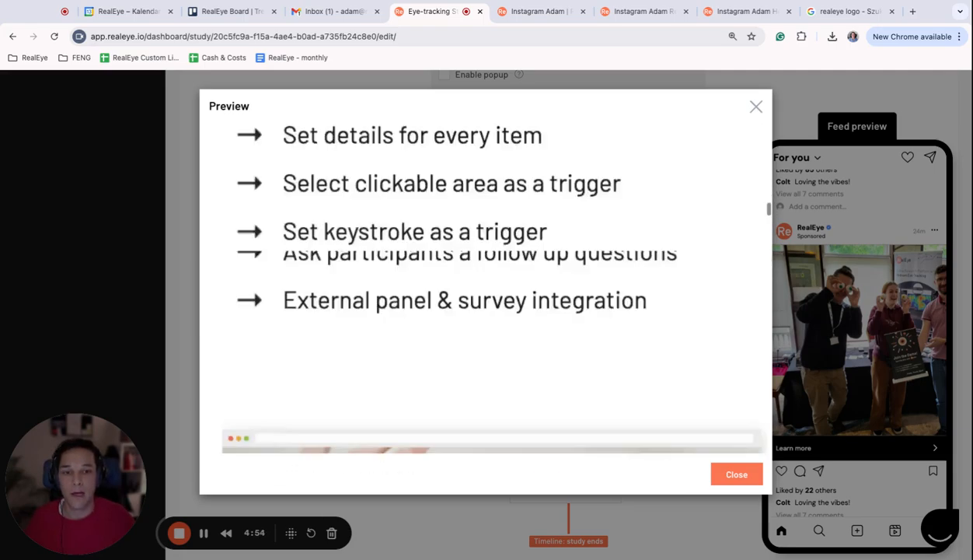
{"action": "left_click", "coordinate": [736, 474]}
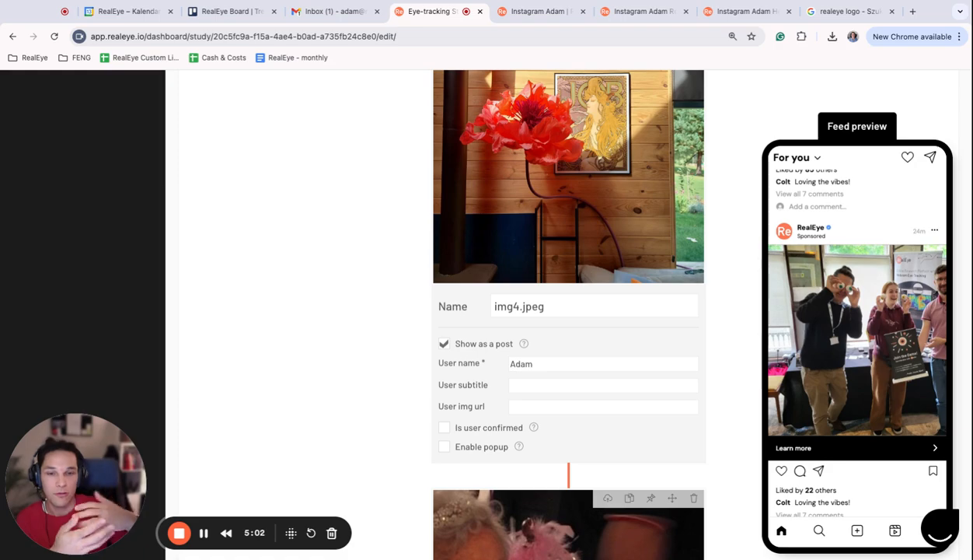
Give the ad popup realeyewebsite.png with a 'Click here!' call-to-action on a red background.
{"action": "scroll", "scroll_direction": "up", "scroll_amount": 3}
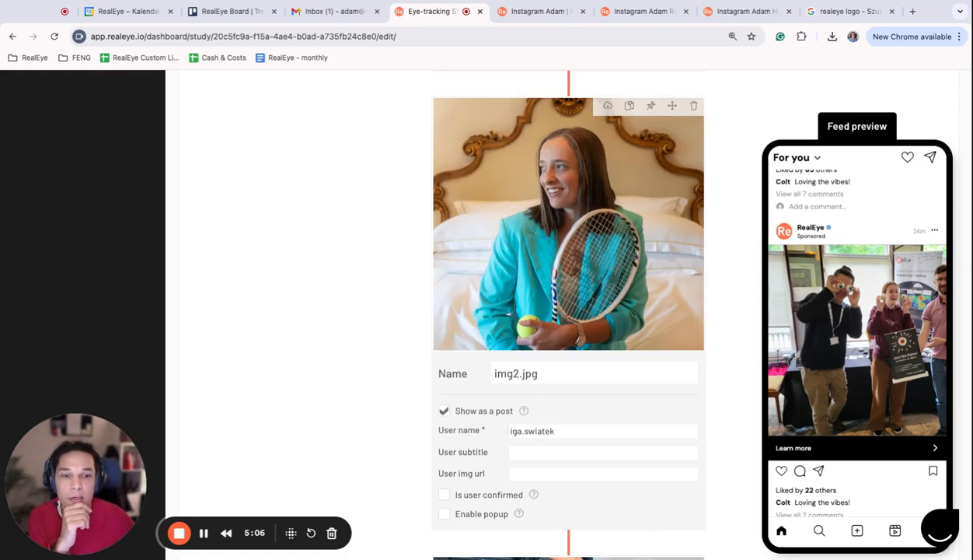
{"action": "scroll", "scroll_direction": "down", "scroll_amount": 3}
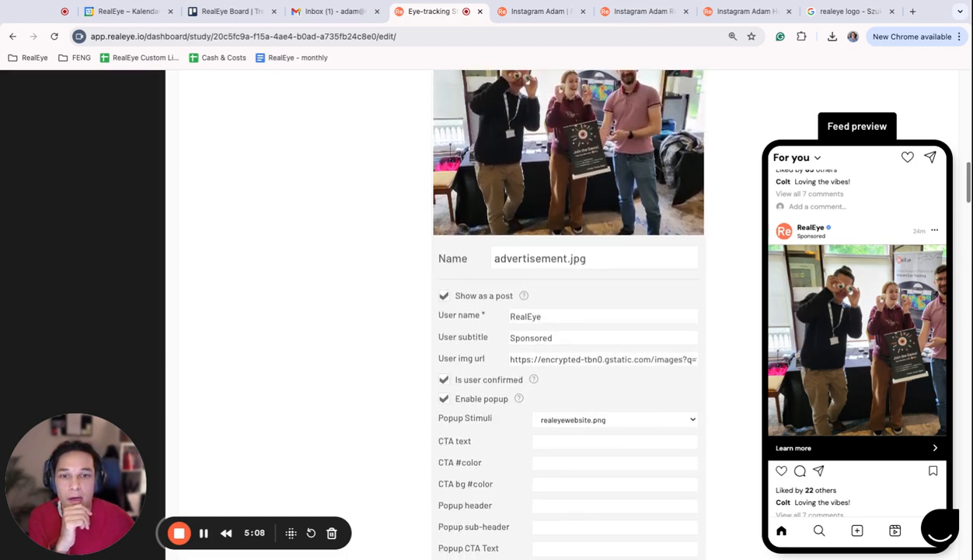
{"action": "mouse_move", "coordinate": [727, 296]}
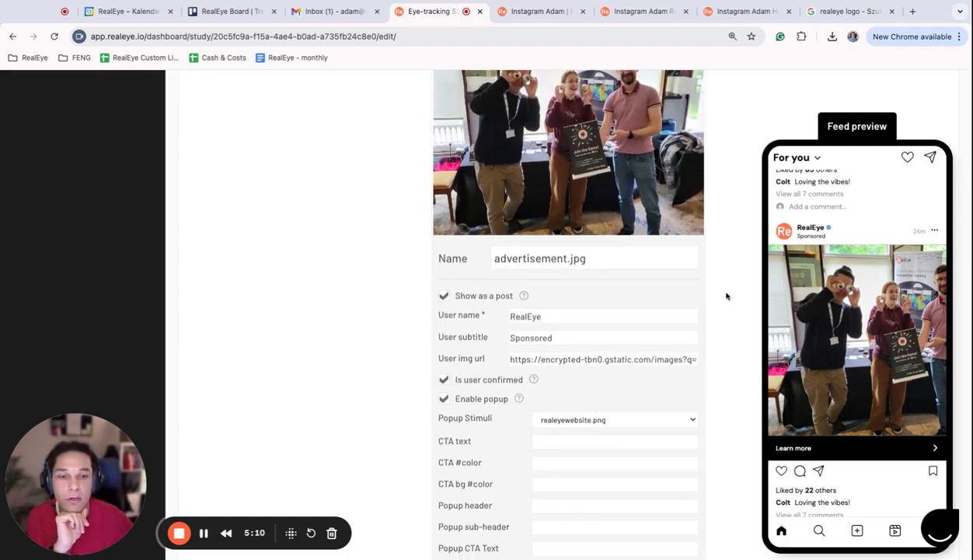
{"action": "scroll", "scroll_direction": "down", "scroll_amount": 3}
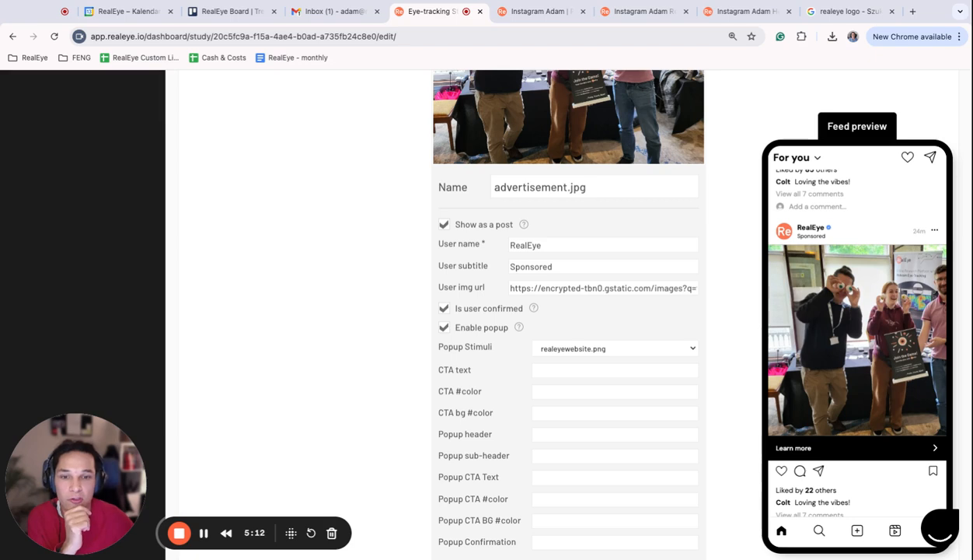
{"action": "scroll", "scroll_direction": "down", "scroll_amount": 3}
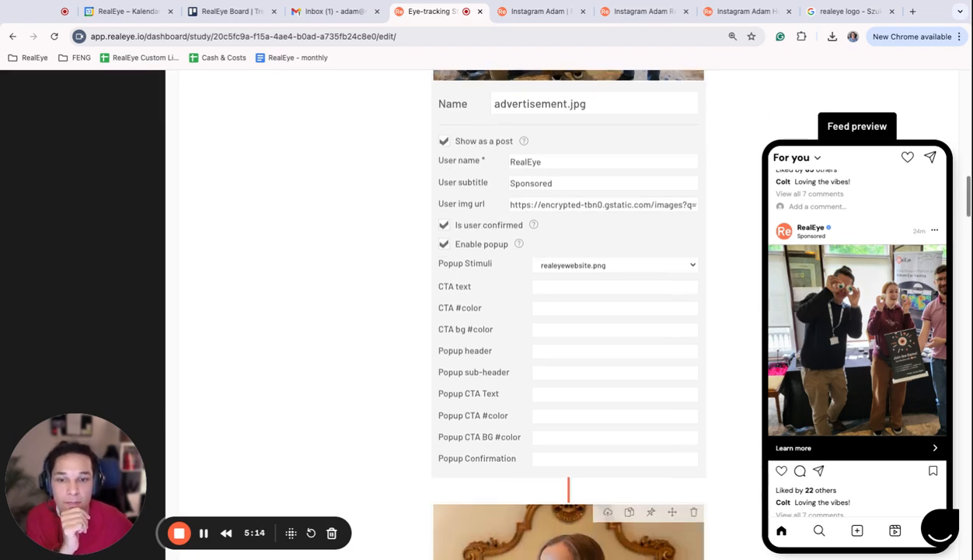
{"action": "left_click", "coordinate": [614, 287]}
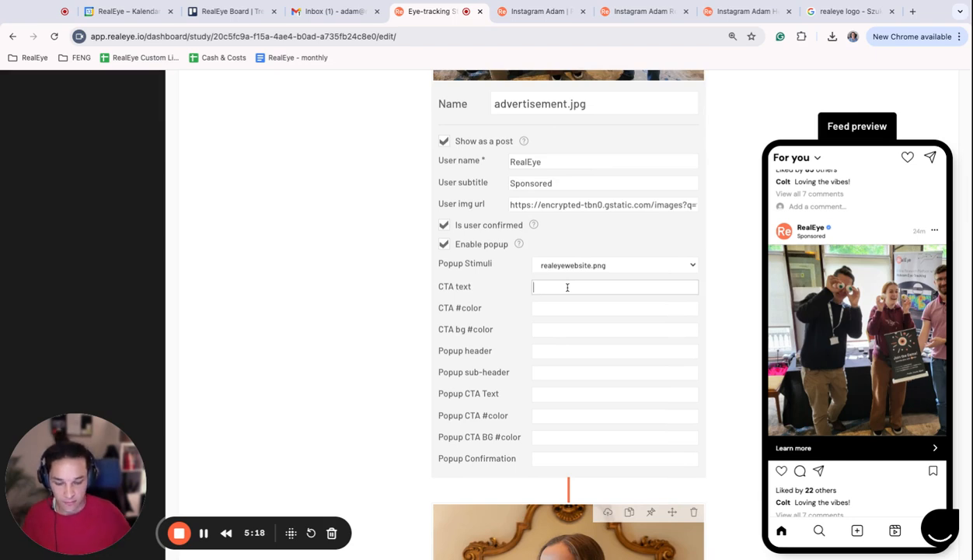
{"action": "type", "text": "C"}
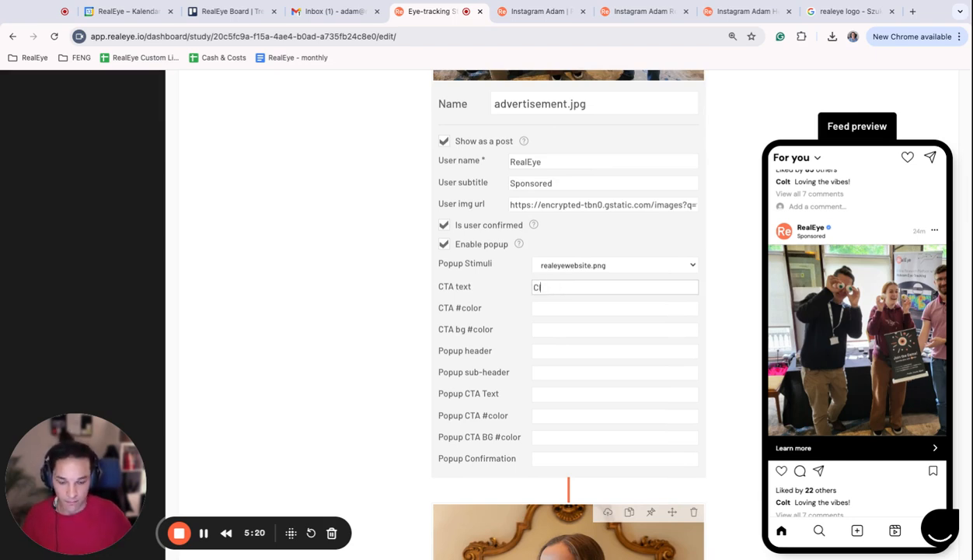
{"action": "type", "text": "Click here!"}
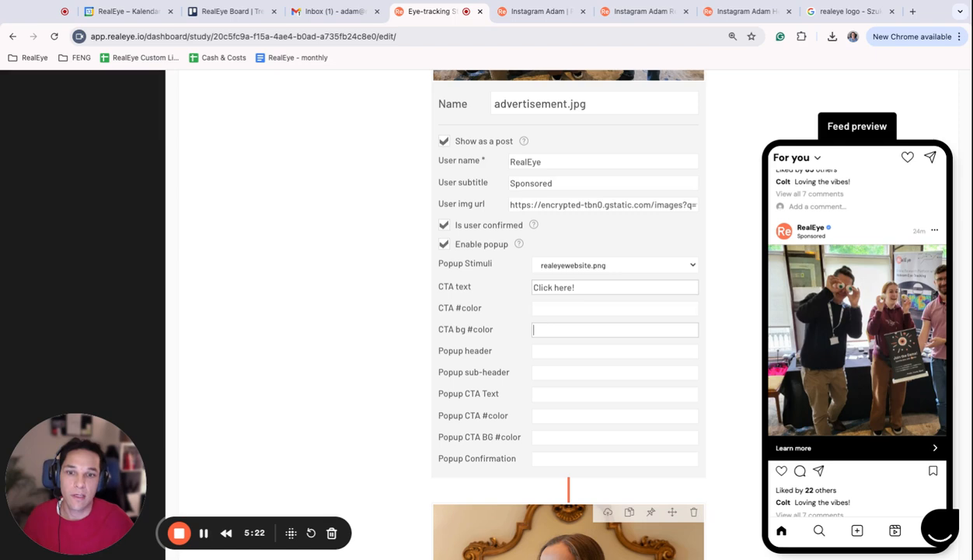
{"action": "type", "text": "red"}
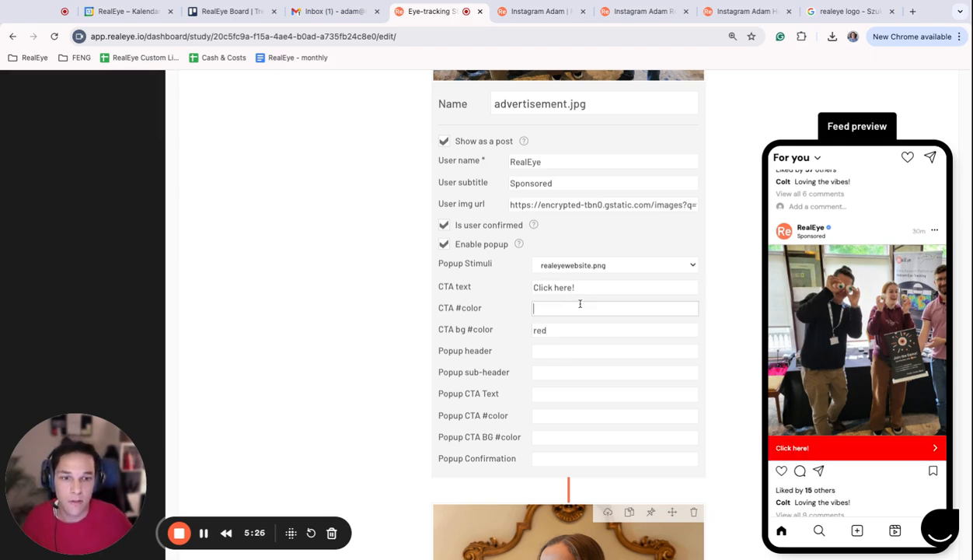
Try the 'Click here!' call-to-action in the feed preview and close the popup.
{"action": "left_click", "coordinate": [855, 447]}
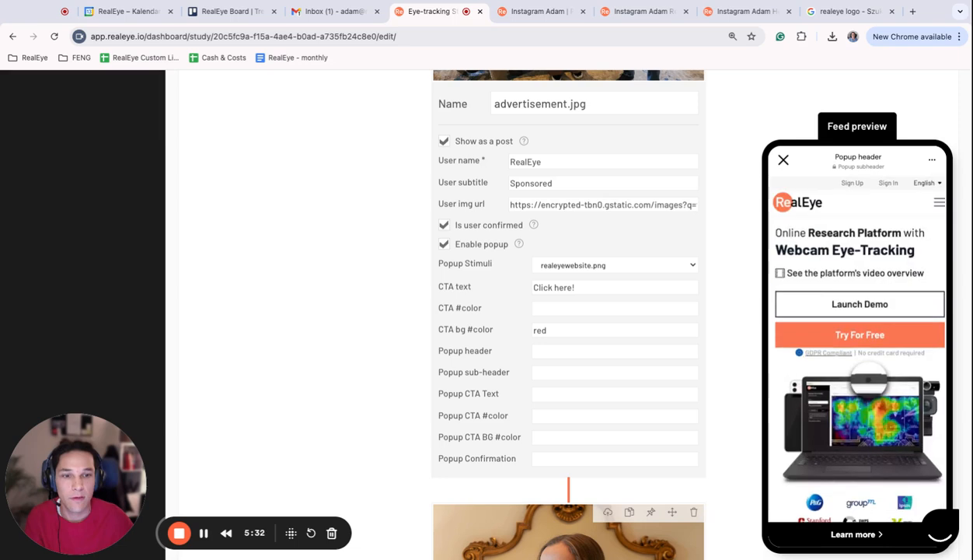
{"action": "left_click", "coordinate": [784, 159]}
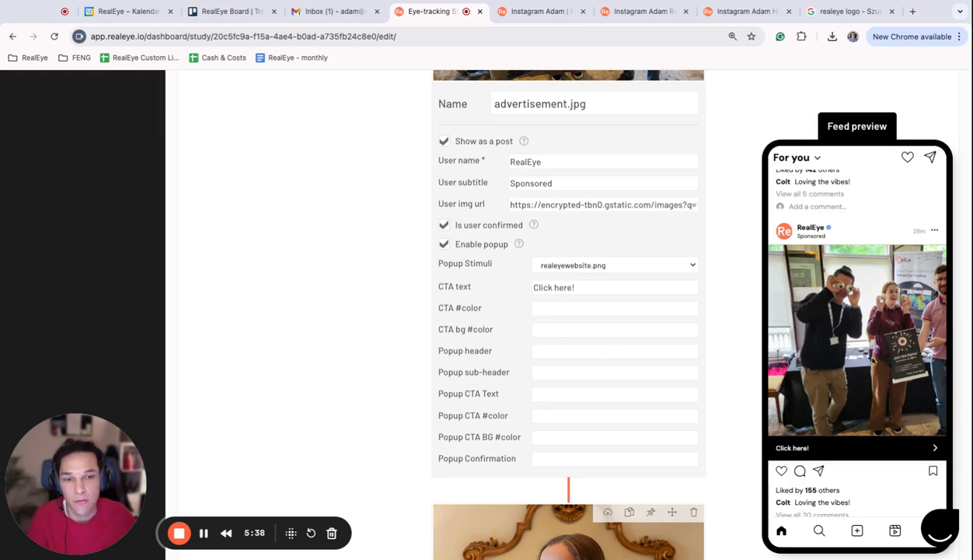
{"action": "scroll", "scroll_direction": "down", "scroll_amount": 3}
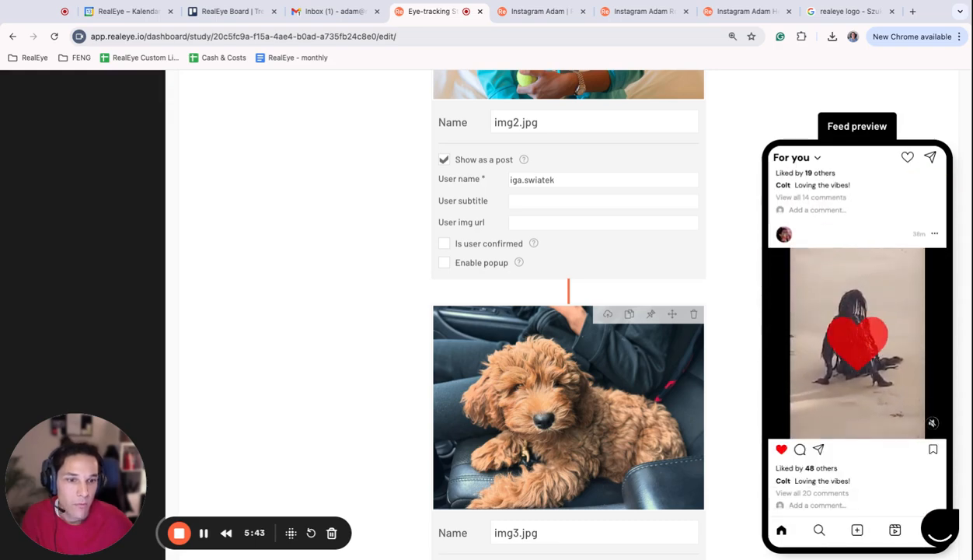
{"action": "scroll", "scroll_direction": "down", "scroll_amount": 3}
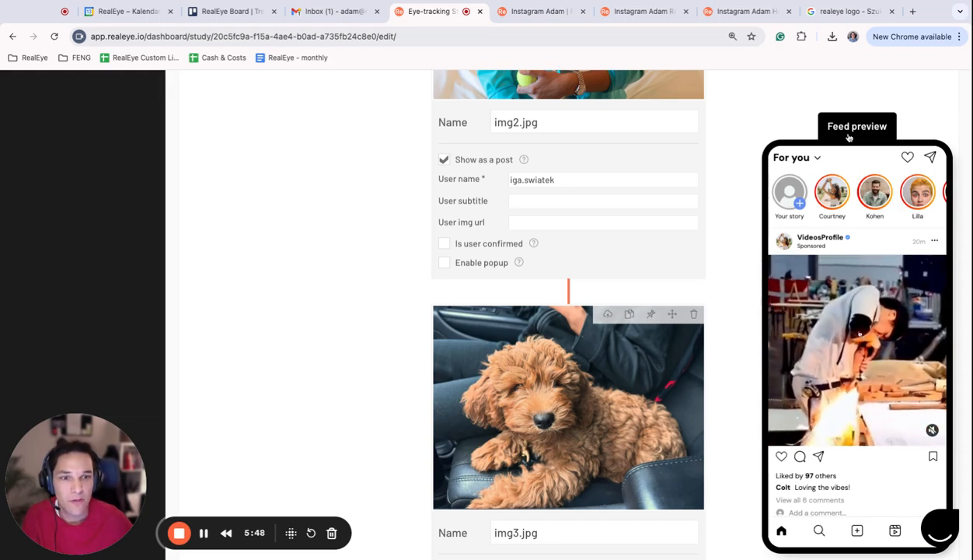
{"action": "scroll", "scroll_direction": "down", "scroll_amount": 3}
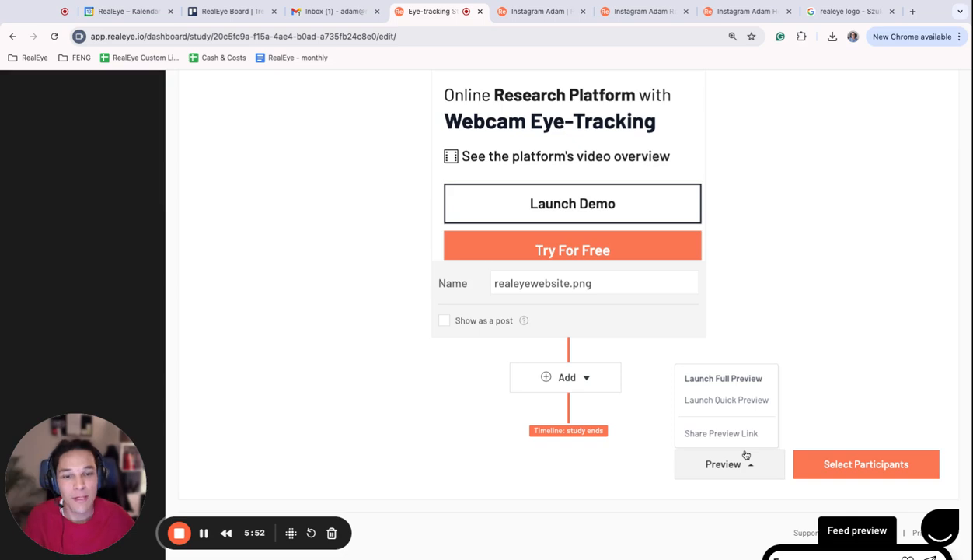
{"action": "mouse_move", "coordinate": [721, 433]}
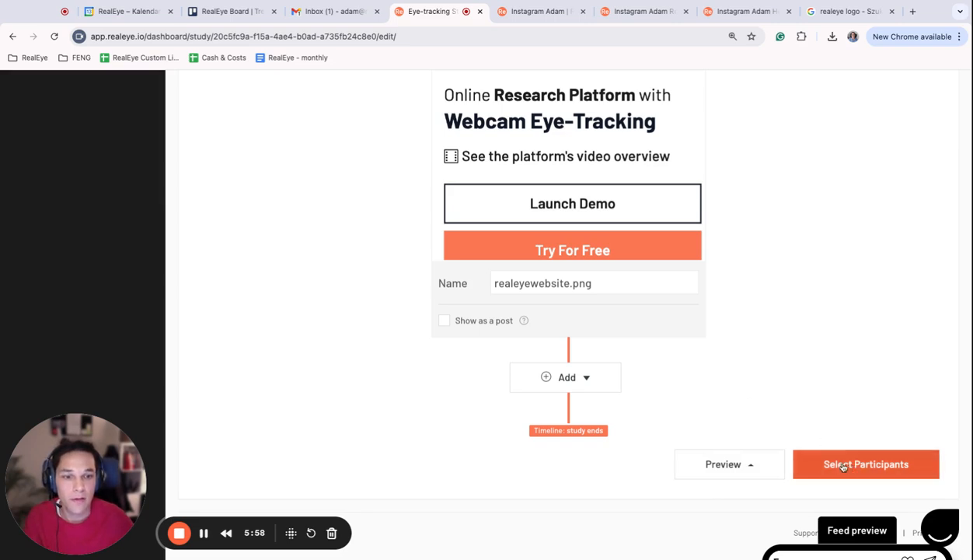
Keep 100 own participants and 0 panelists, then run the study.
{"action": "left_click", "coordinate": [865, 464]}
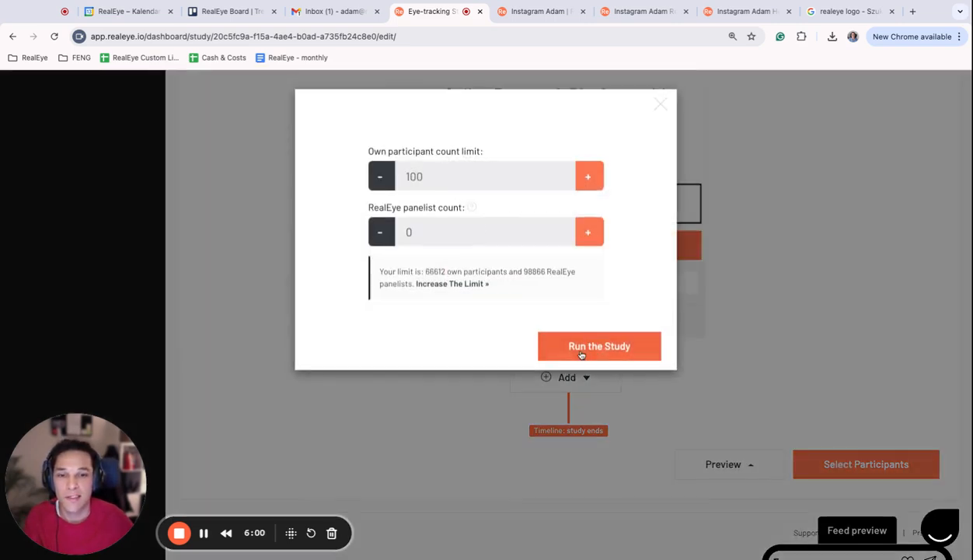
{"action": "mouse_move", "coordinate": [602, 395]}
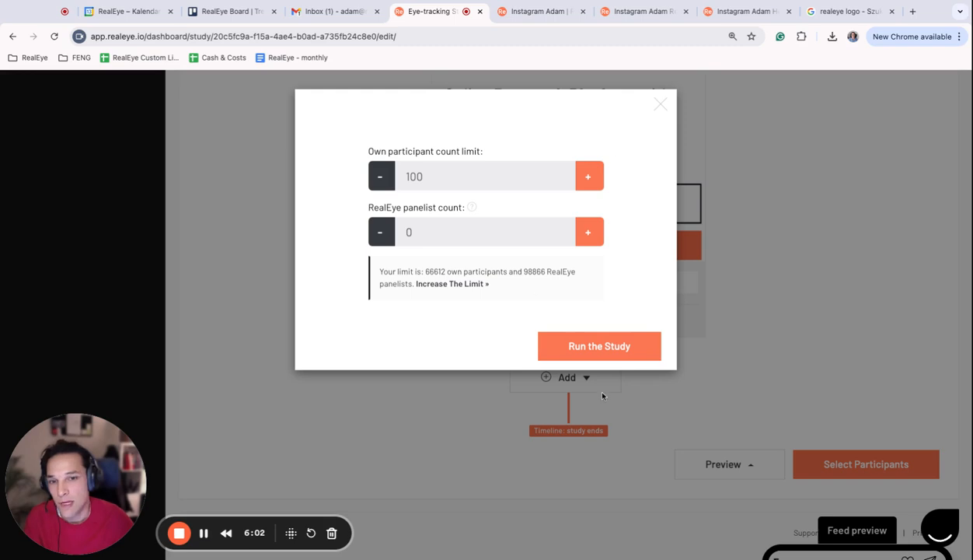
{"action": "left_click", "coordinate": [599, 346]}
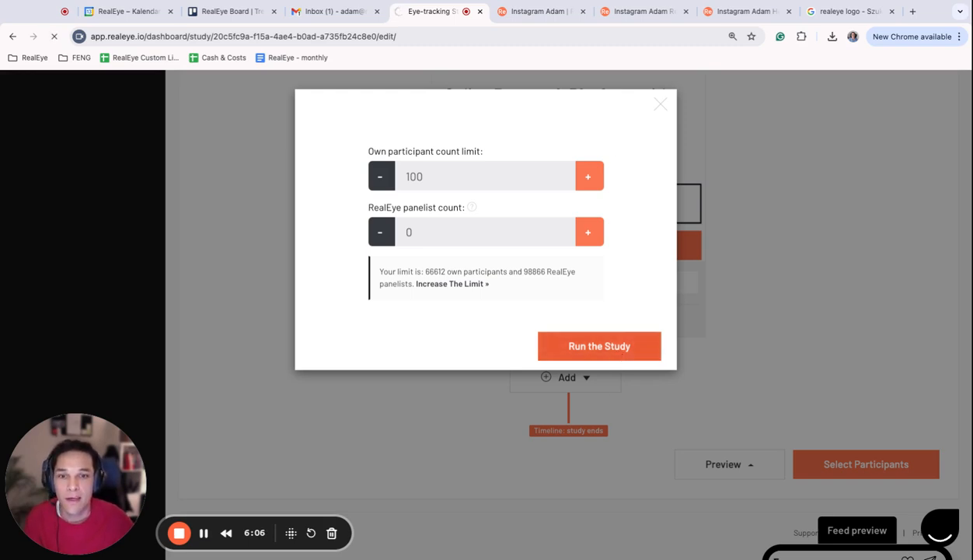
{"action": "left_click", "coordinate": [599, 346]}
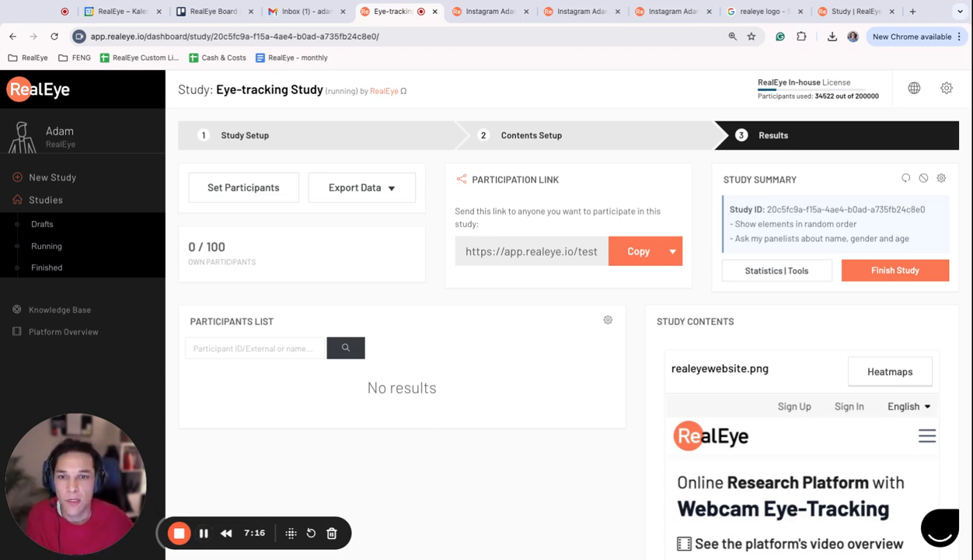
{"action": "mouse_move", "coordinate": [636, 402]}
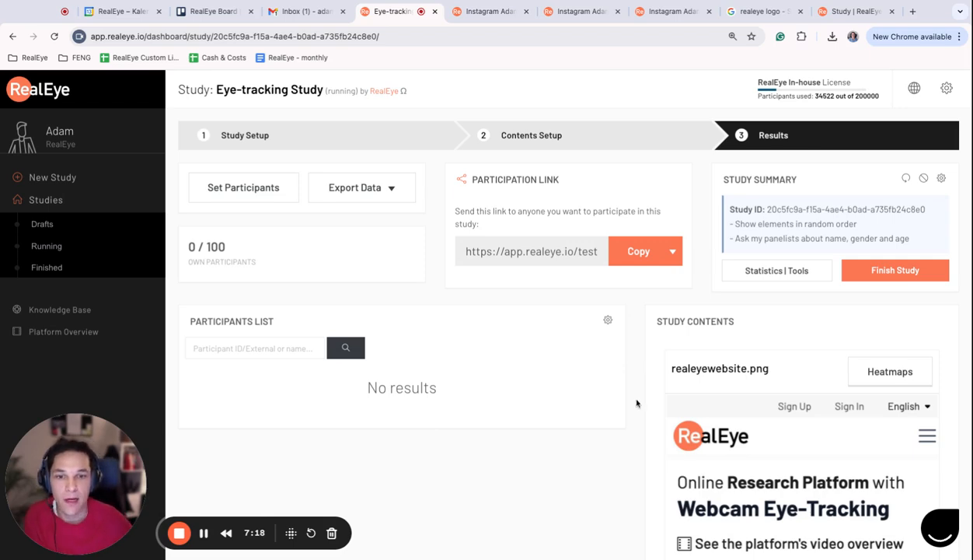
{"action": "scroll", "scroll_direction": "down", "scroll_amount": 3}
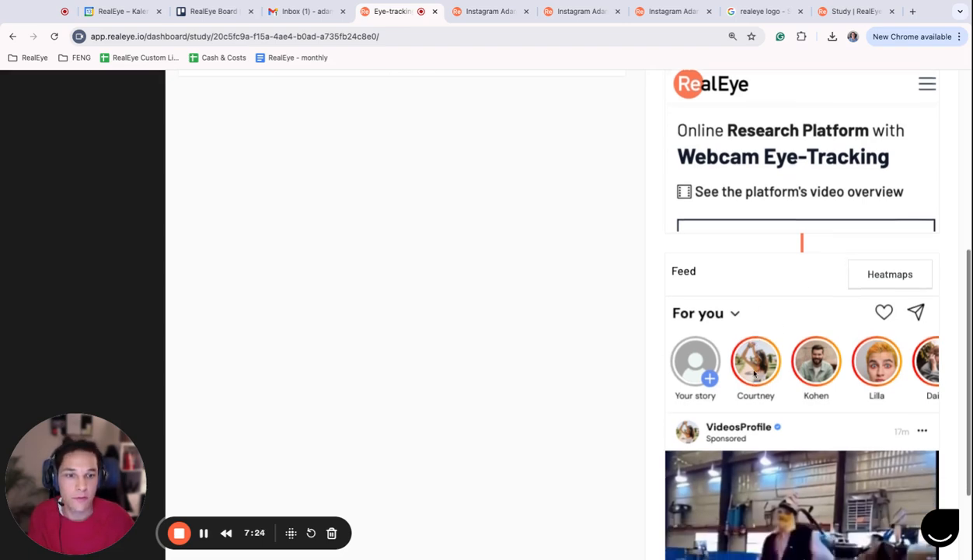
{"action": "scroll", "scroll_direction": "up", "scroll_amount": 3}
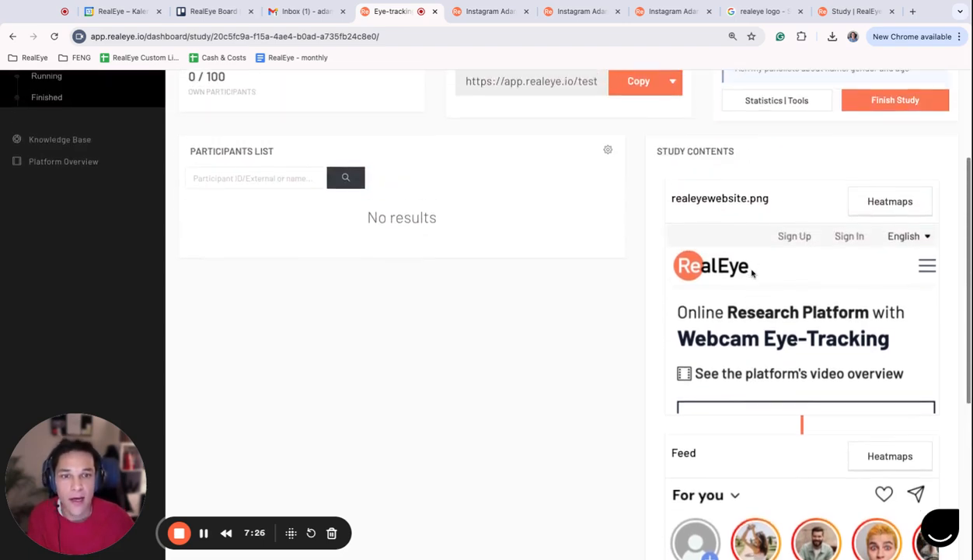
{"action": "scroll", "scroll_direction": "up", "scroll_amount": 3}
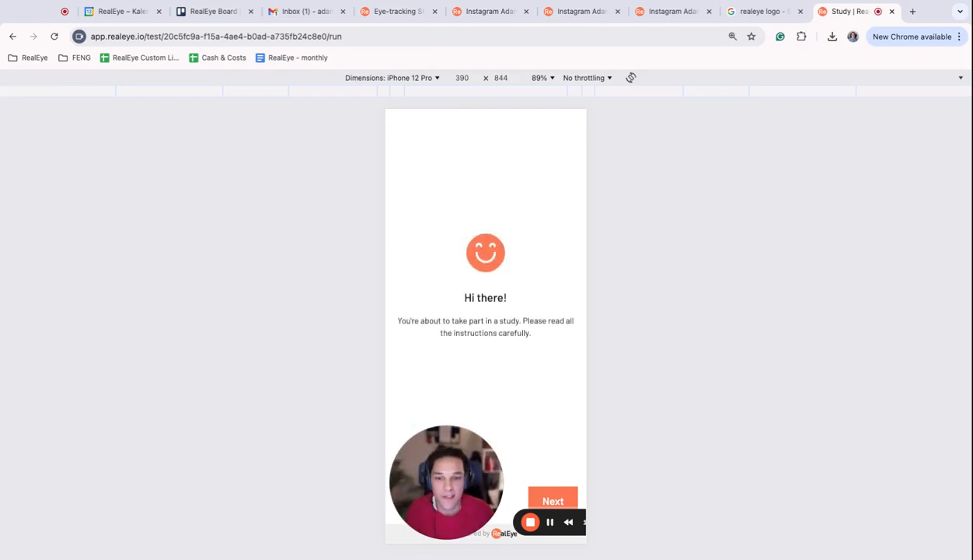
Get past the welcome screen and agree to the terms and privacy policy.
{"action": "left_click", "coordinate": [553, 500]}
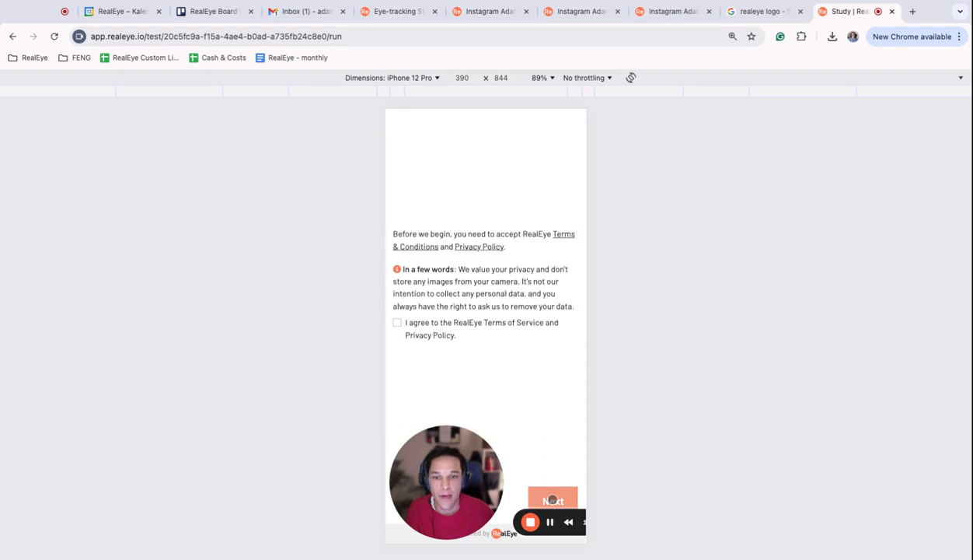
{"action": "left_click", "coordinate": [553, 498]}
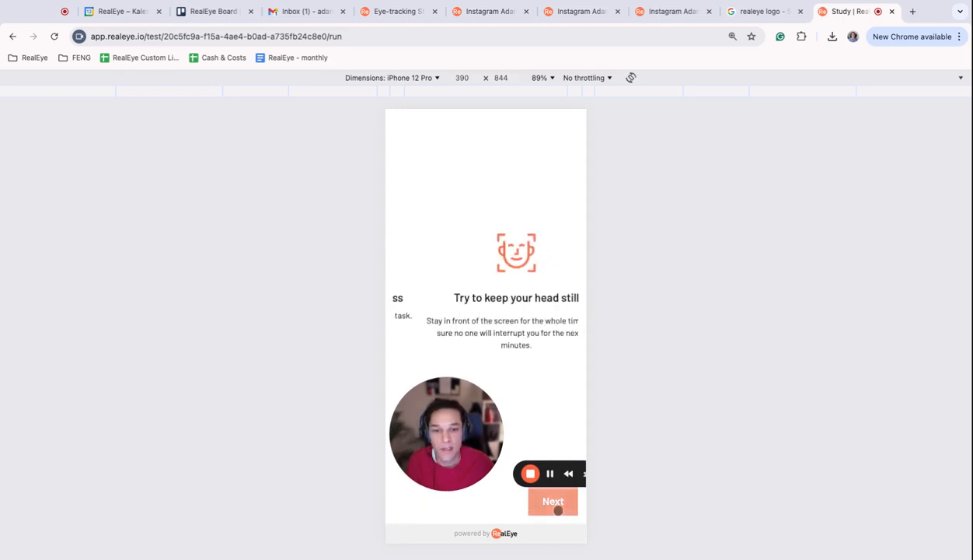
{"action": "left_click", "coordinate": [553, 502]}
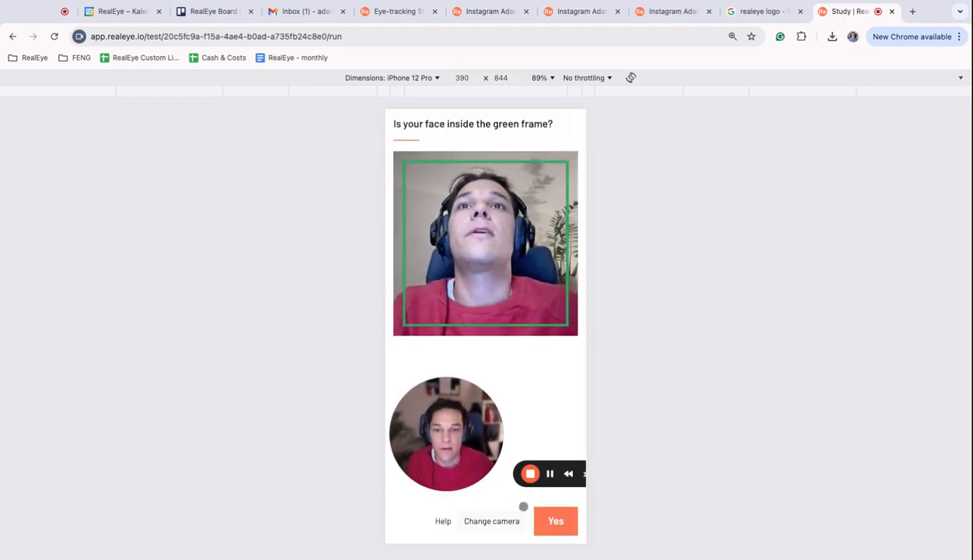
Switch to the other webcam and confirm the face fits the frame.
{"action": "left_click", "coordinate": [492, 520]}
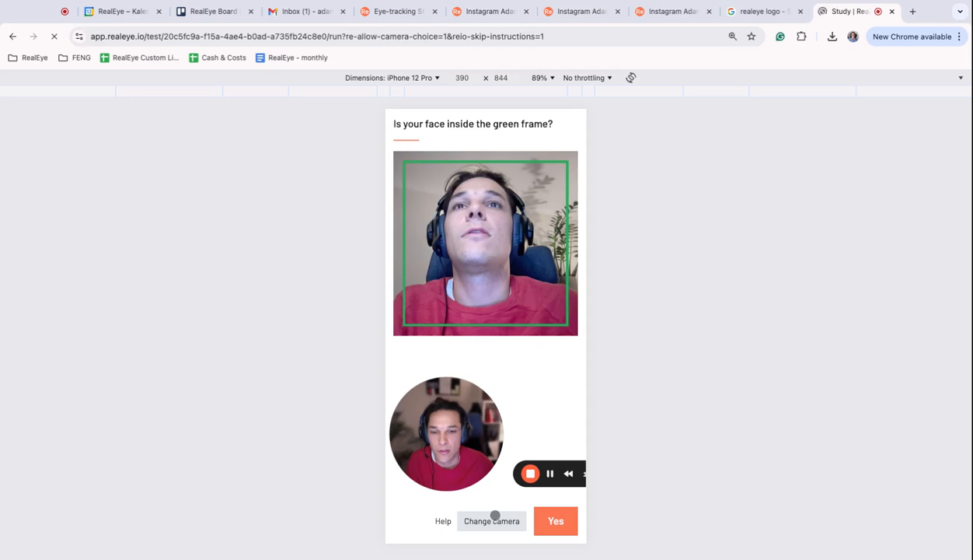
{"action": "left_click", "coordinate": [491, 521]}
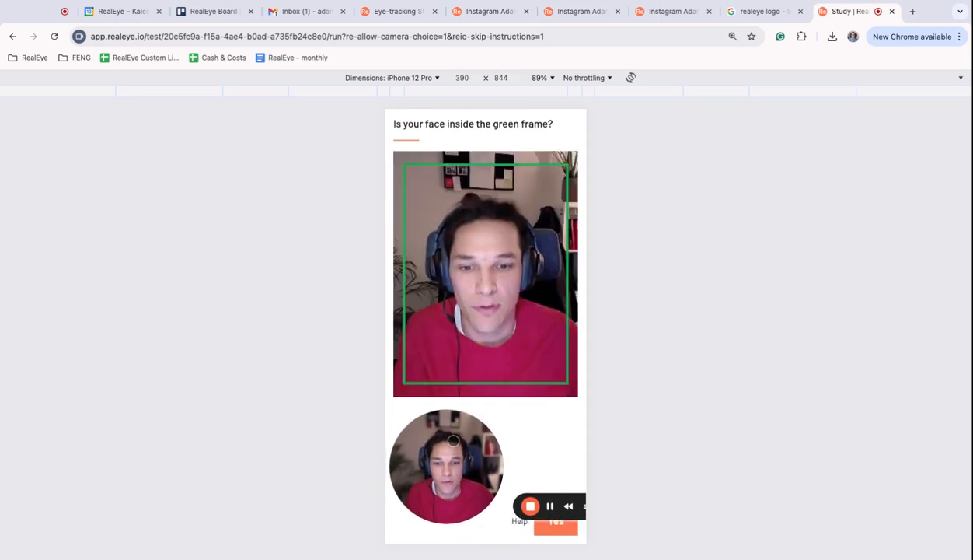
{"action": "left_click", "coordinate": [555, 521]}
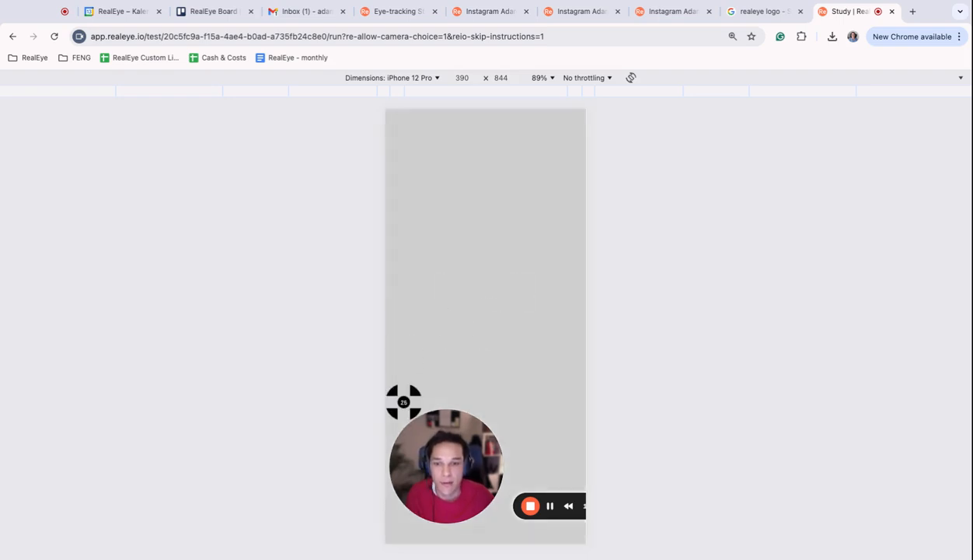
{"action": "mouse_move", "coordinate": [496, 525]}
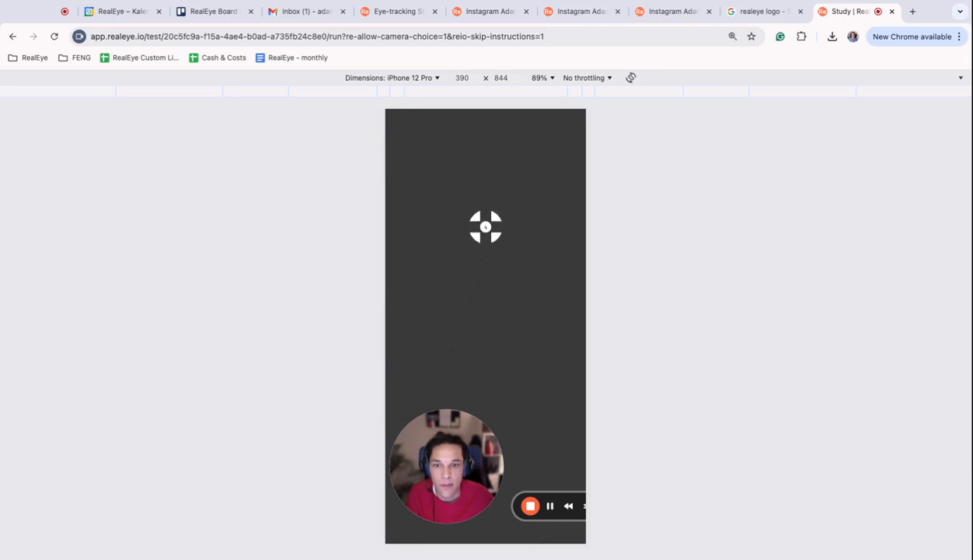
{"action": "mouse_move", "coordinate": [486, 424]}
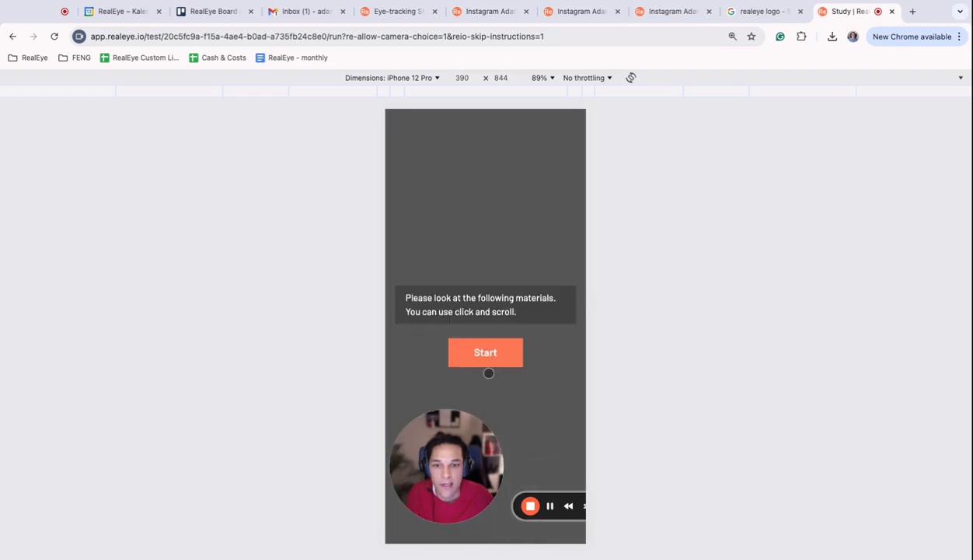
Start viewing the study materials once calibration finishes.
{"action": "left_click", "coordinate": [485, 352]}
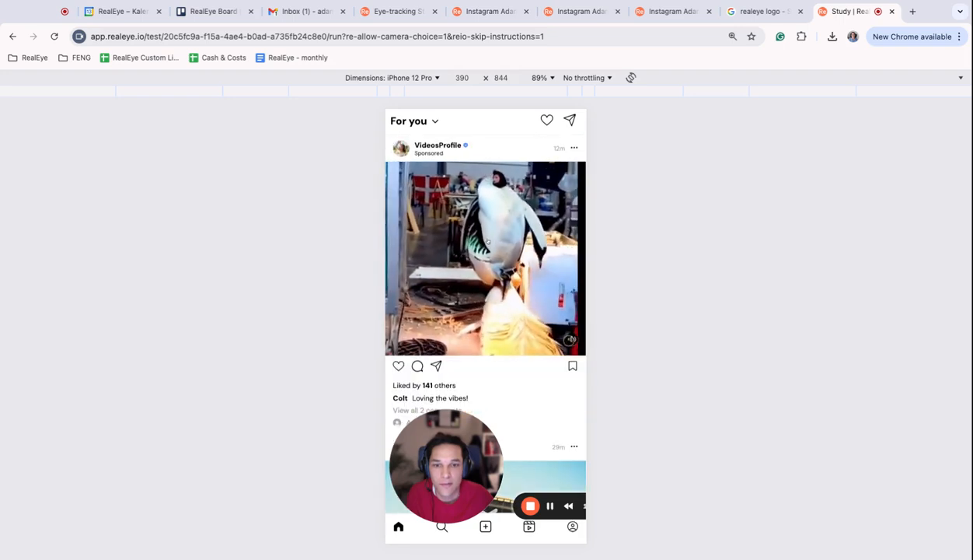
Scroll the feed, open the sponsored RealEye ad's website popup, browse it, and close it.
{"action": "scroll", "scroll_direction": "down", "scroll_amount": 3}
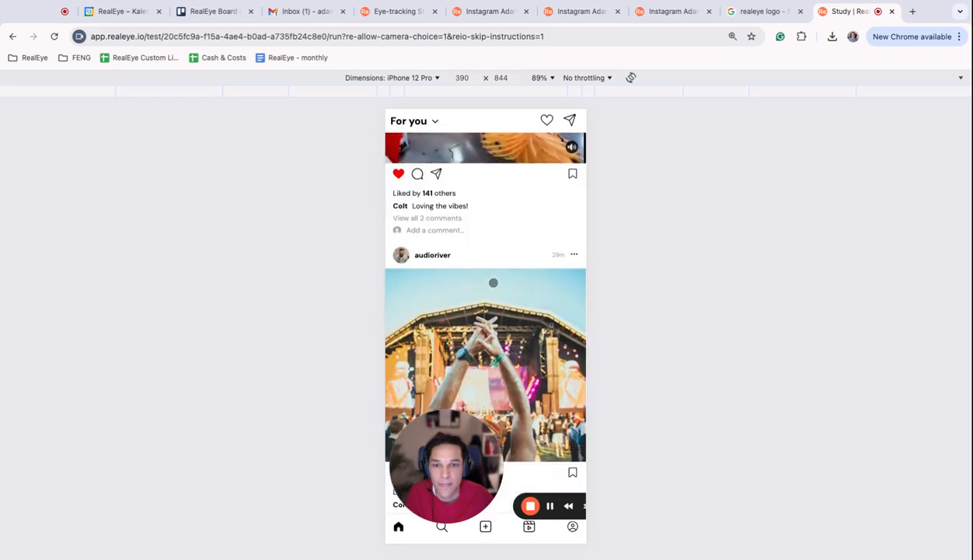
{"action": "scroll", "scroll_direction": "down", "scroll_amount": 3}
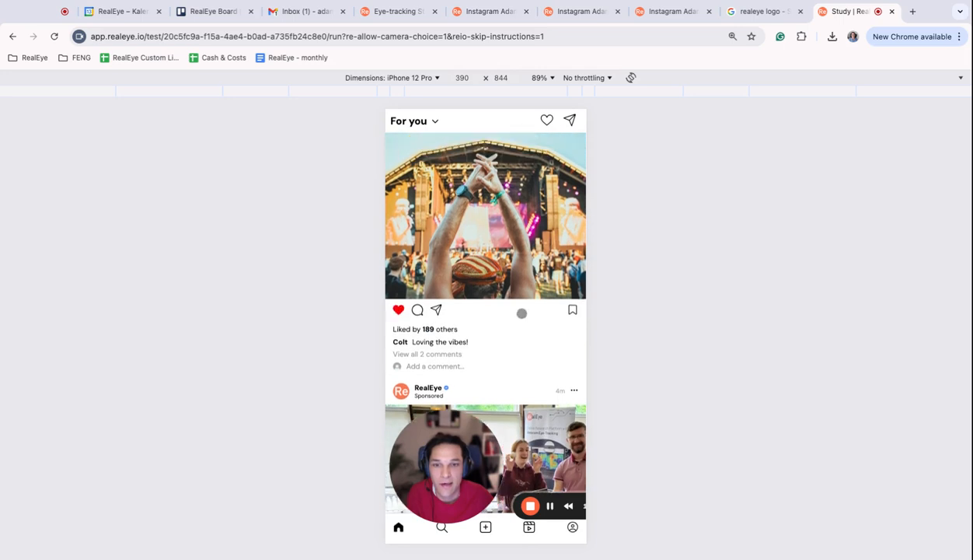
{"action": "scroll", "scroll_direction": "down", "scroll_amount": 3}
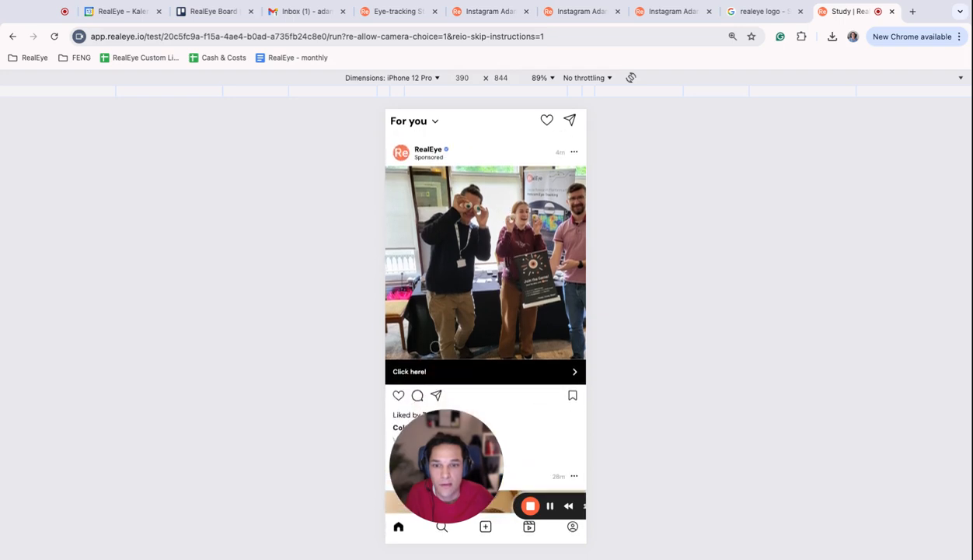
{"action": "left_click", "coordinate": [486, 371]}
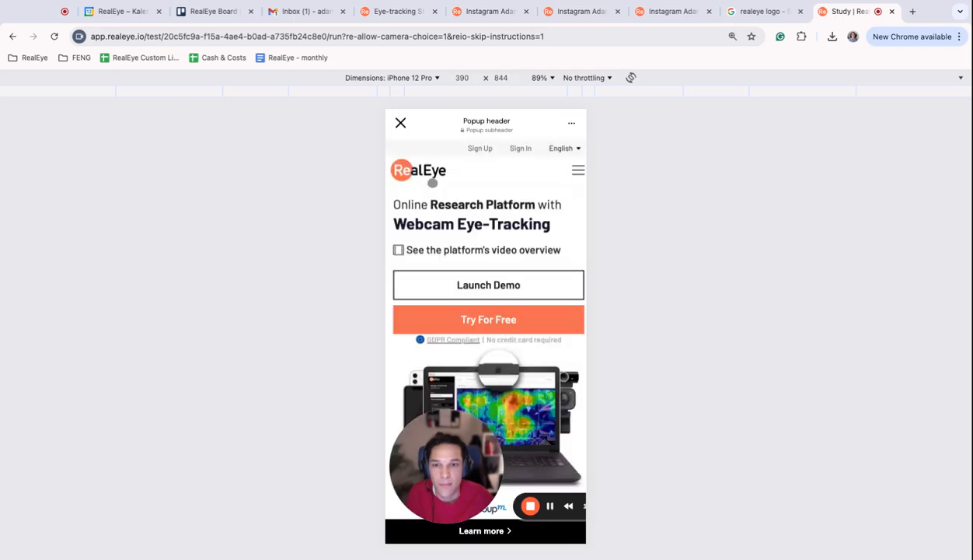
{"action": "scroll", "scroll_direction": "down", "scroll_amount": 3}
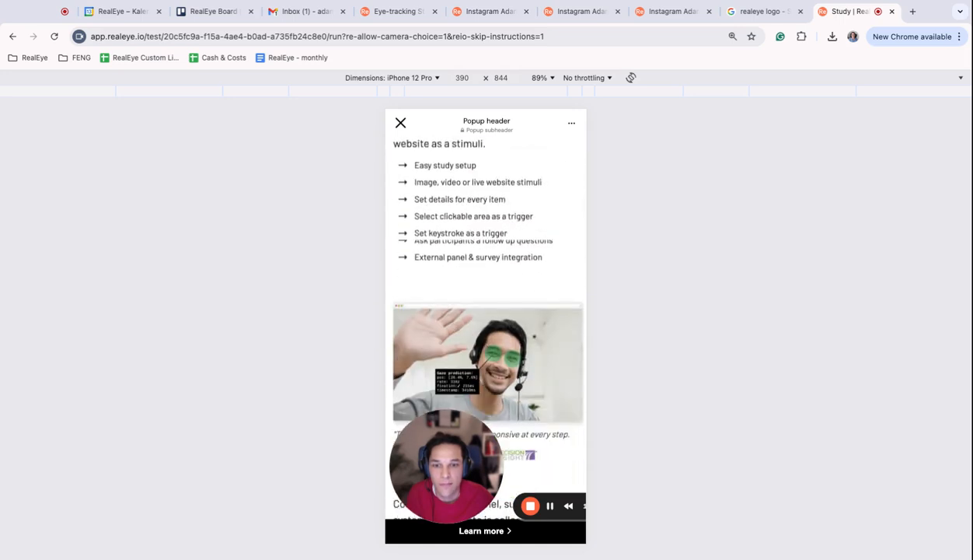
{"action": "scroll", "scroll_direction": "down", "scroll_amount": 3}
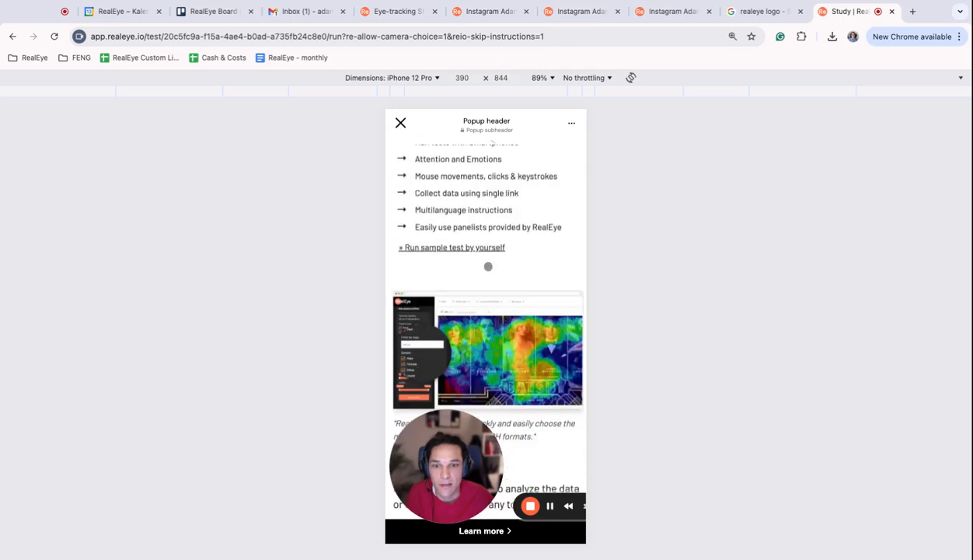
{"action": "left_click", "coordinate": [401, 123]}
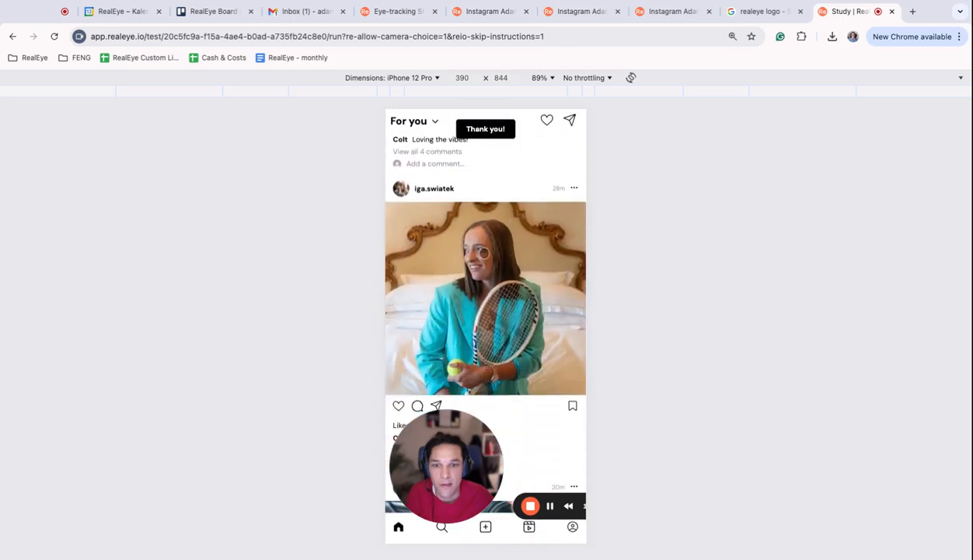
{"action": "scroll", "scroll_direction": "up", "scroll_amount": 3}
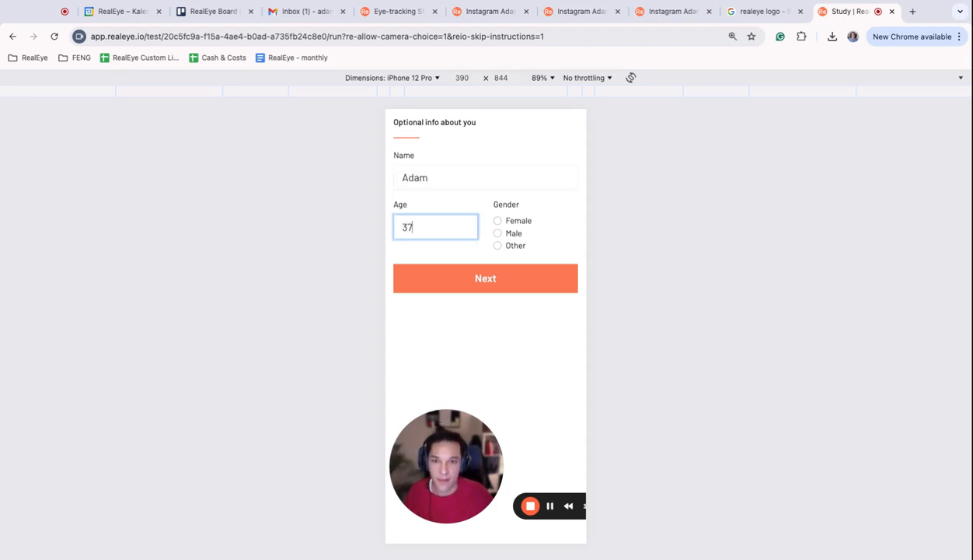
Select Male as gender and submit the about-you details to finish.
{"action": "left_click", "coordinate": [485, 278]}
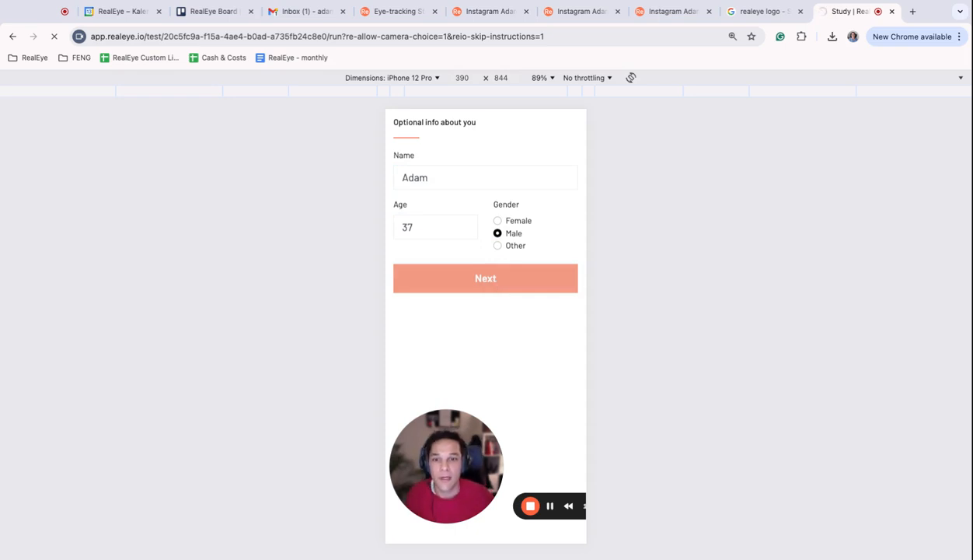
{"action": "left_click", "coordinate": [485, 277]}
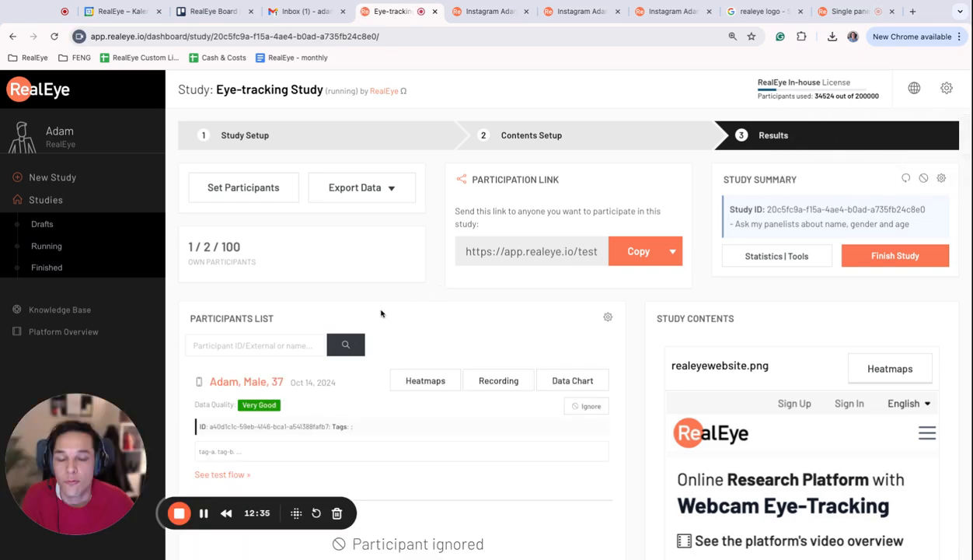
{"action": "mouse_move", "coordinate": [224, 465]}
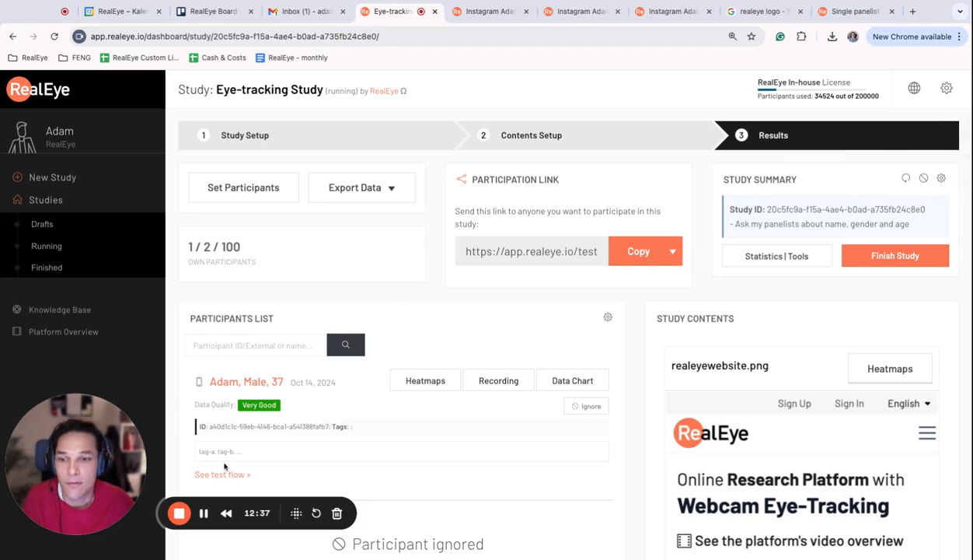
Scroll the dashboard and open a study's Results page (42 of 125 participants).
{"action": "scroll", "scroll_direction": "down", "scroll_amount": 3}
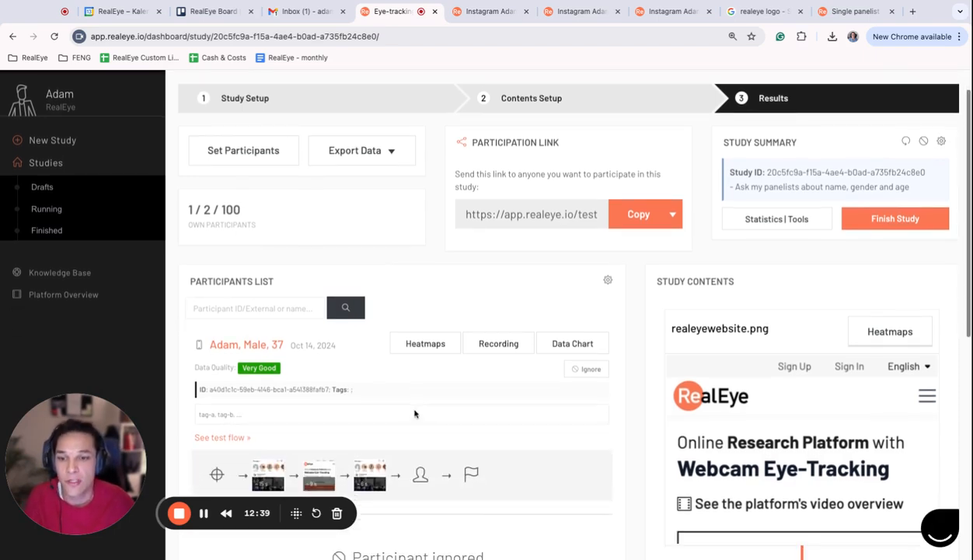
{"action": "mouse_move", "coordinate": [267, 474]}
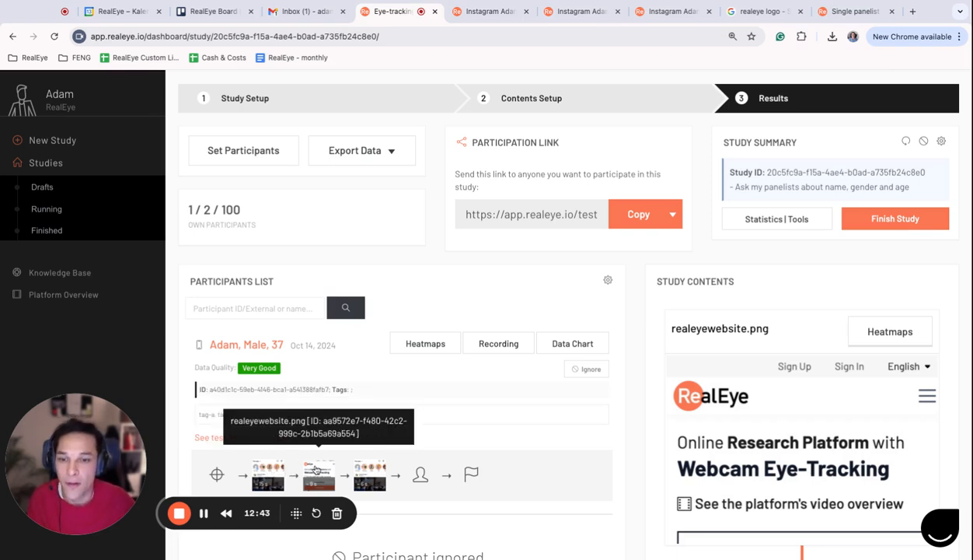
{"action": "mouse_move", "coordinate": [370, 474]}
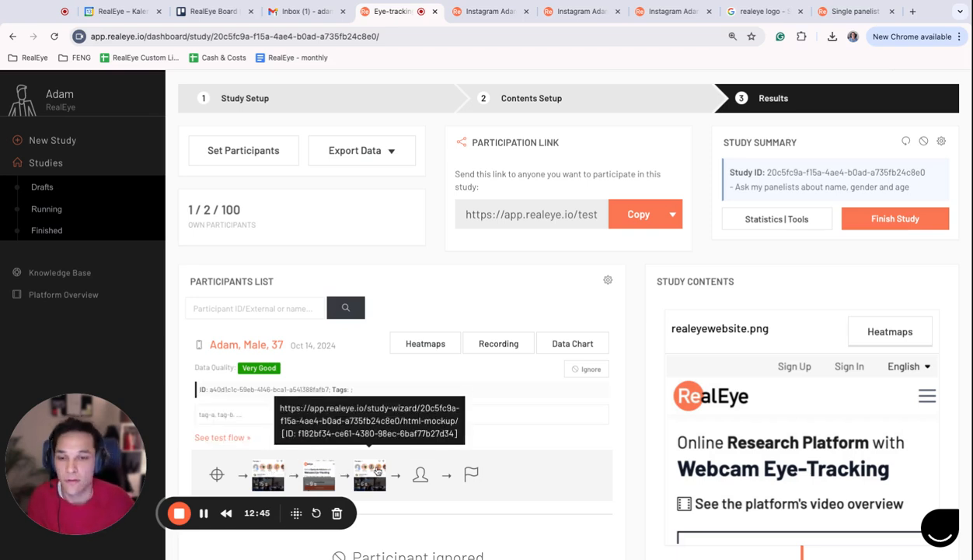
{"action": "left_click", "coordinate": [498, 343]}
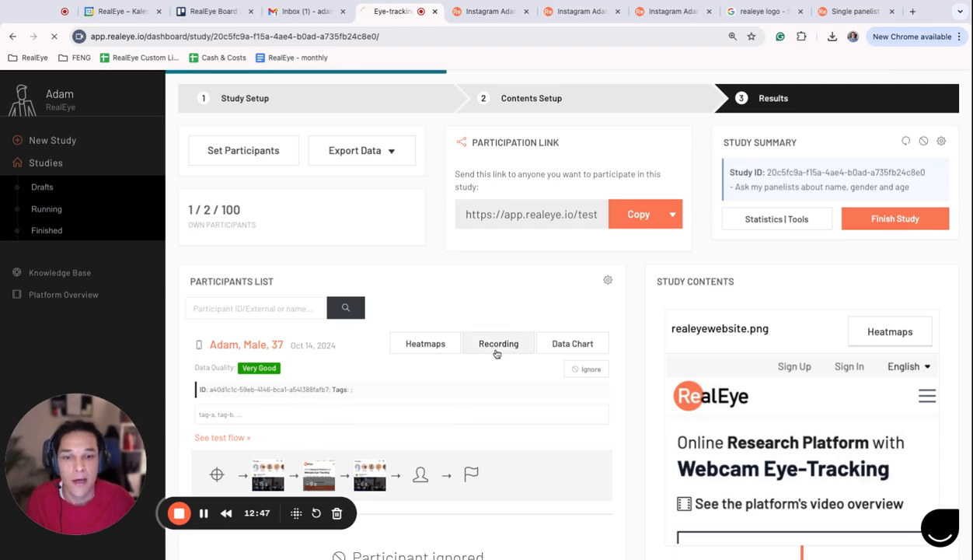
{"action": "left_click", "coordinate": [498, 343]}
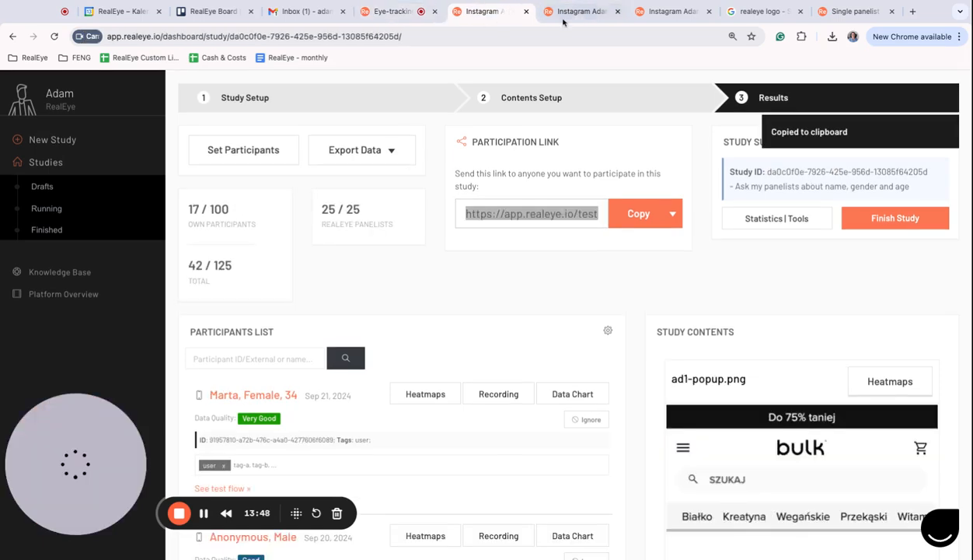
Watch Marta's gaze recording, then view the feed heatmap aggregated over all 46 tests.
{"action": "left_click", "coordinate": [499, 393]}
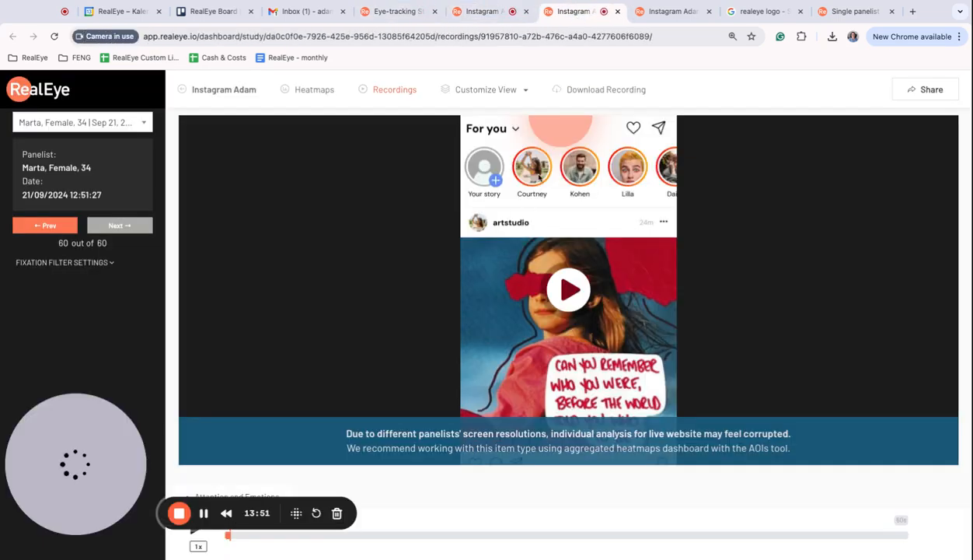
{"action": "left_click", "coordinate": [314, 89]}
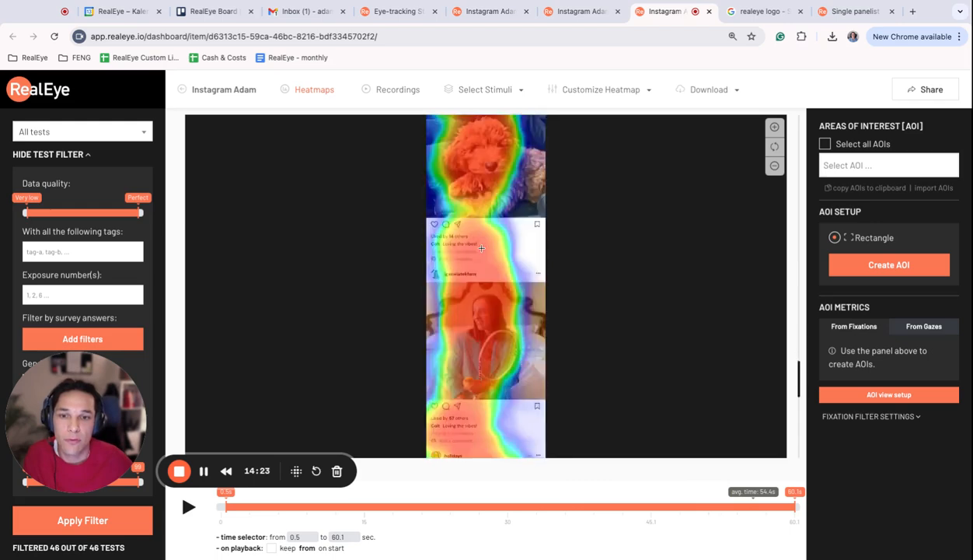
Lower the heatmap's point size and opacity sliders in Customize Heatmap so posts show through.
{"action": "left_click", "coordinate": [600, 89]}
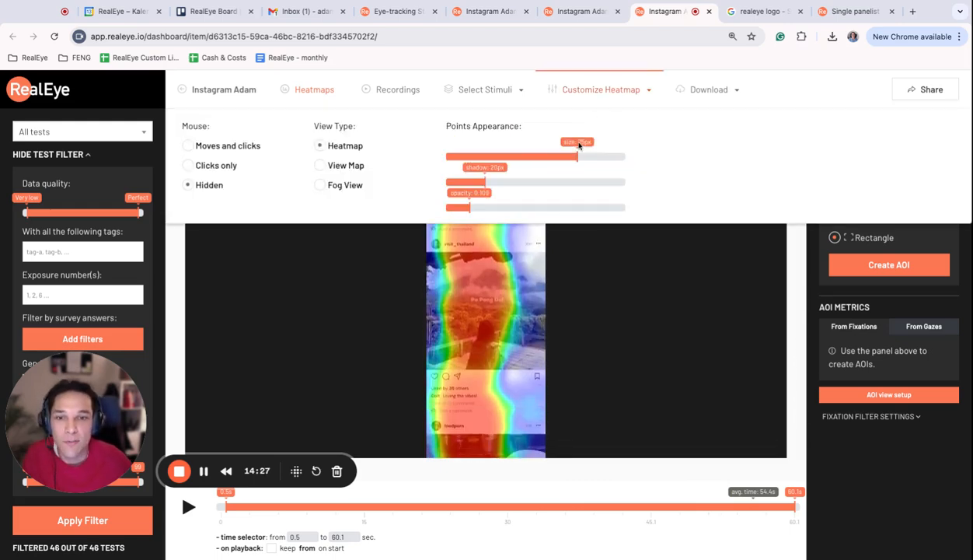
{"action": "left_click_drag", "start_coordinate": [577, 156], "coordinate": [517, 156]}
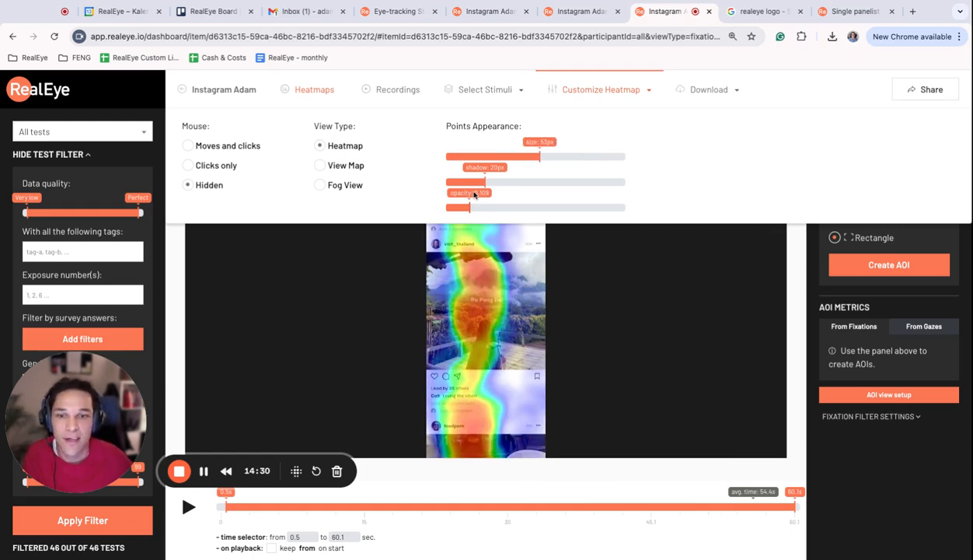
{"action": "left_click_drag", "start_coordinate": [485, 204], "coordinate": [464, 203]}
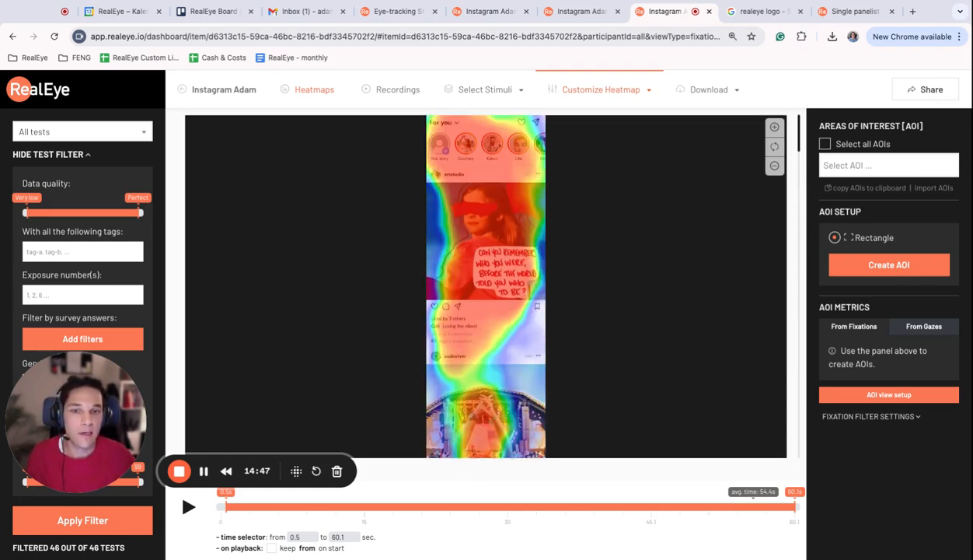
{"action": "left_click", "coordinate": [601, 89]}
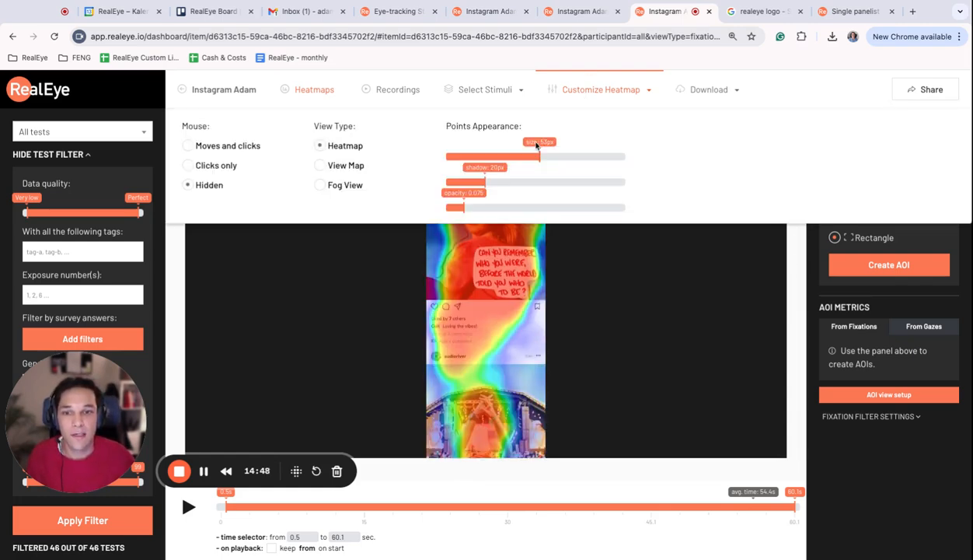
{"action": "left_click_drag", "start_coordinate": [536, 157], "coordinate": [520, 156]}
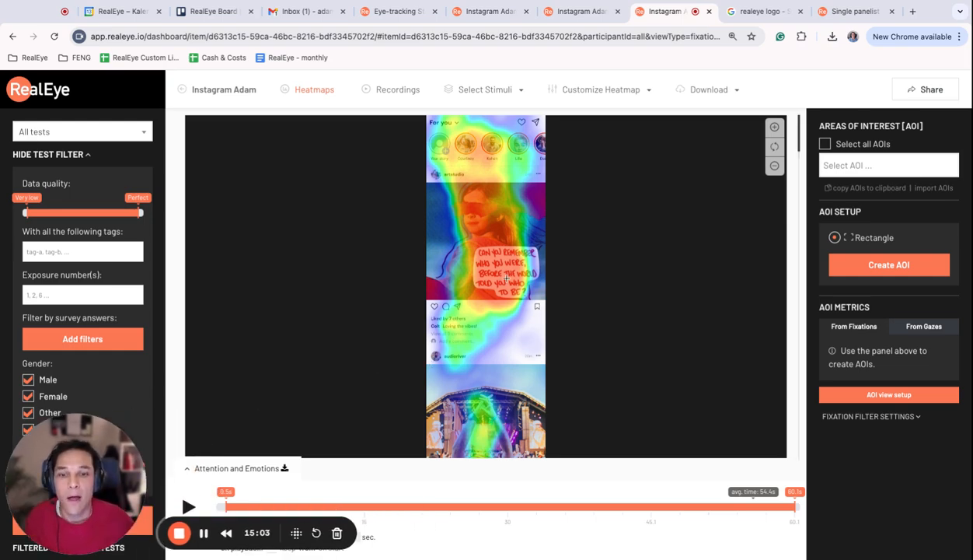
Browse the saved areas of interest list, then go back to the Eye-tracking Study results.
{"action": "scroll", "scroll_direction": "down", "scroll_amount": 3}
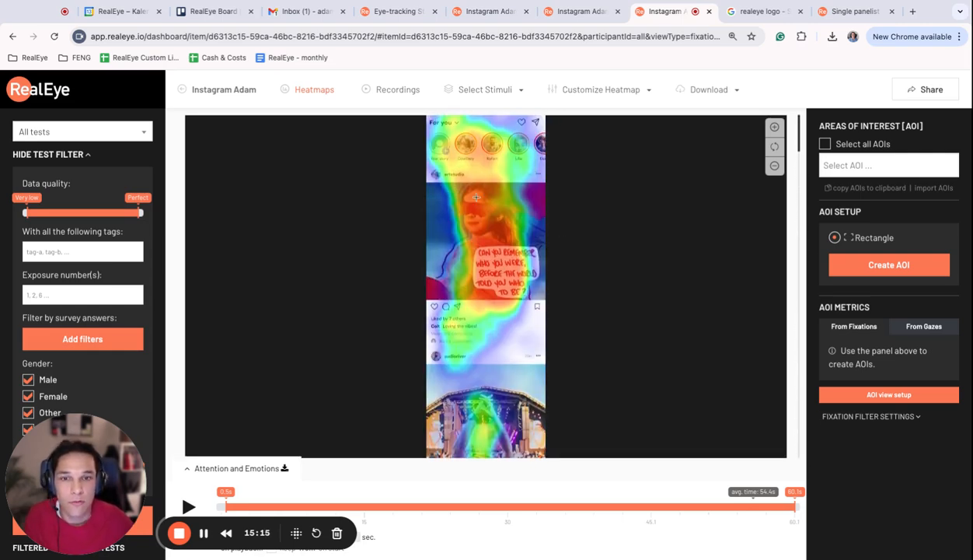
{"action": "left_click", "coordinate": [889, 165]}
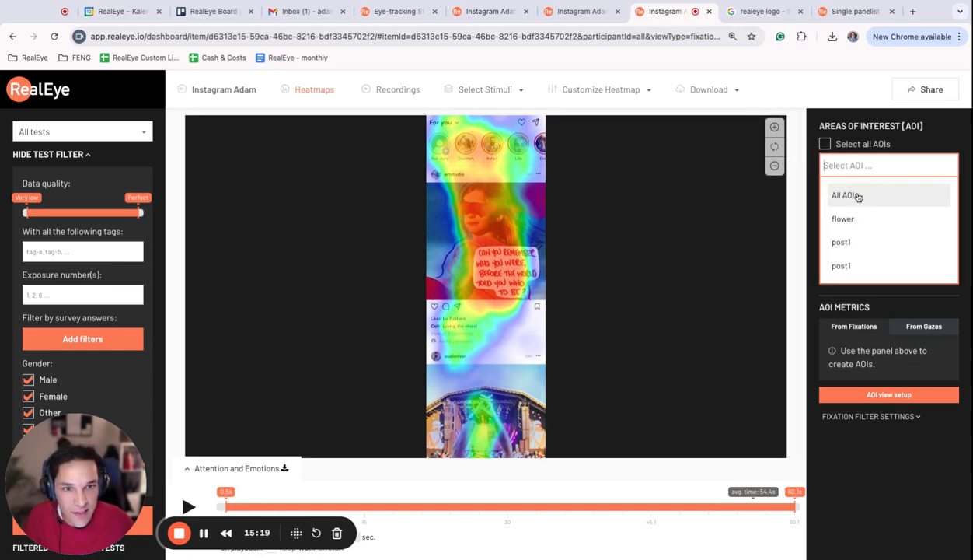
{"action": "mouse_move", "coordinate": [425, 187]}
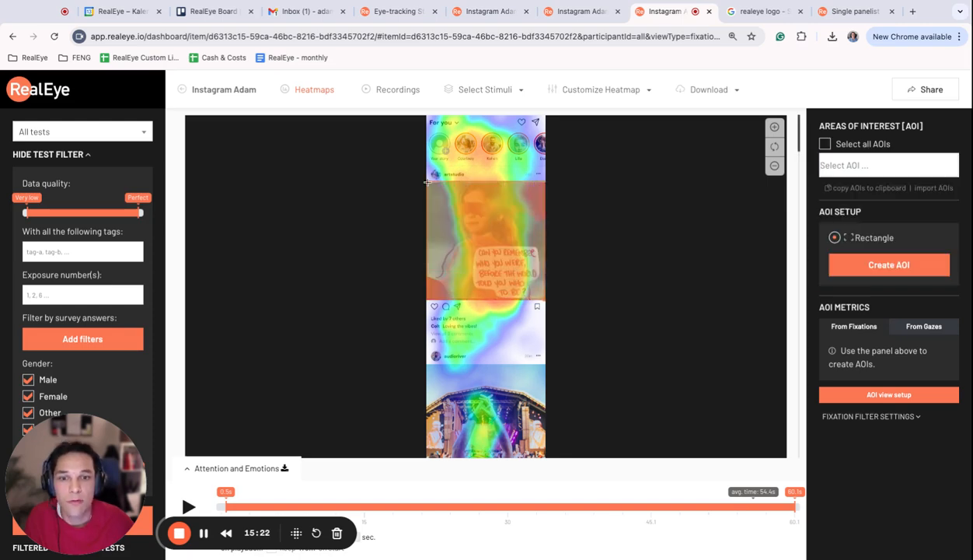
{"action": "left_click", "coordinate": [399, 11]}
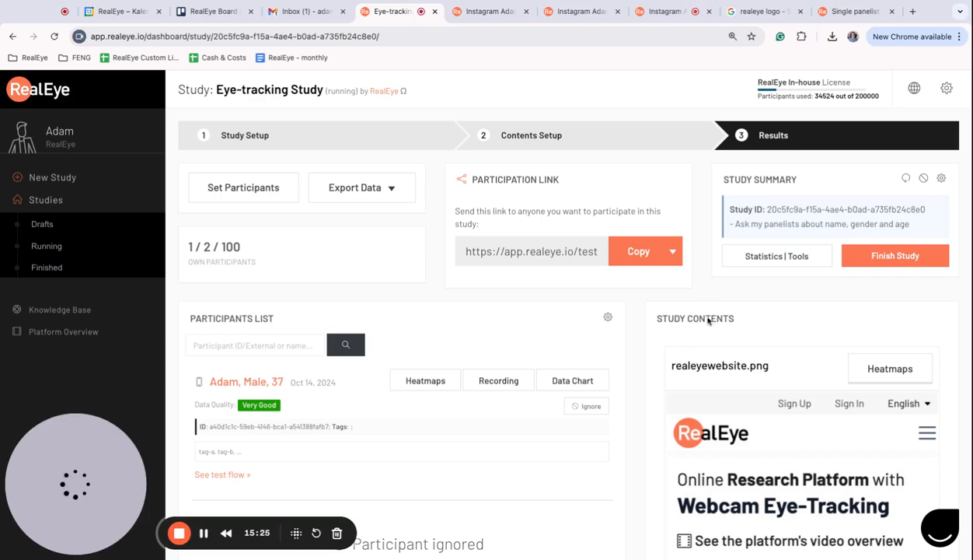
Base the heatmap on gazes, select all AOIs, and return to the Instagram Adam heatmap.
{"action": "scroll", "scroll_direction": "down", "scroll_amount": 3}
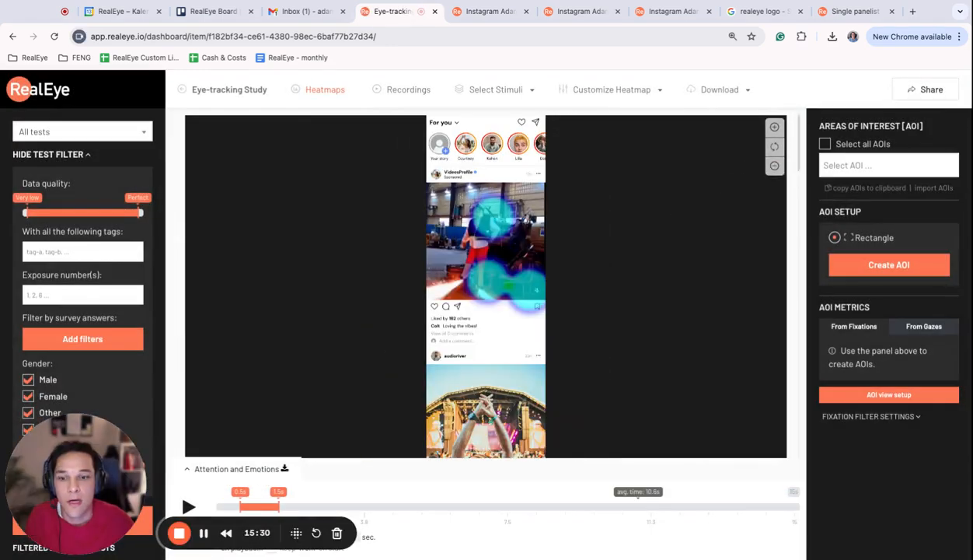
{"action": "left_click", "coordinate": [280, 507]}
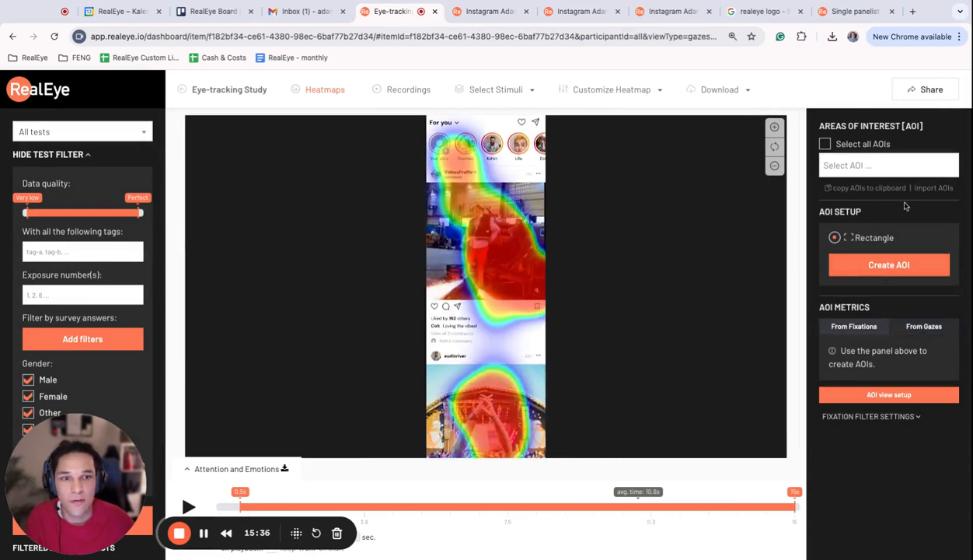
{"action": "left_click", "coordinate": [825, 144]}
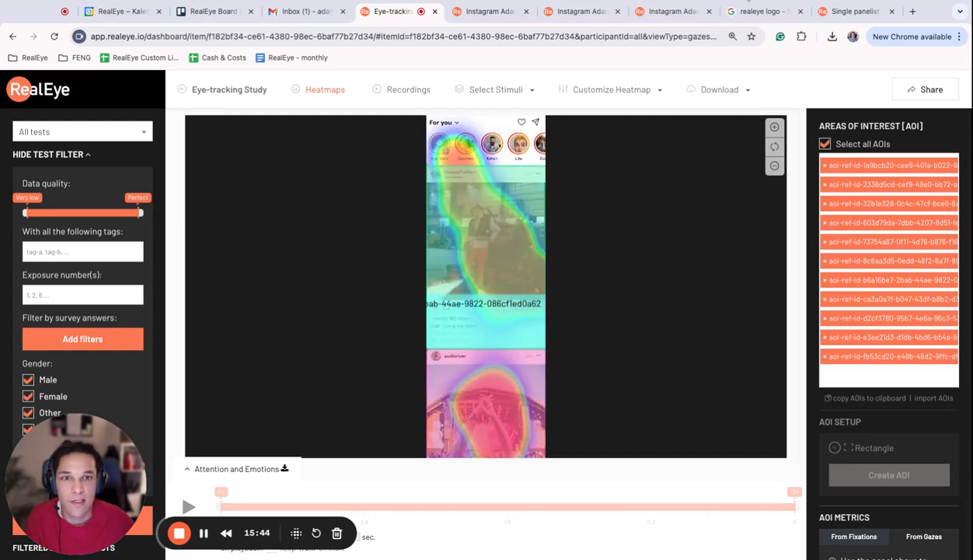
{"action": "left_click", "coordinate": [669, 11]}
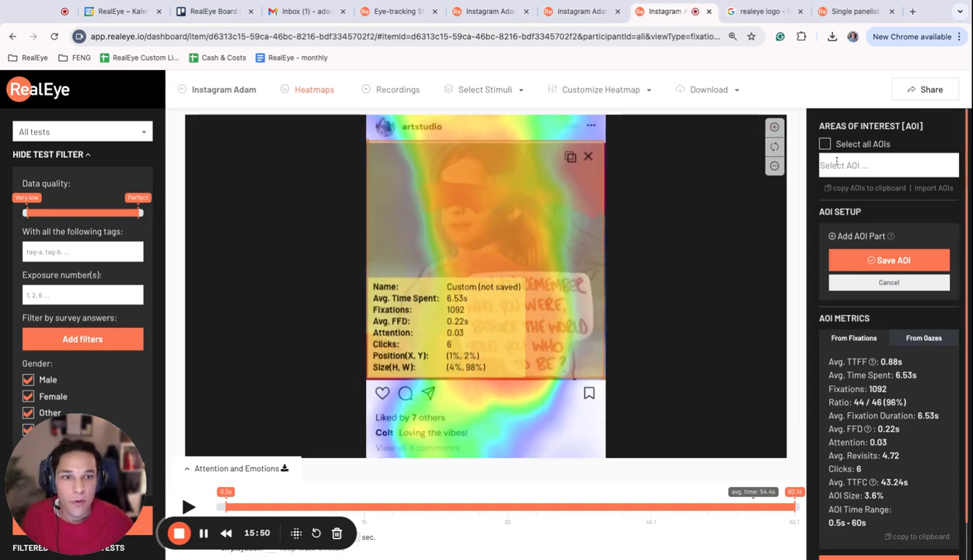
Draw an area over the funnyvideos video, showing 4.35s average time and 623 fixations.
{"action": "scroll", "scroll_direction": "down", "scroll_amount": 3}
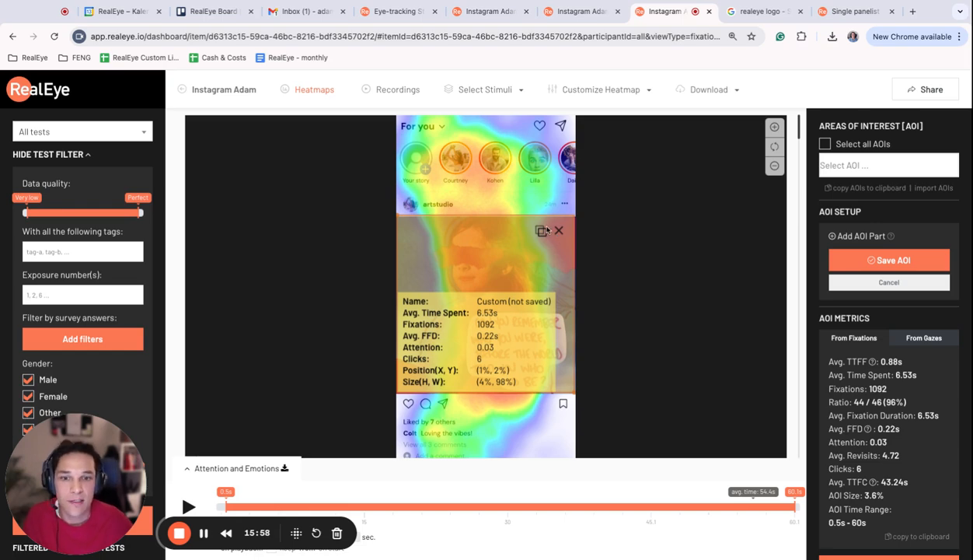
{"action": "scroll", "scroll_direction": "down", "scroll_amount": 3}
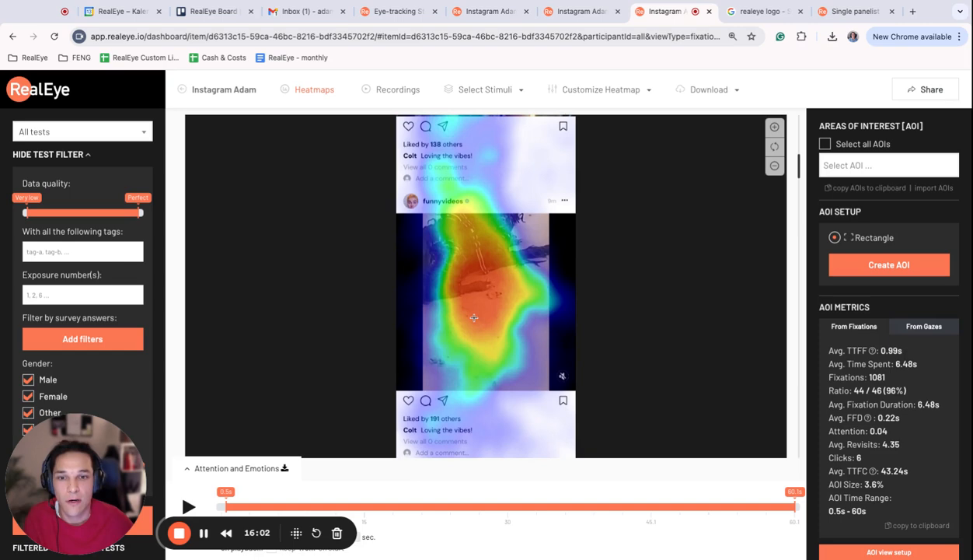
{"action": "left_click_drag", "start_coordinate": [397, 214], "coordinate": [499, 370]}
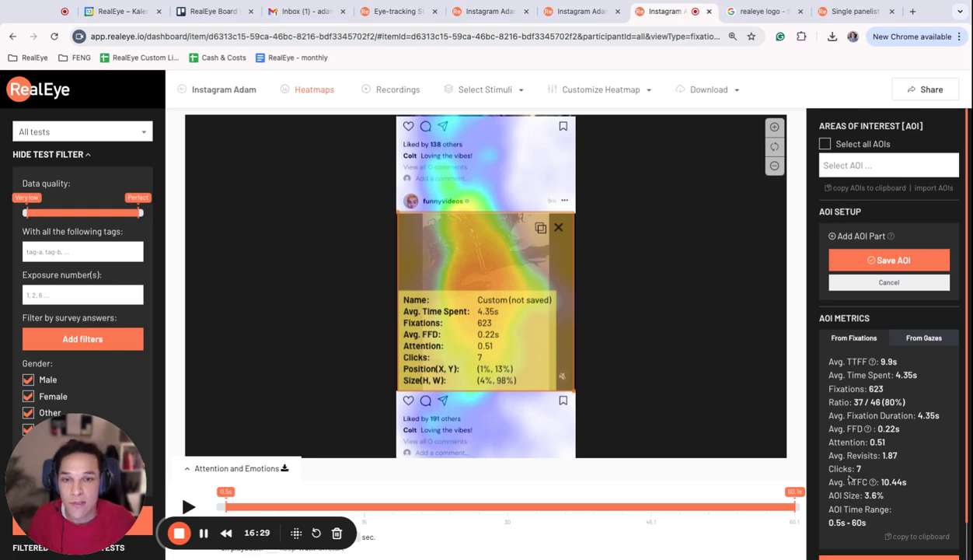
Show participants' clicks on the heatmap and discard the temporary area on the kamila post.
{"action": "left_click", "coordinate": [600, 90]}
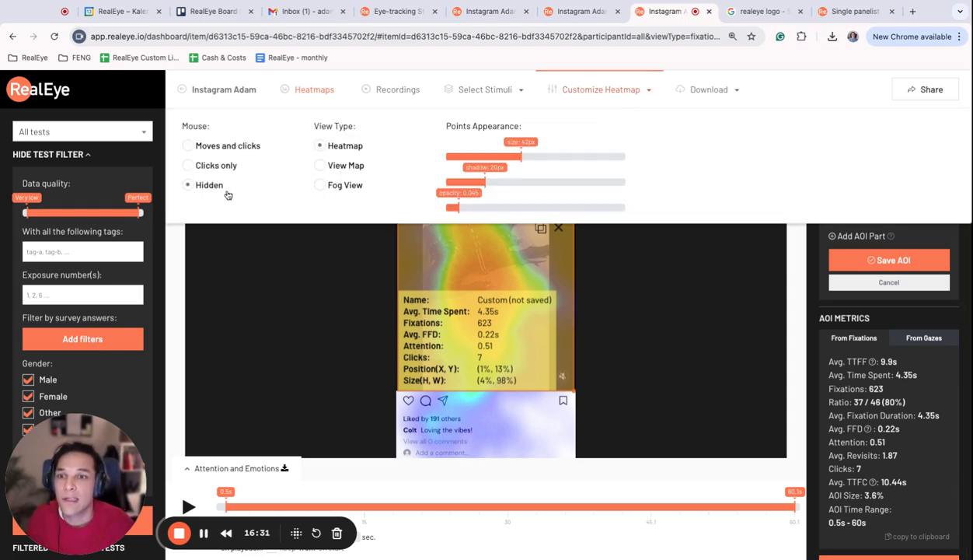
{"action": "left_click", "coordinate": [600, 88]}
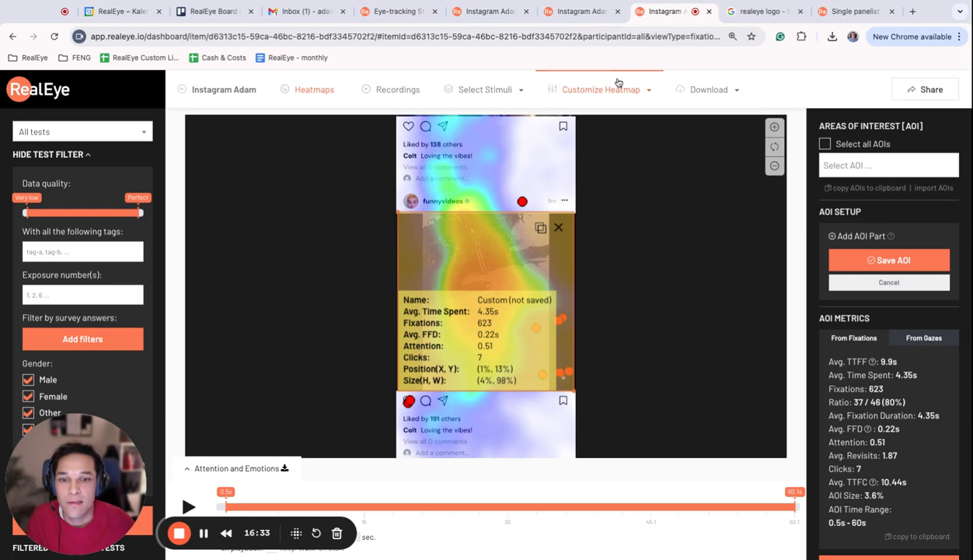
{"action": "scroll", "scroll_direction": "down", "scroll_amount": 3}
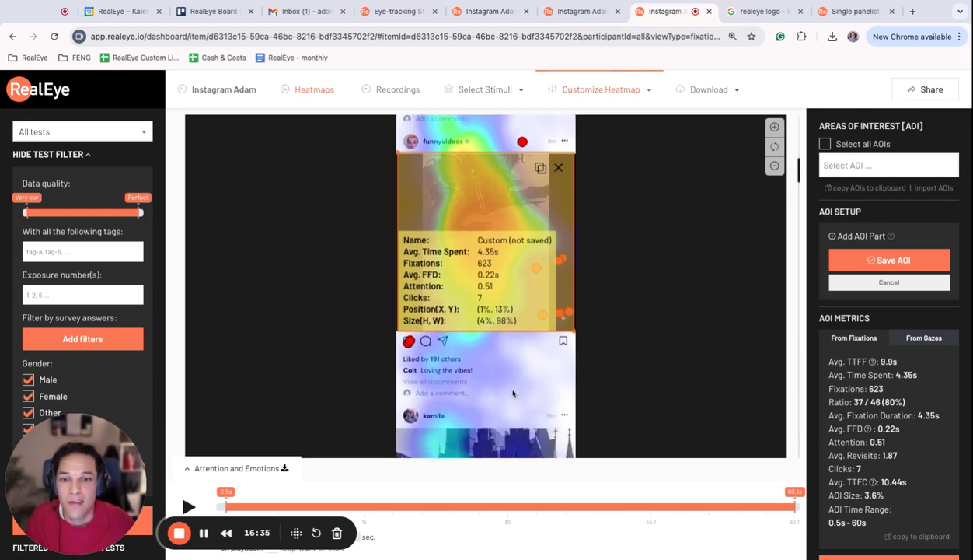
{"action": "mouse_move", "coordinate": [561, 247]}
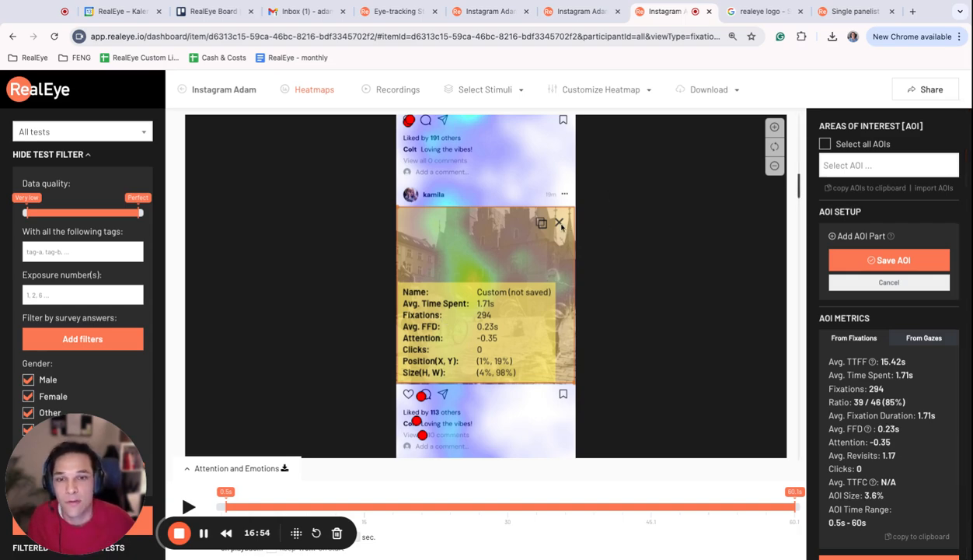
{"action": "left_click", "coordinate": [559, 223]}
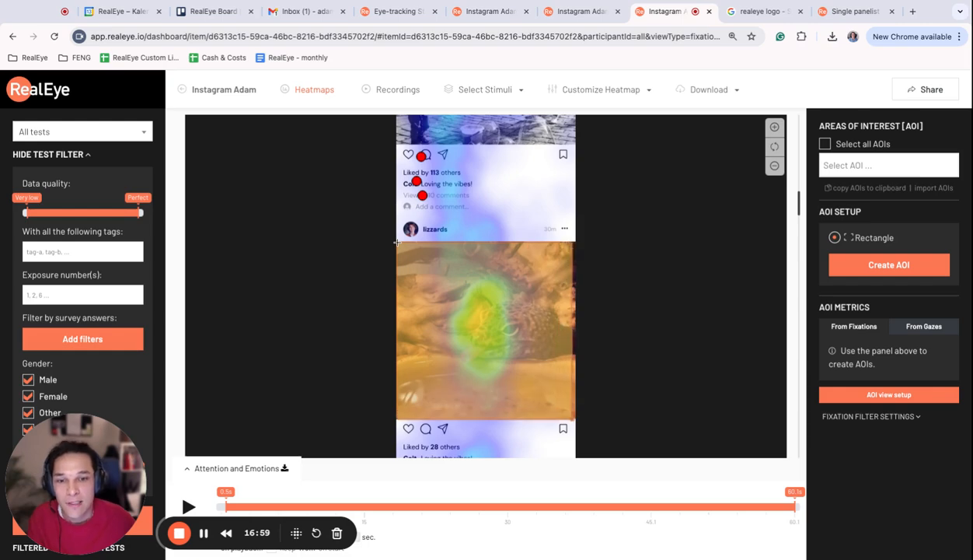
{"action": "left_click", "coordinate": [888, 265]}
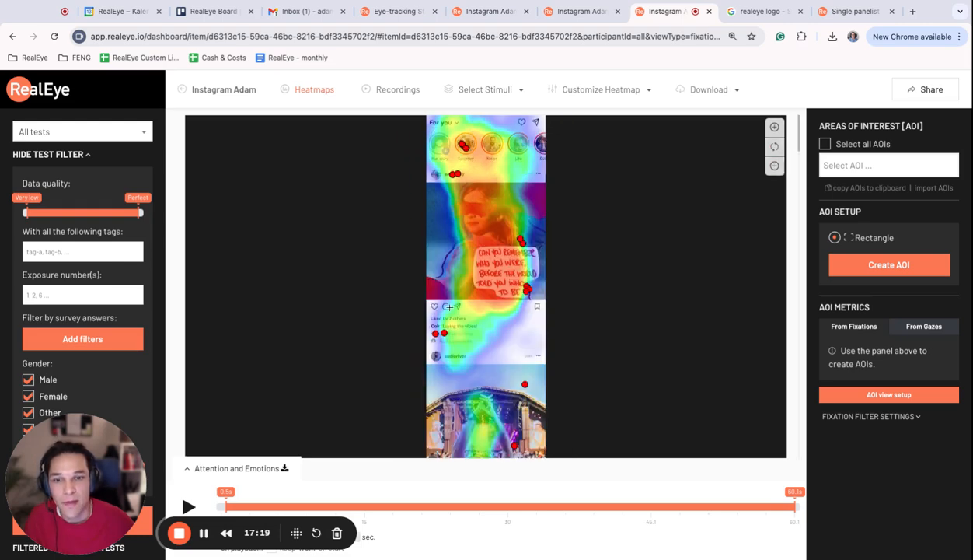
Animate the gaze heatmap over the test timeline, then return to the Eye-tracking Study page.
{"action": "left_click", "coordinate": [708, 90]}
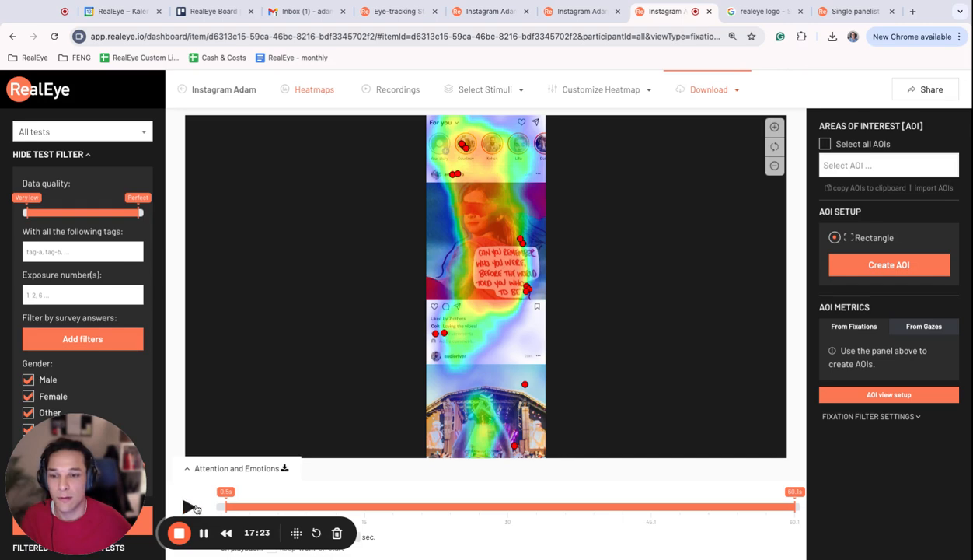
{"action": "left_click", "coordinate": [190, 509]}
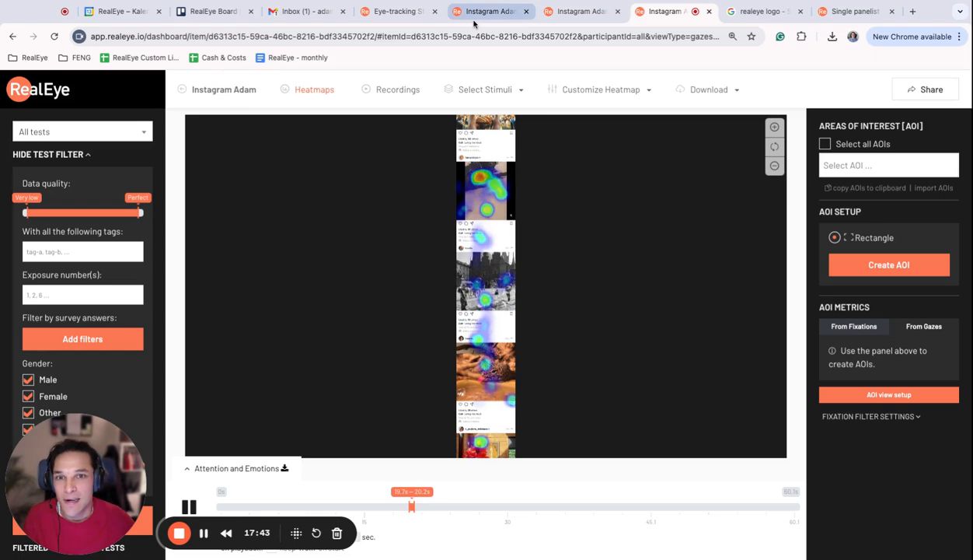
{"action": "left_click", "coordinate": [398, 11]}
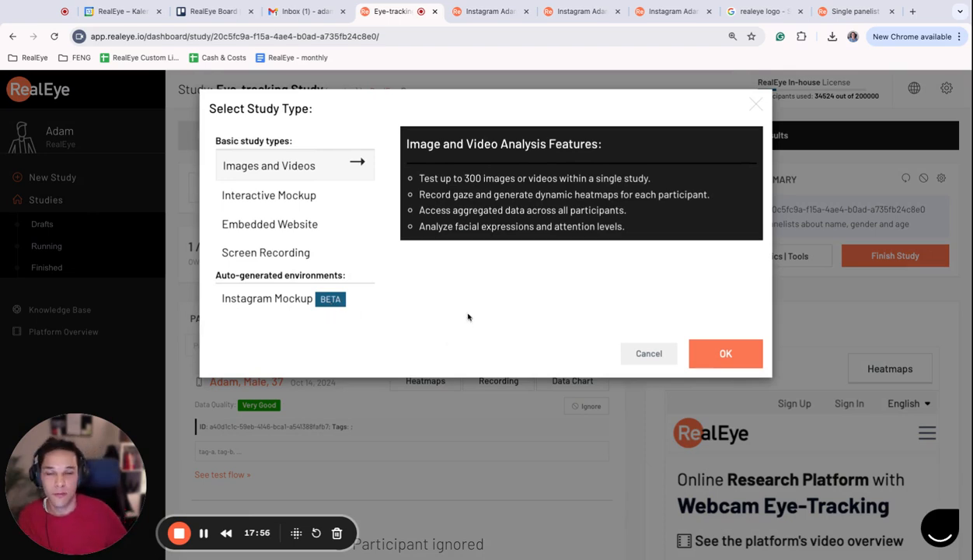
{"action": "mouse_move", "coordinate": [506, 289]}
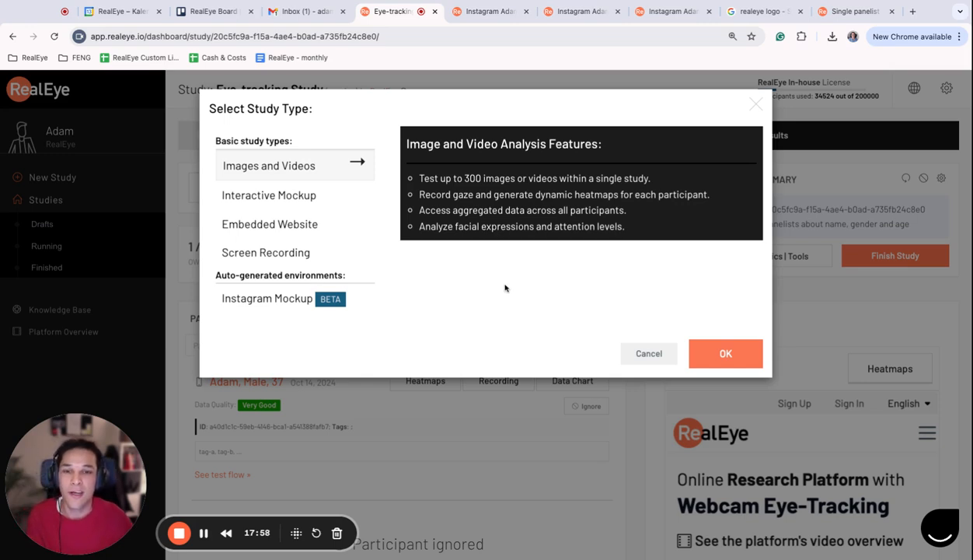